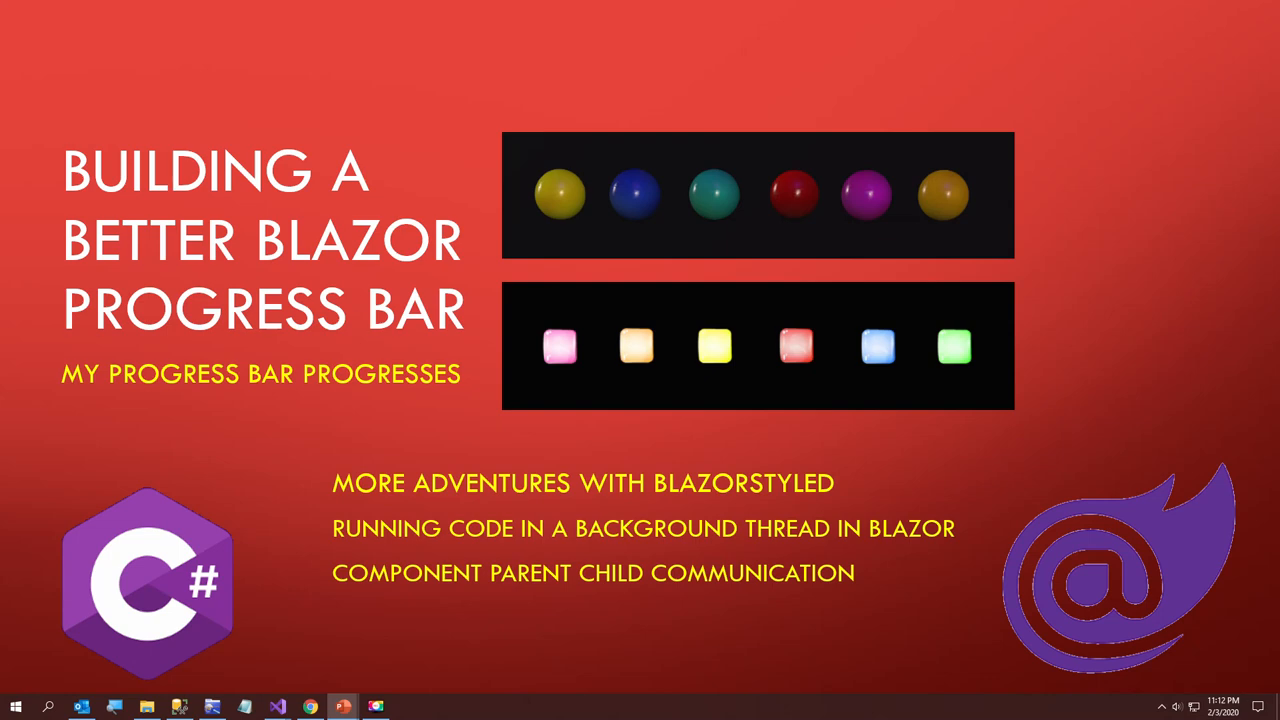
{"action": "mouse_move", "coordinate": [942, 442]}
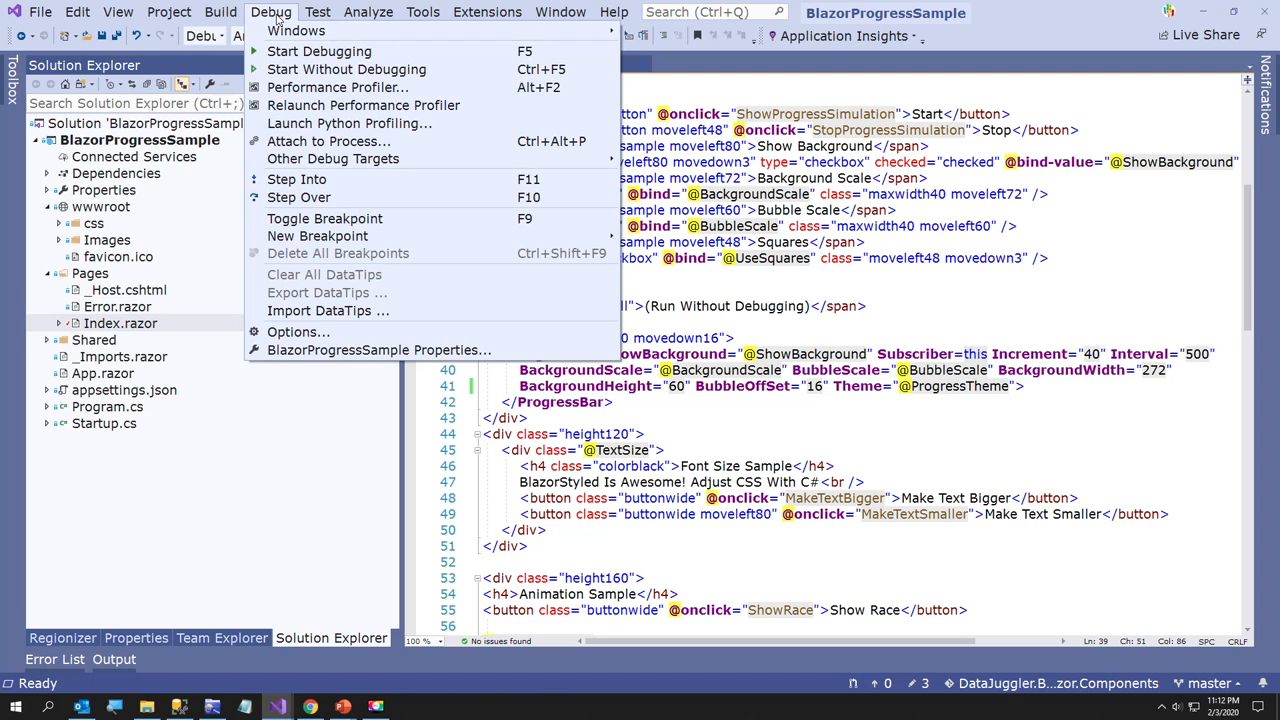
{"action": "mouse_move", "coordinate": [280, 20]}
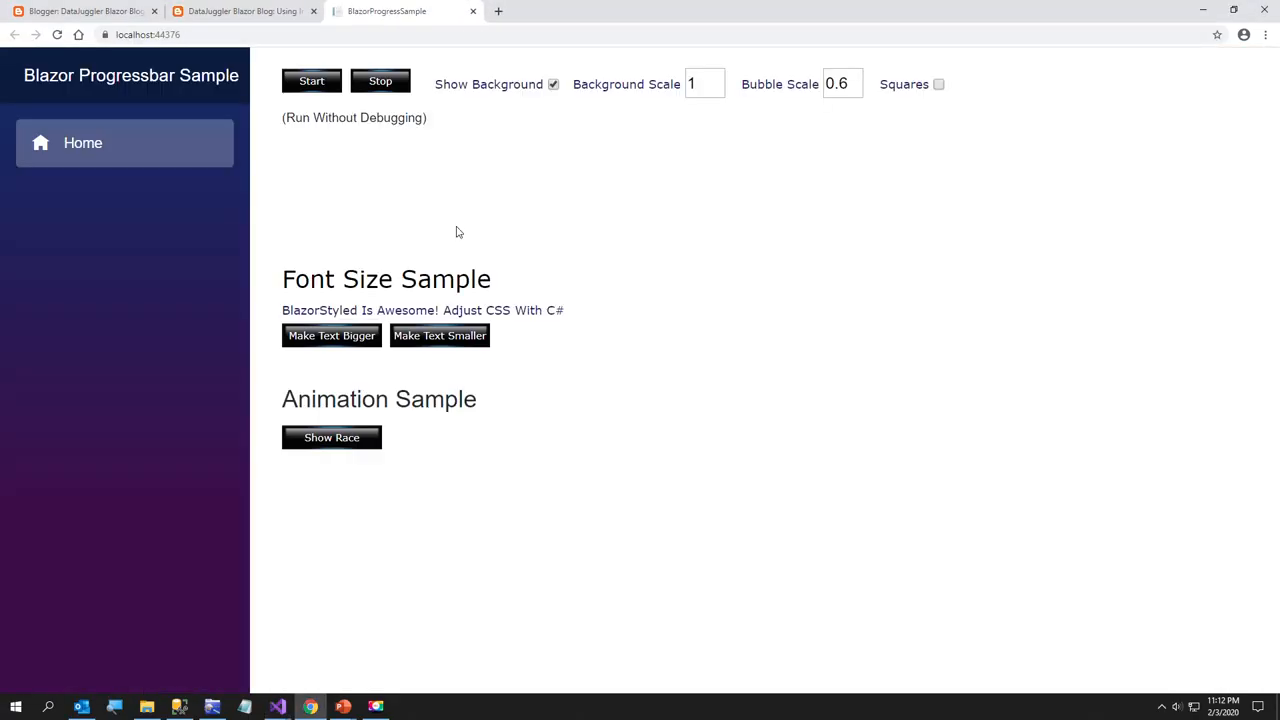
Start the bubble progress animation, then hide and restore its black background.
{"action": "left_click", "coordinate": [312, 81]}
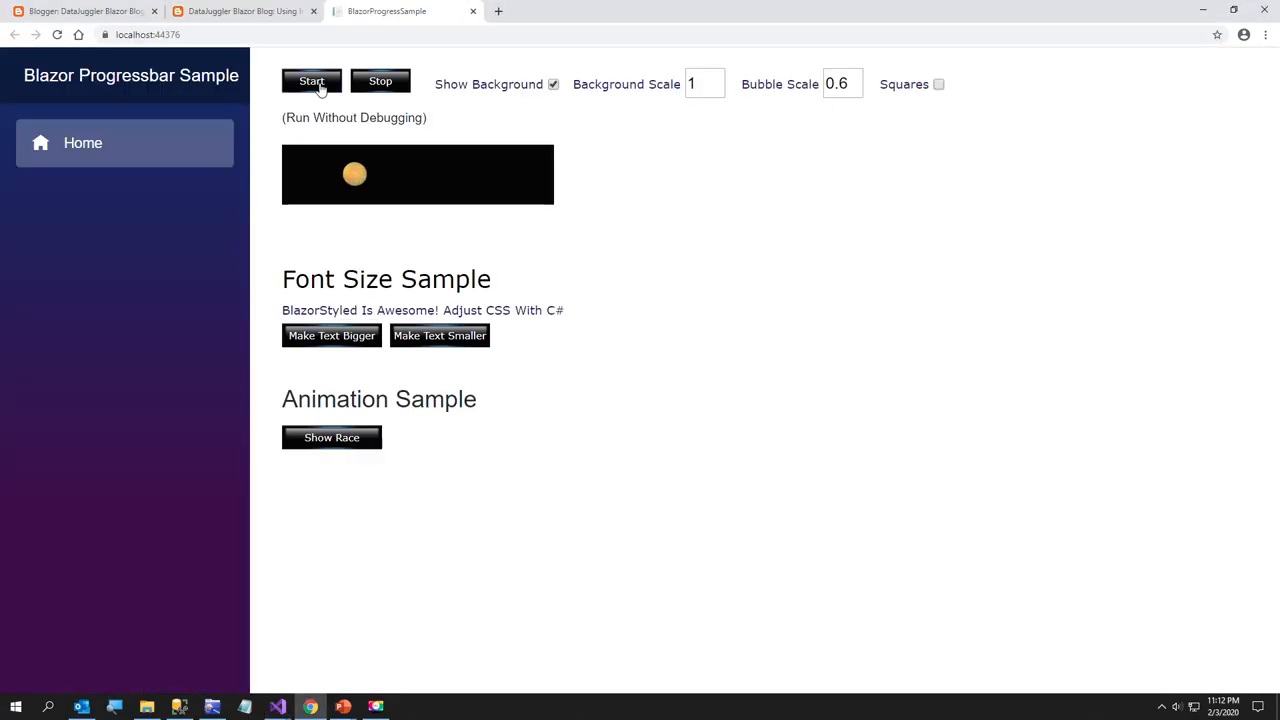
{"action": "left_click", "coordinate": [311, 81]}
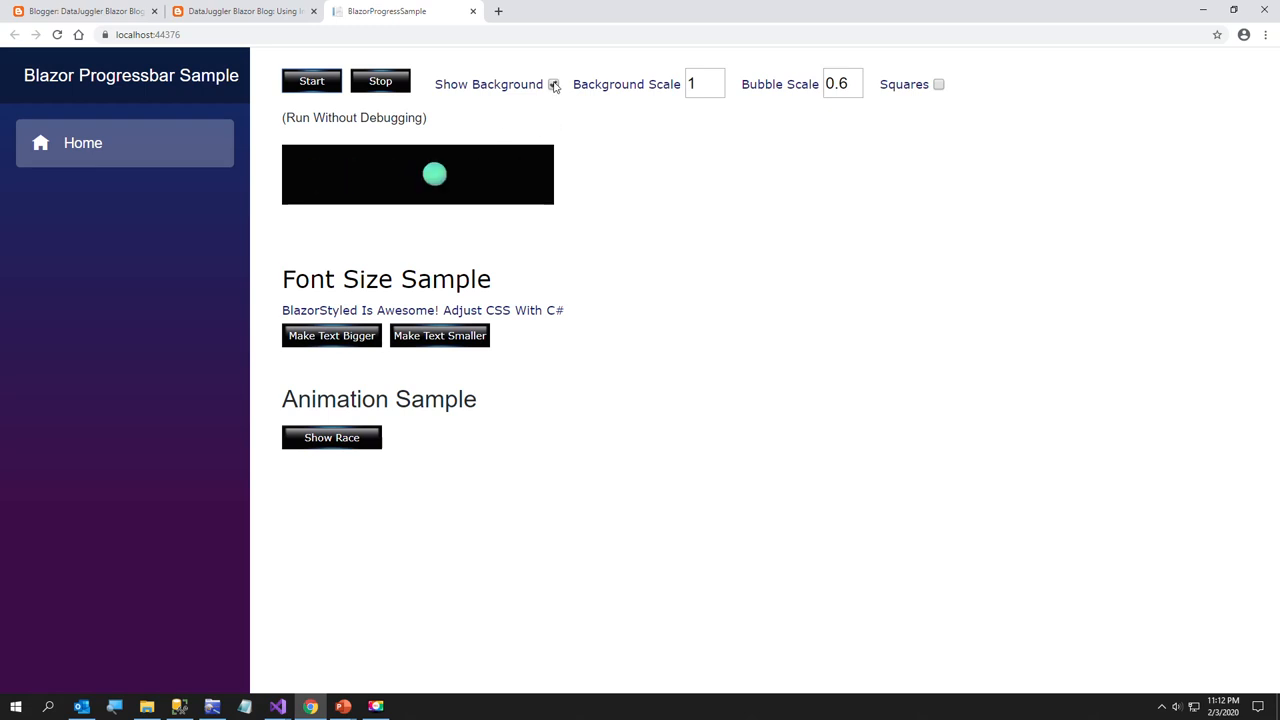
{"action": "left_click", "coordinate": [554, 84]}
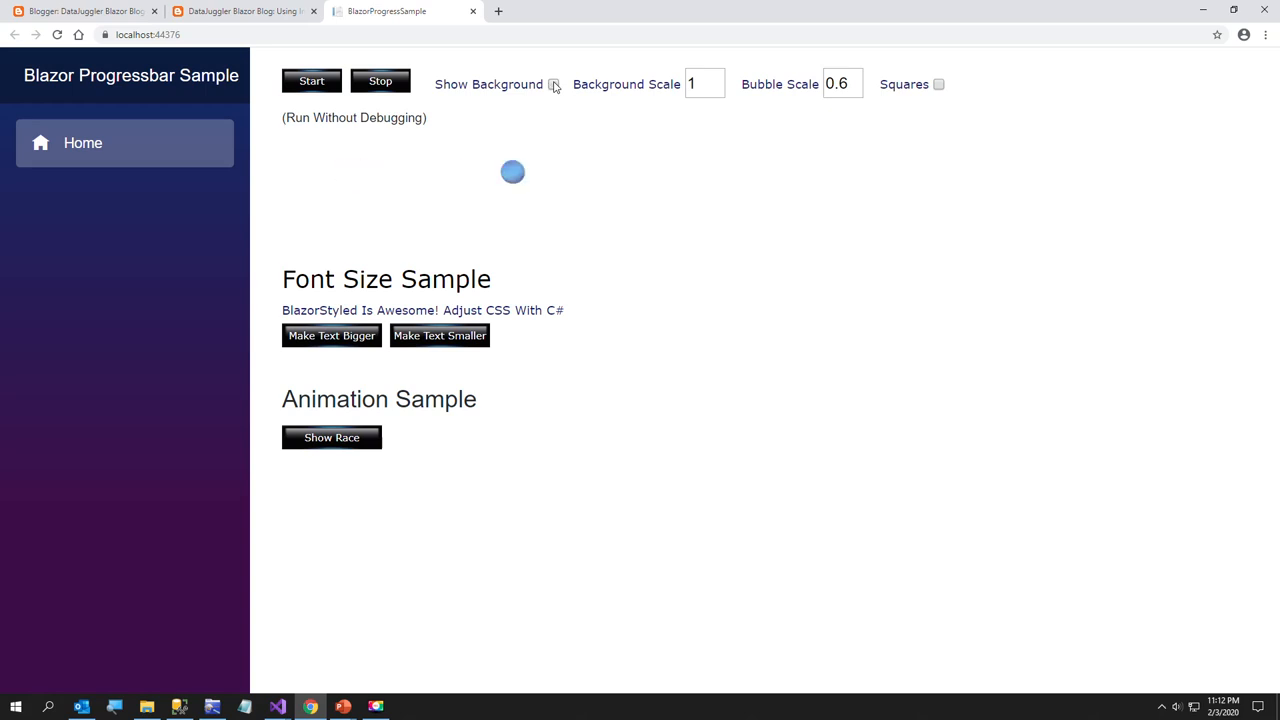
{"action": "left_click", "coordinate": [554, 84]}
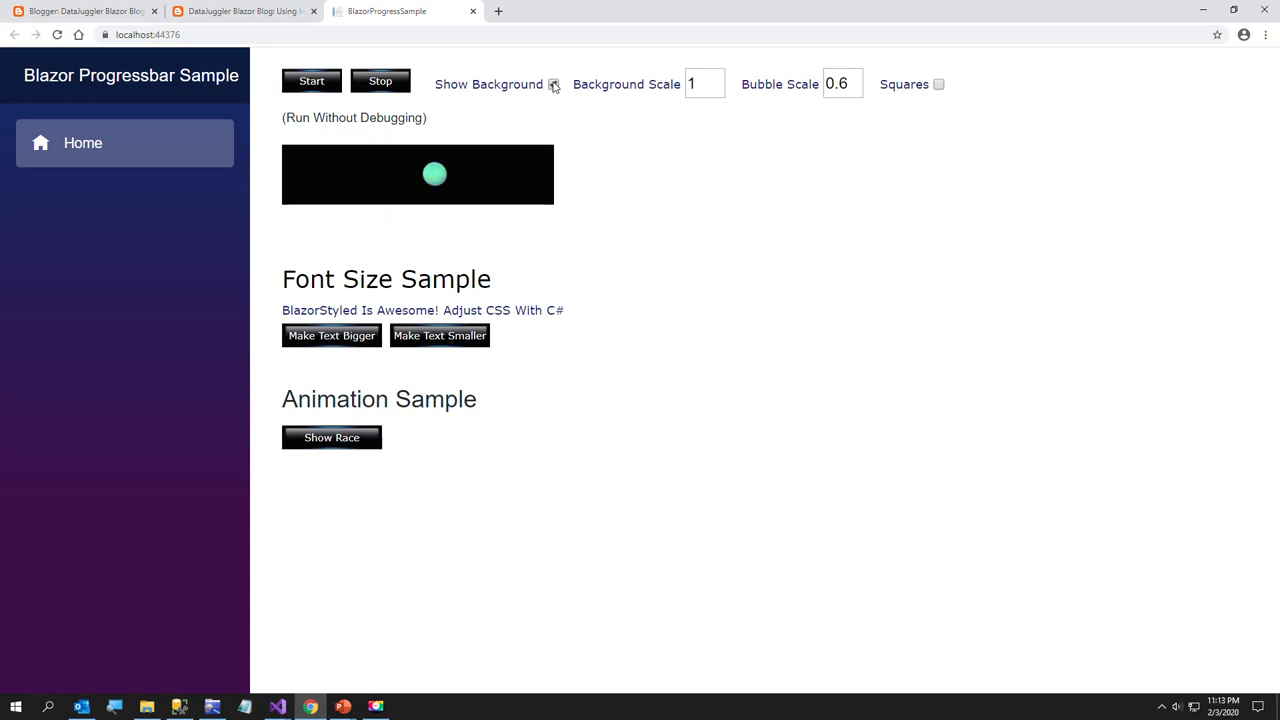
{"action": "left_click", "coordinate": [553, 84]}
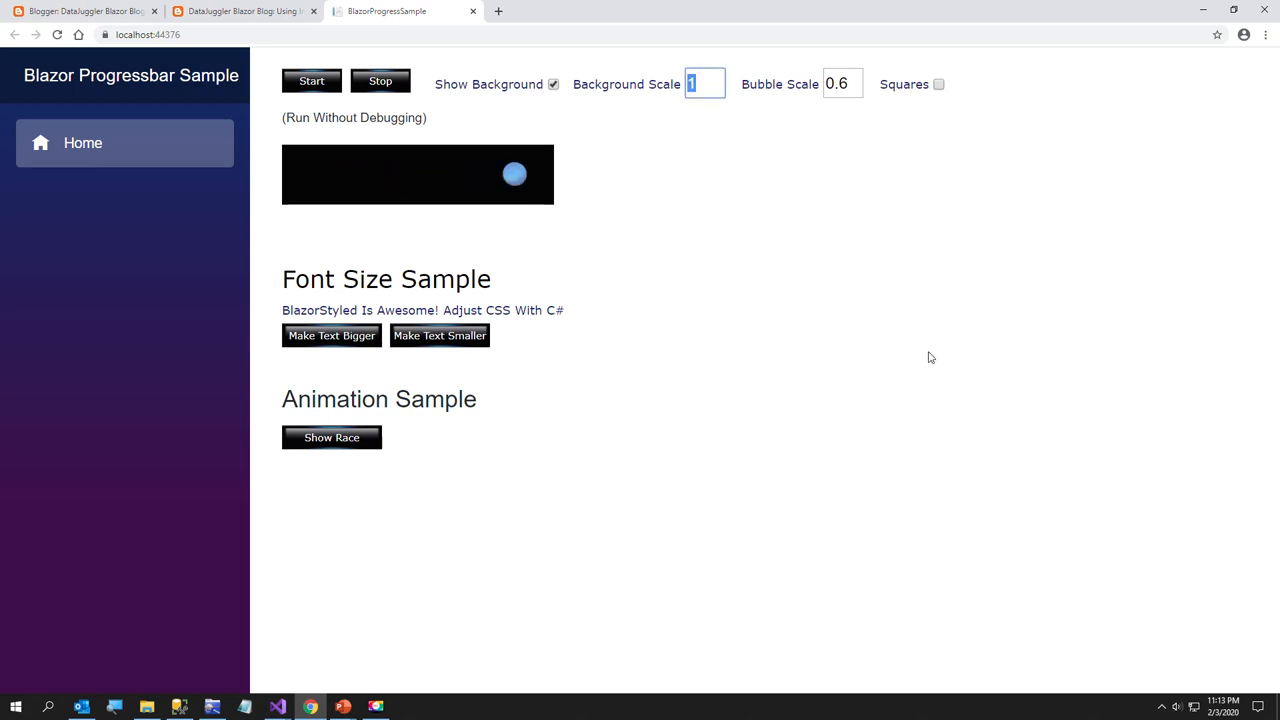
Try background scale 1.2 and bubble scale 0.25, restore 1 and 0.6, then enable Squares.
{"action": "type", "text": "0.6"}
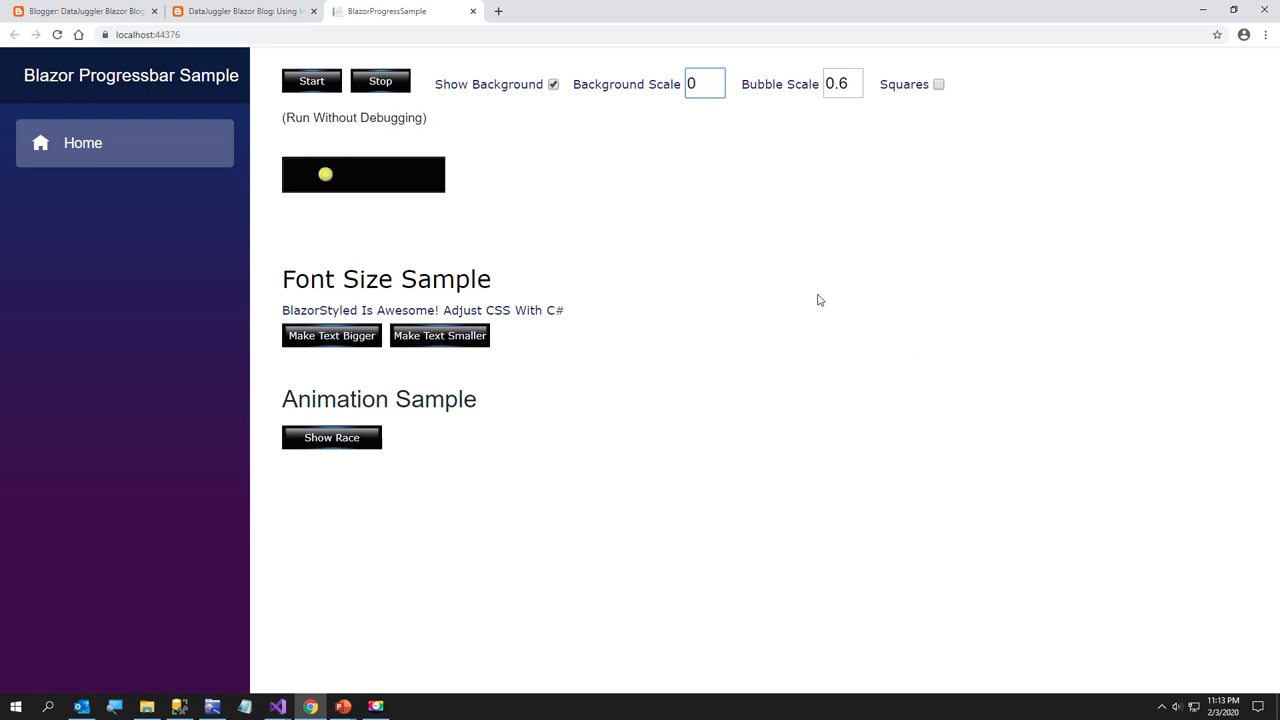
{"action": "type", "text": "1.2"}
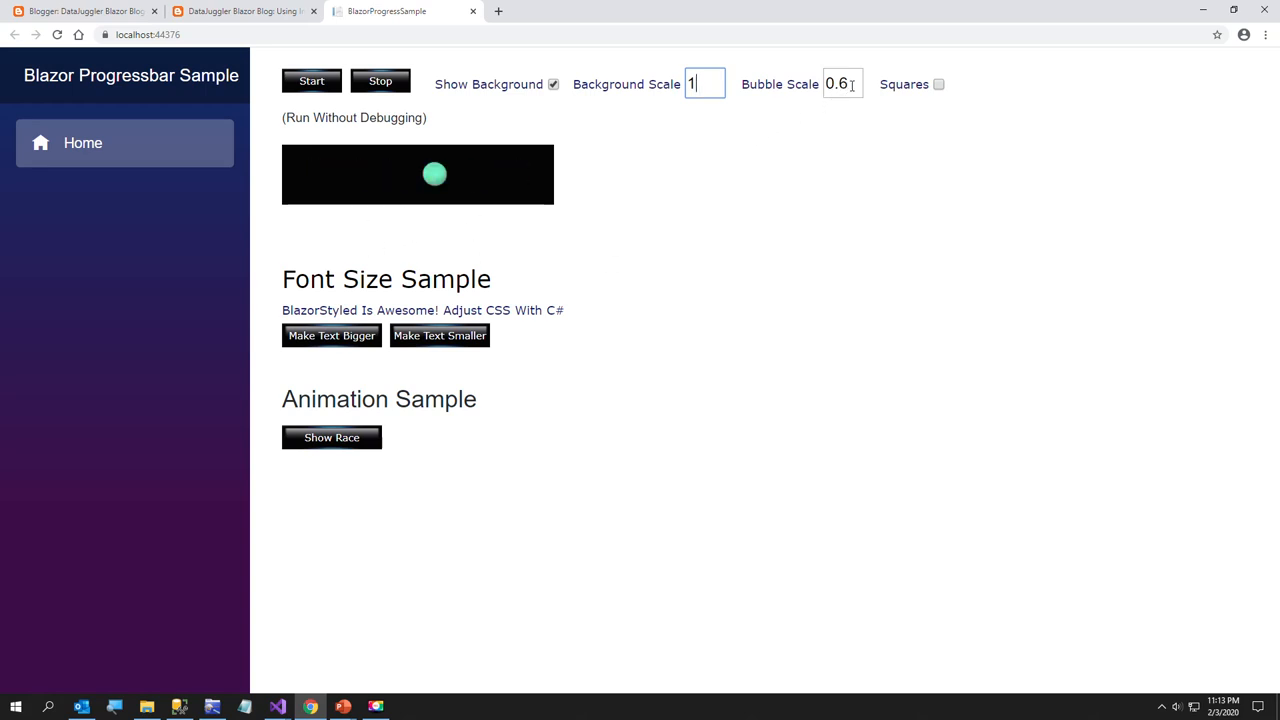
{"action": "triple_click", "coordinate": [837, 83]}
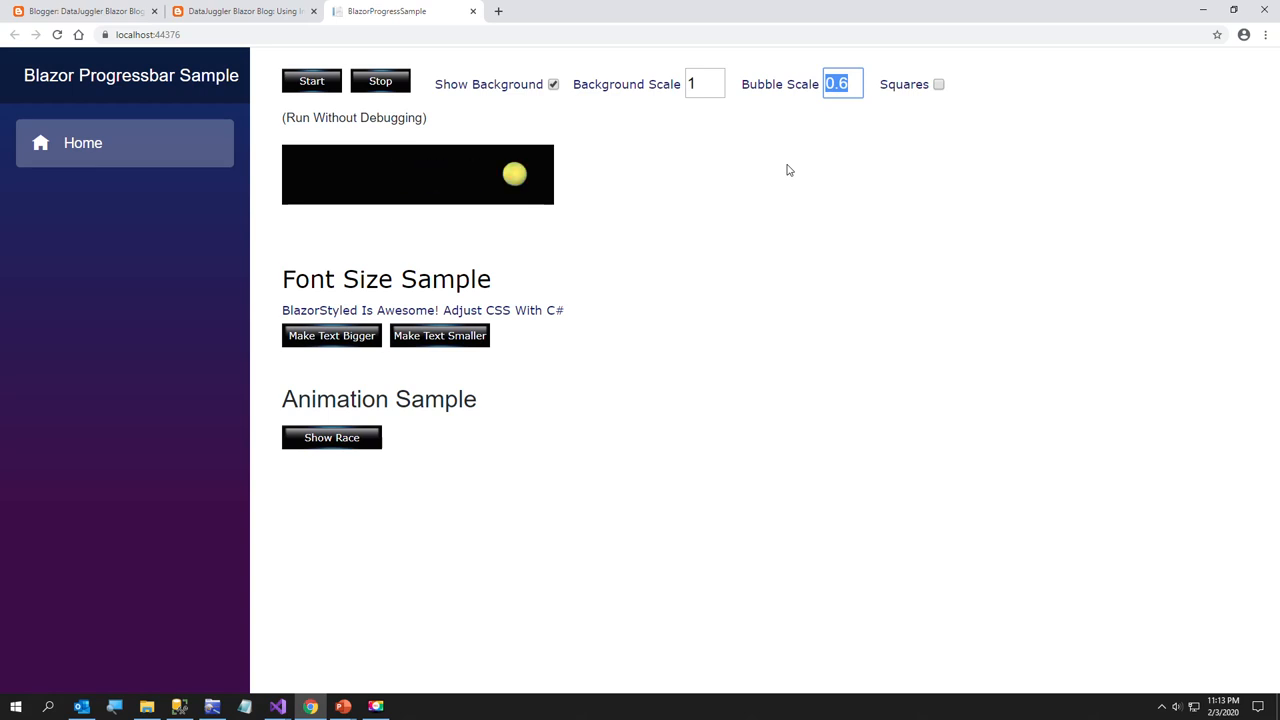
{"action": "type", "text": "0.25"}
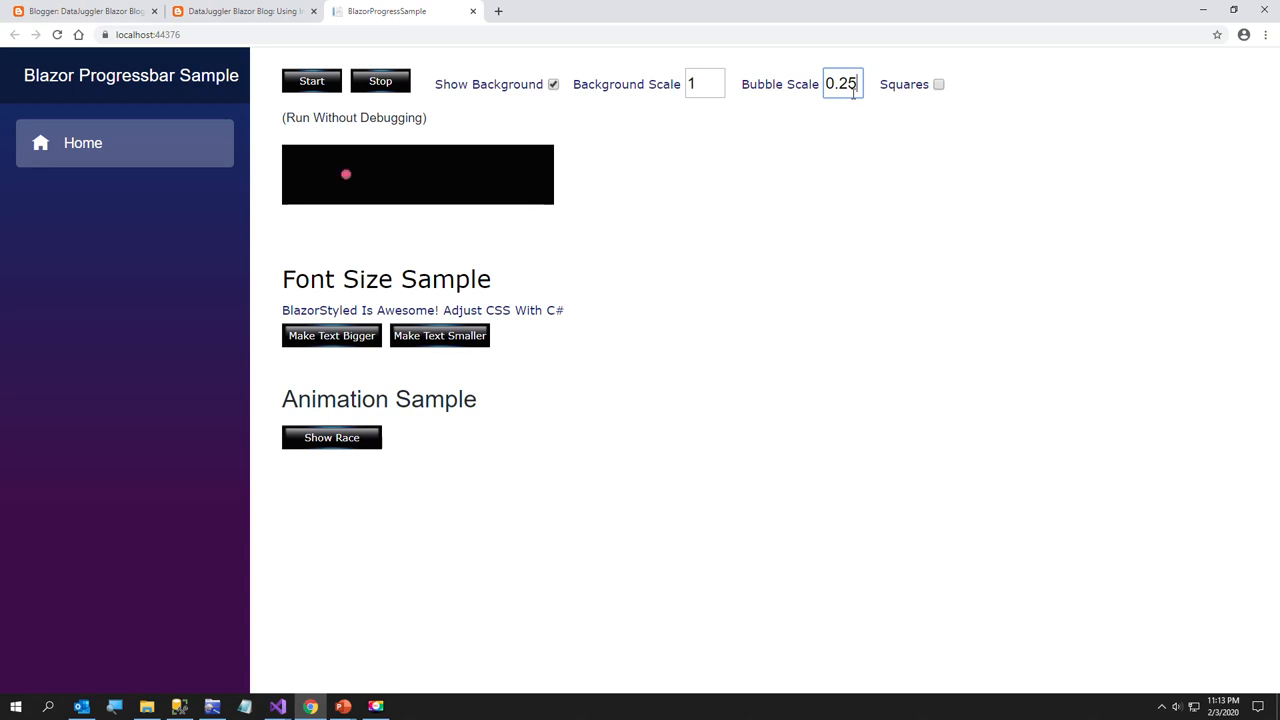
{"action": "type", "text": "1"}
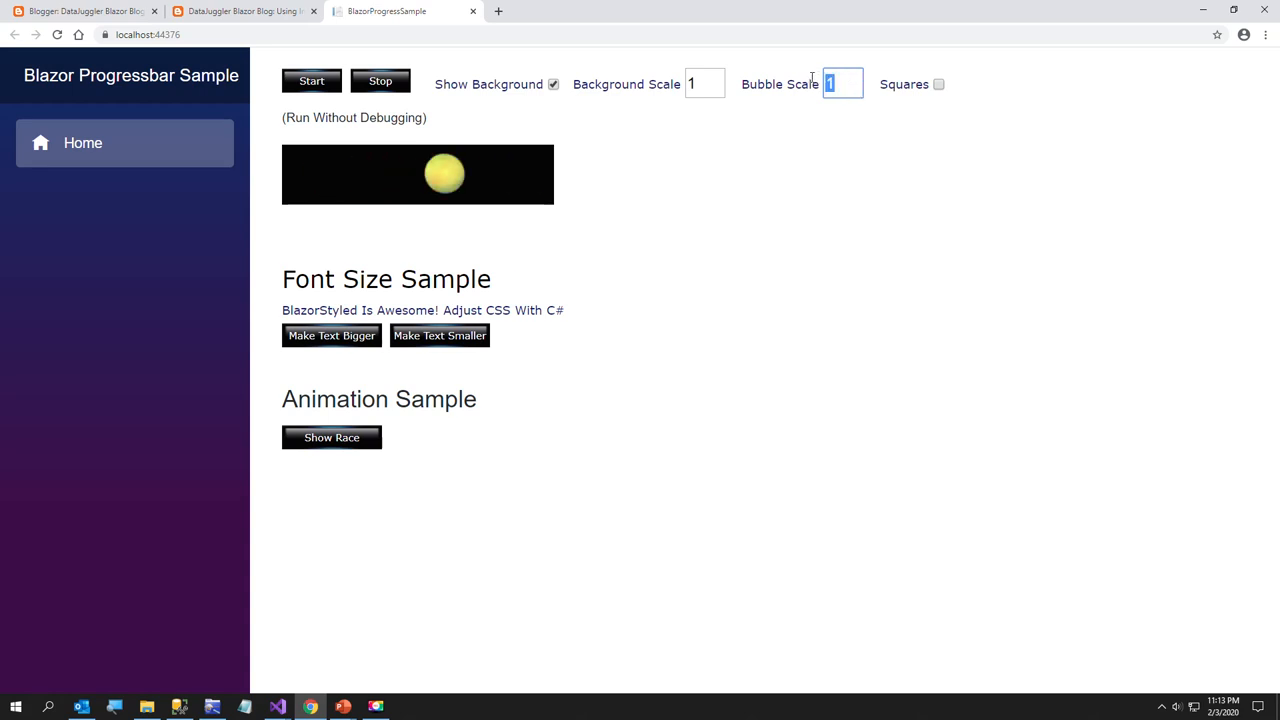
{"action": "type", "text": "0.6"}
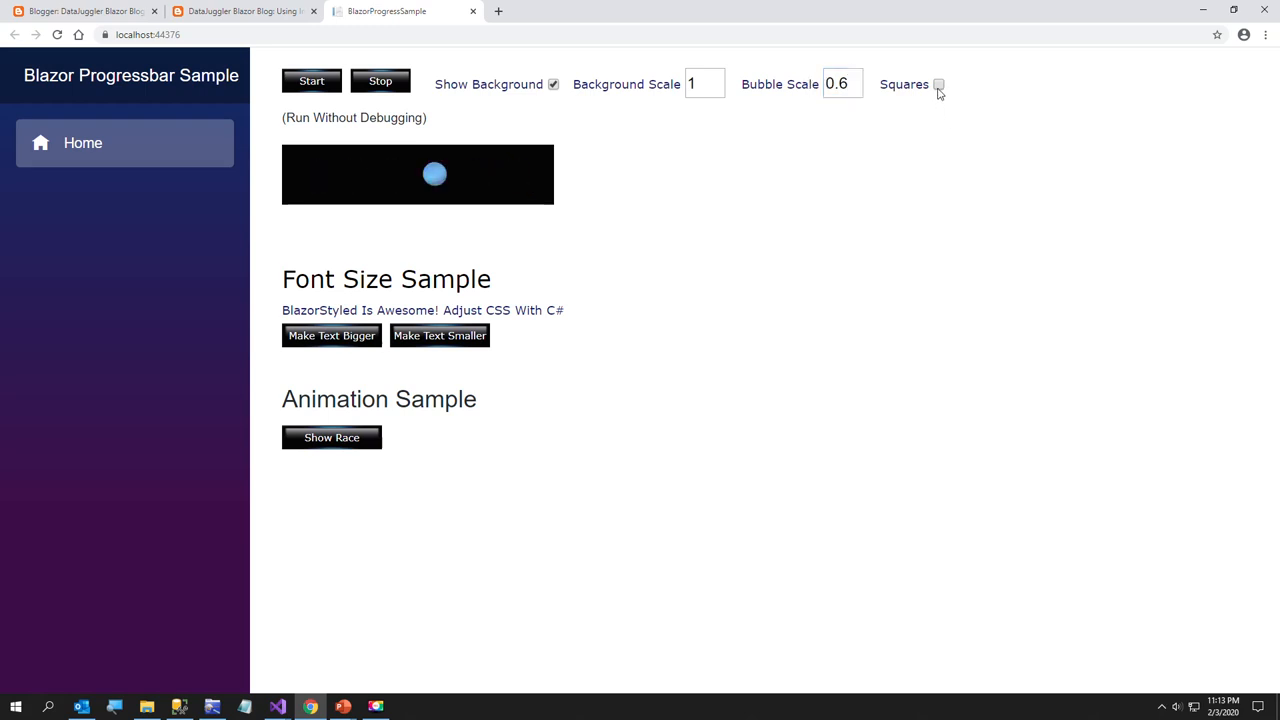
{"action": "left_click", "coordinate": [938, 84]}
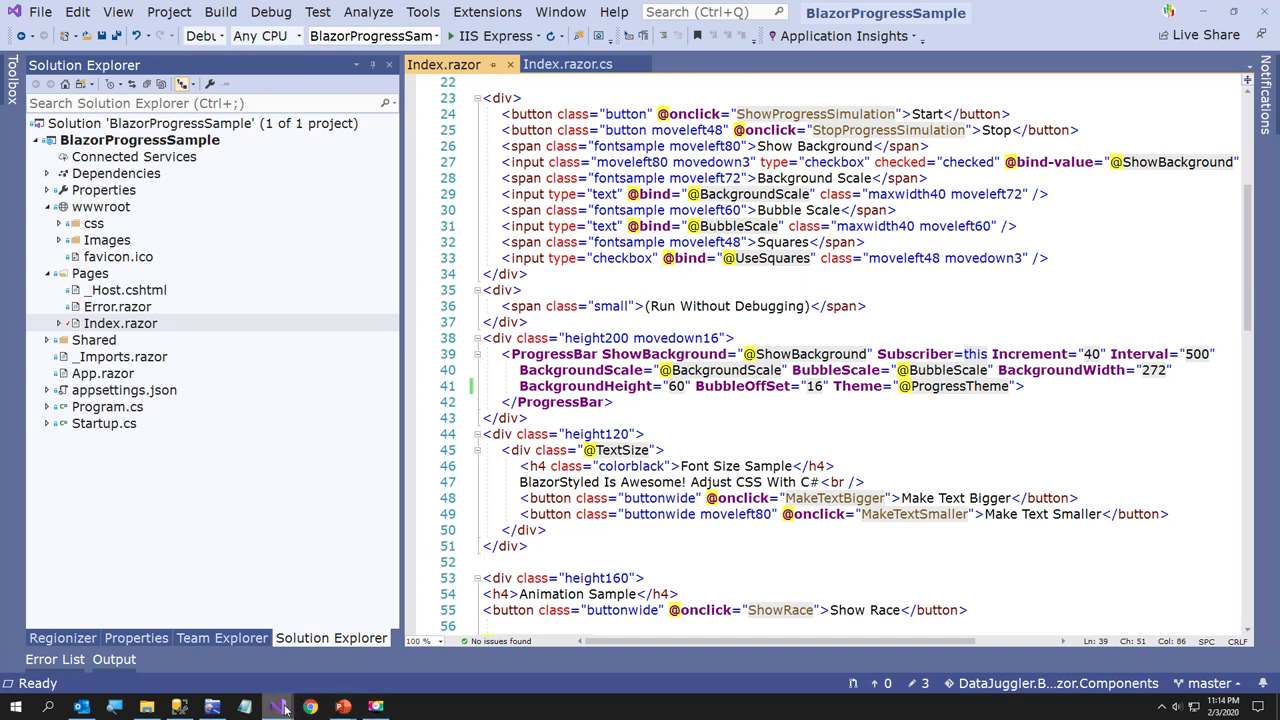
Switch from the Index.razor code to the running Blazor Image Gallery site.
{"action": "left_click", "coordinate": [271, 12]}
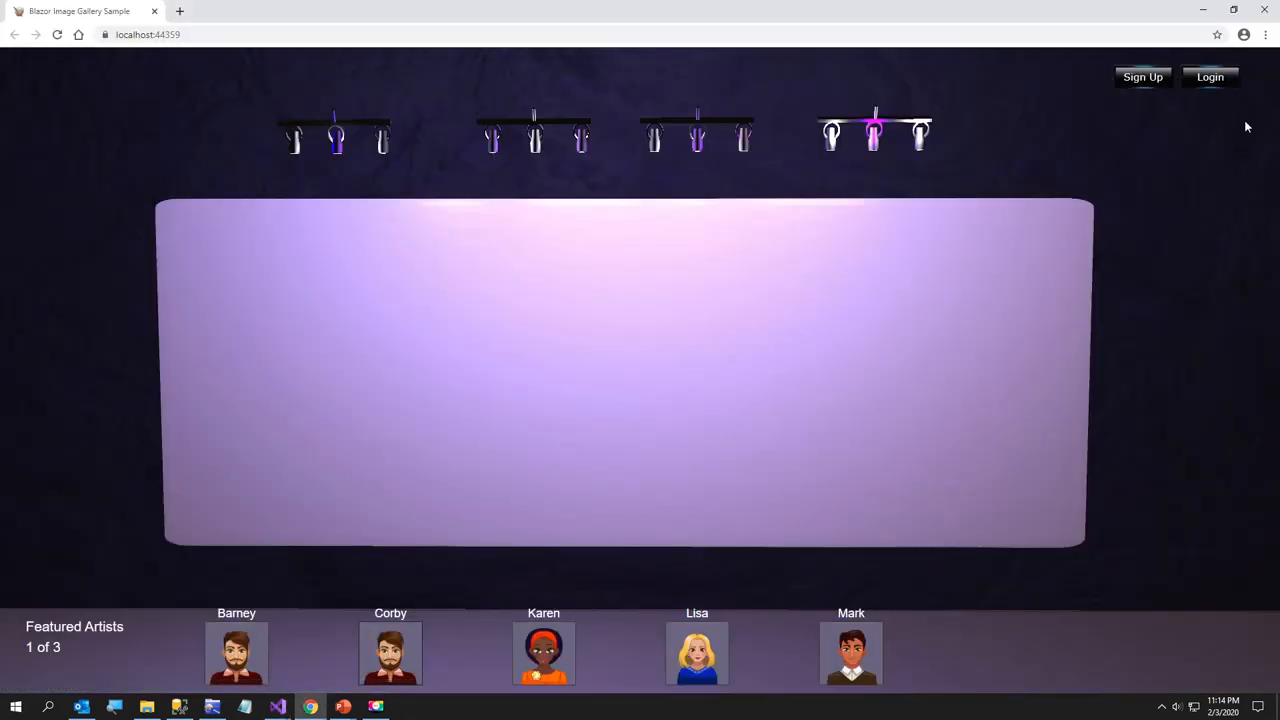
{"action": "left_click", "coordinate": [1210, 77]}
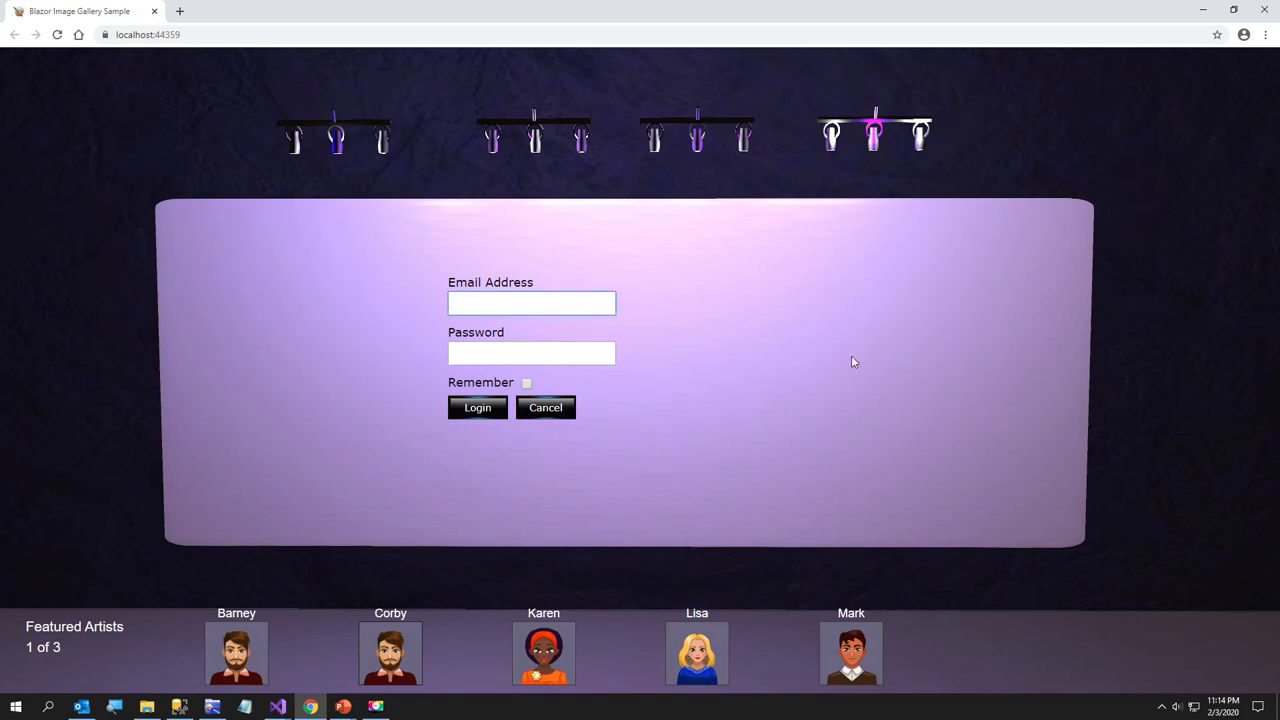
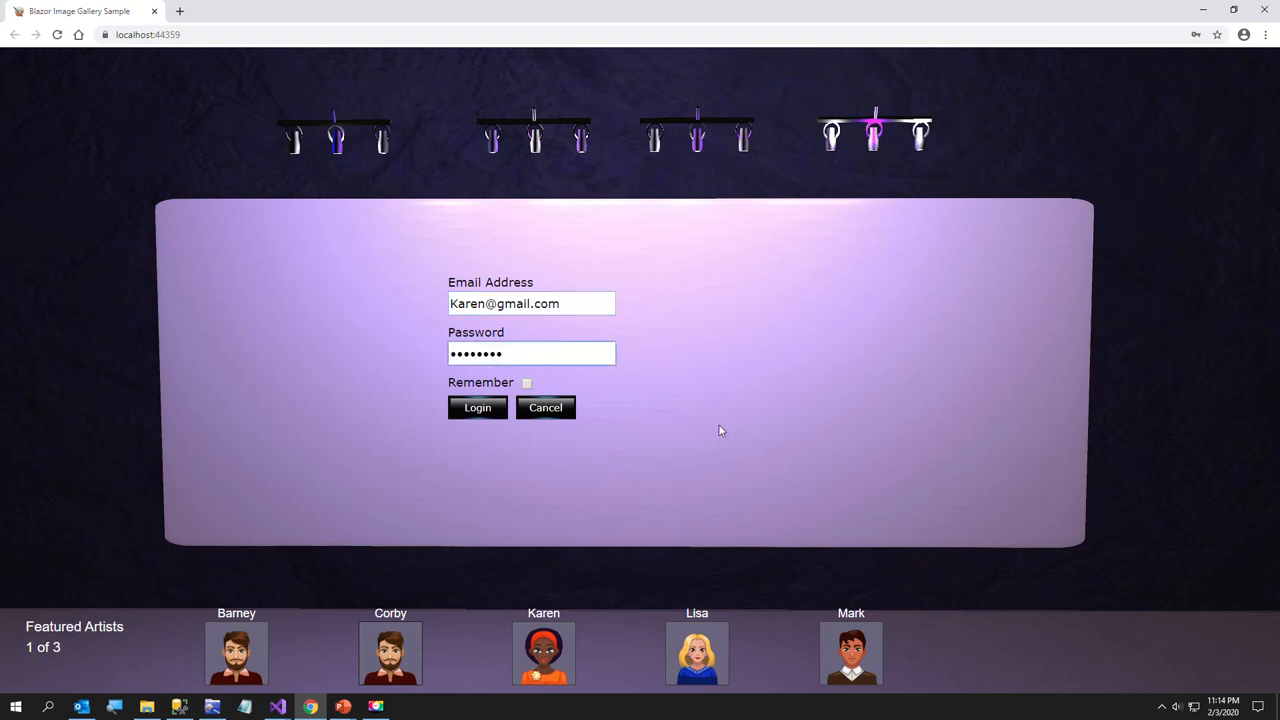
{"action": "left_click", "coordinate": [477, 407]}
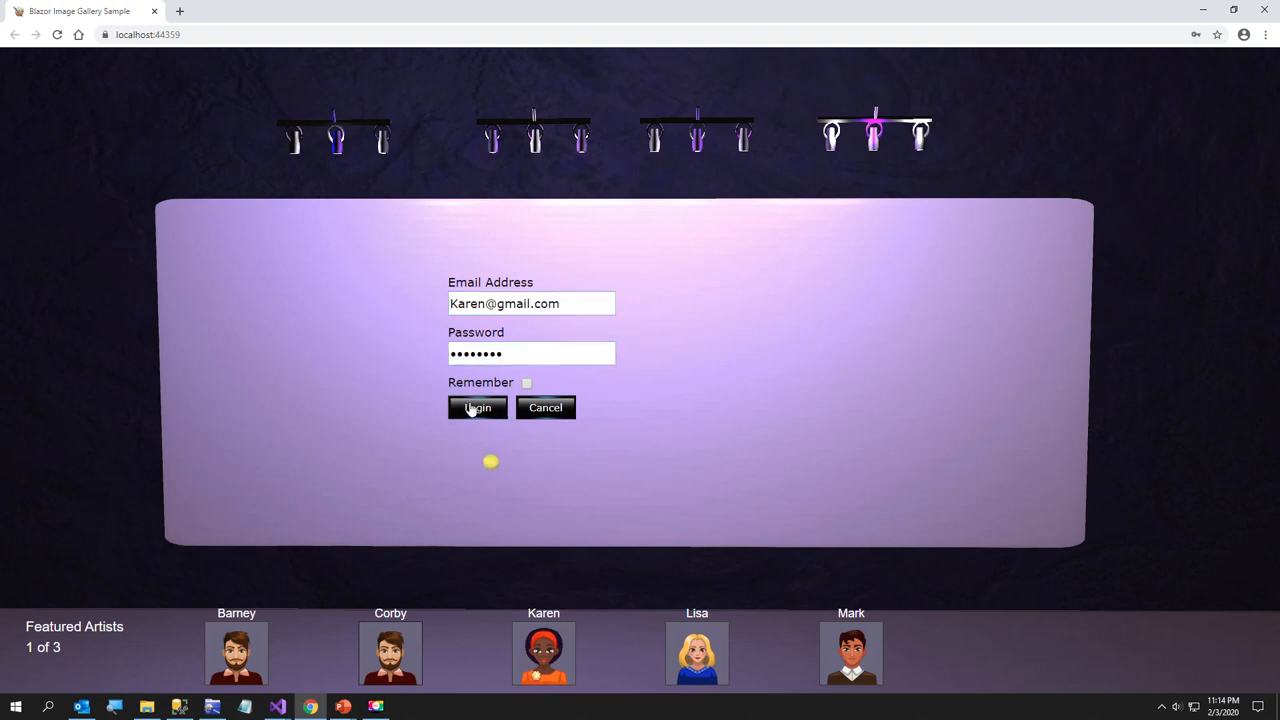
{"action": "left_click", "coordinate": [477, 407]}
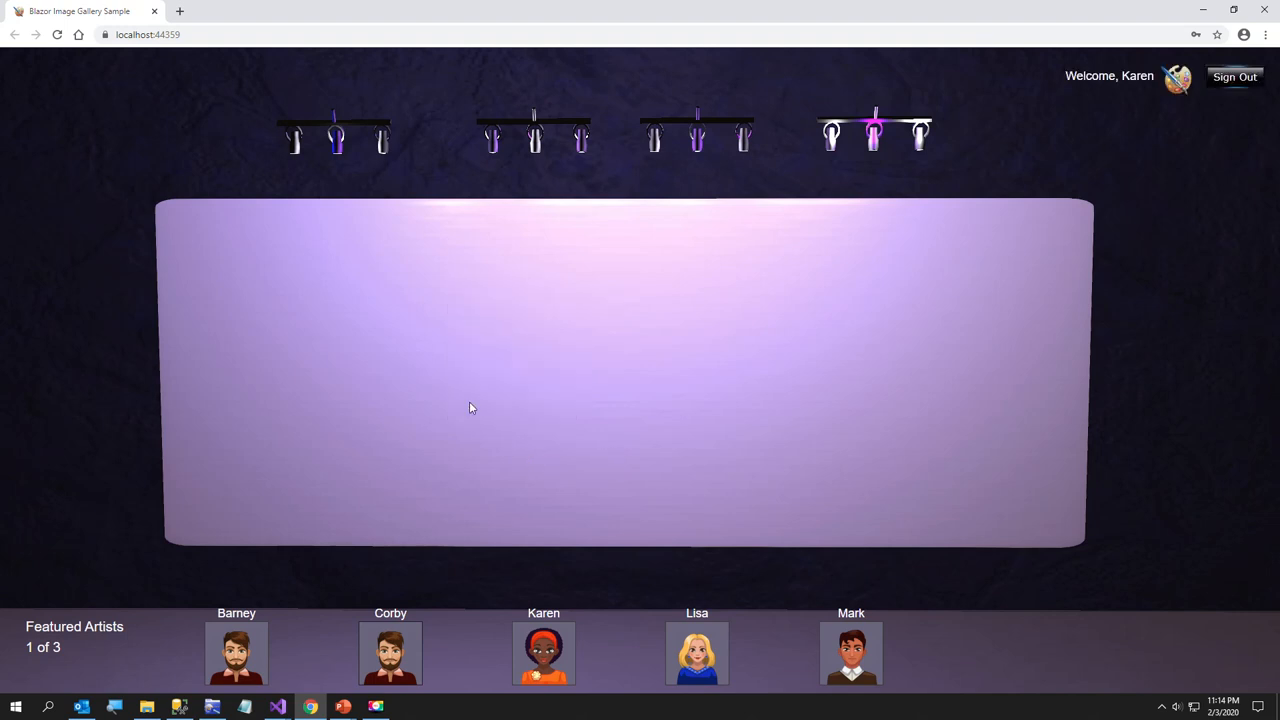
{"action": "mouse_move", "coordinate": [707, 386]}
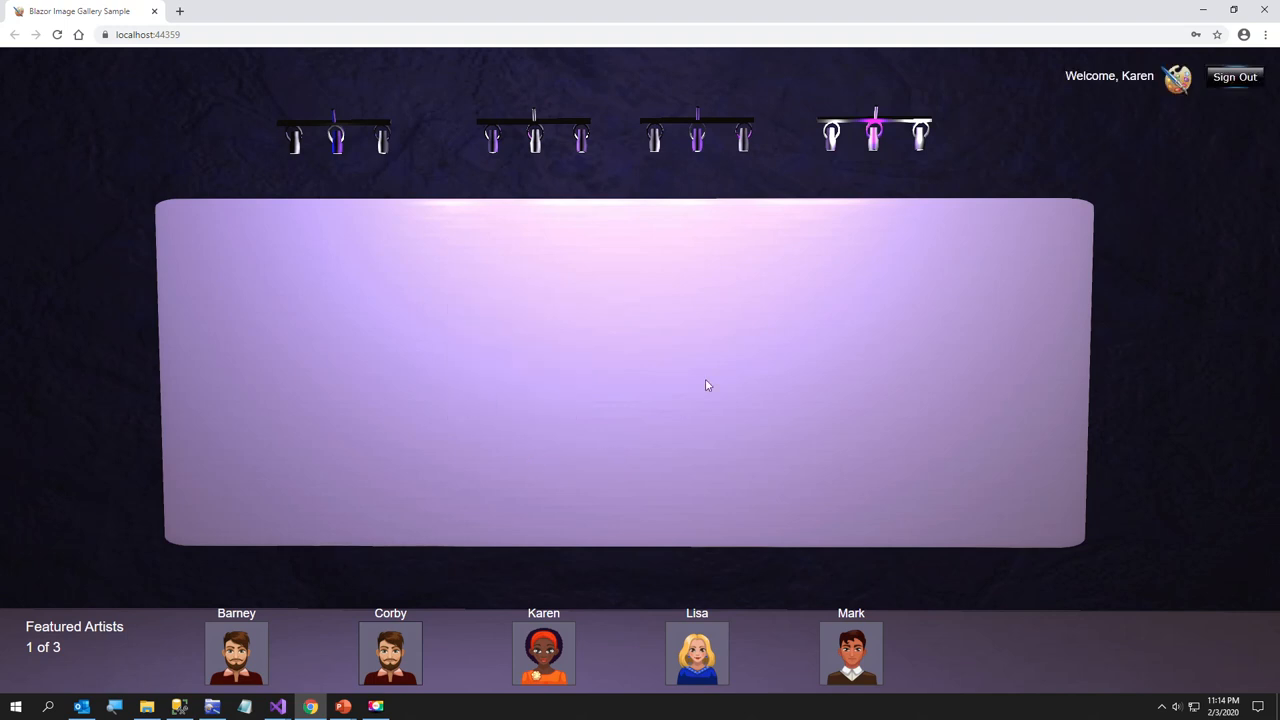
{"action": "left_click", "coordinate": [1234, 77]}
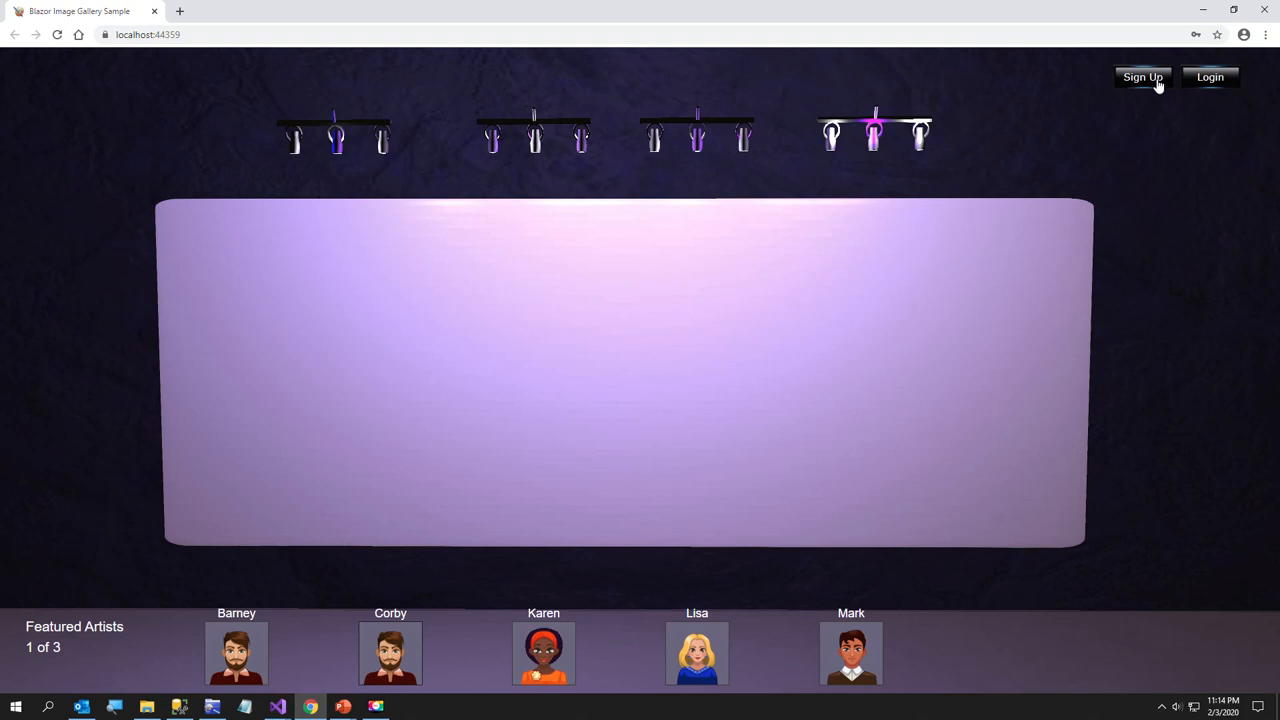
{"action": "left_click", "coordinate": [1142, 77]}
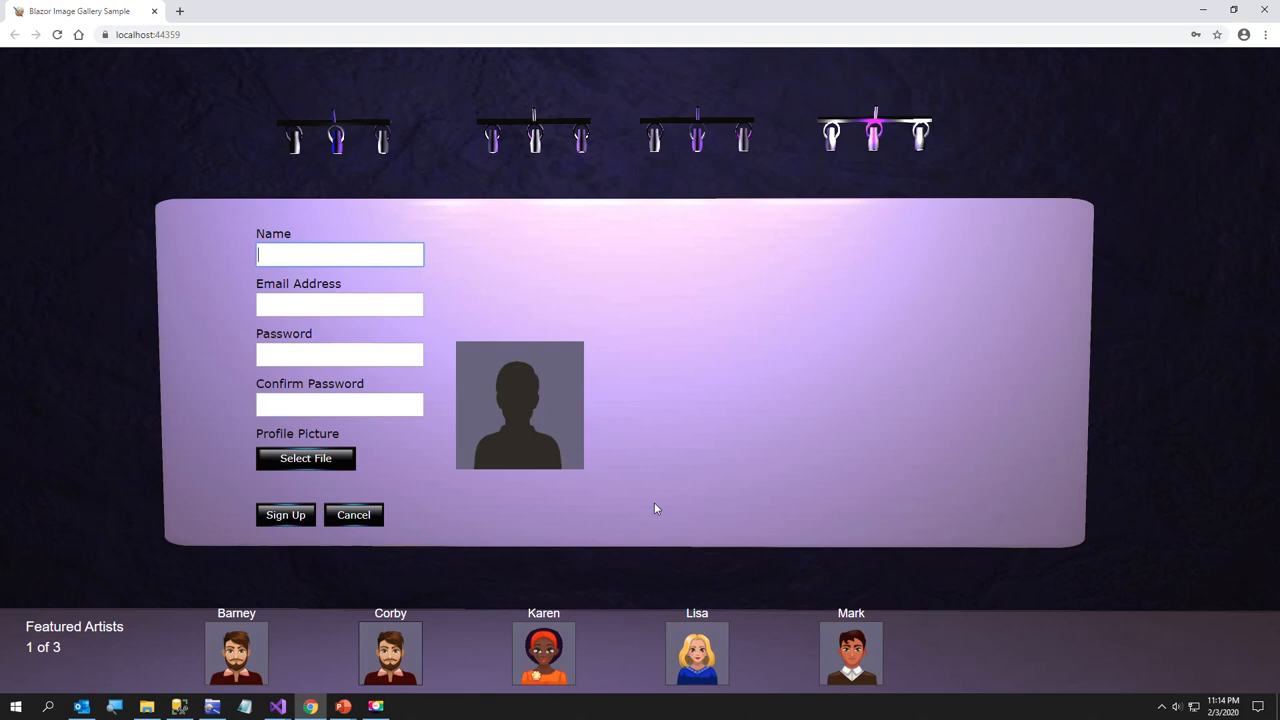
{"action": "type", "text": "Rose"}
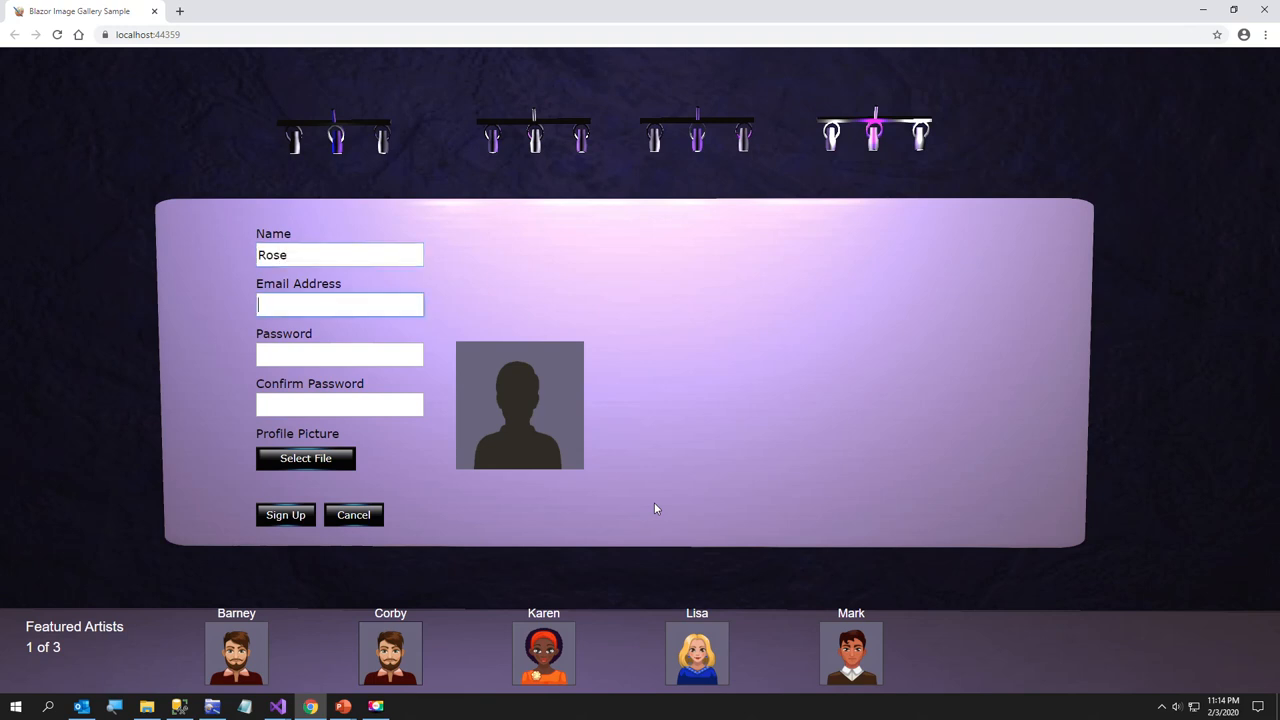
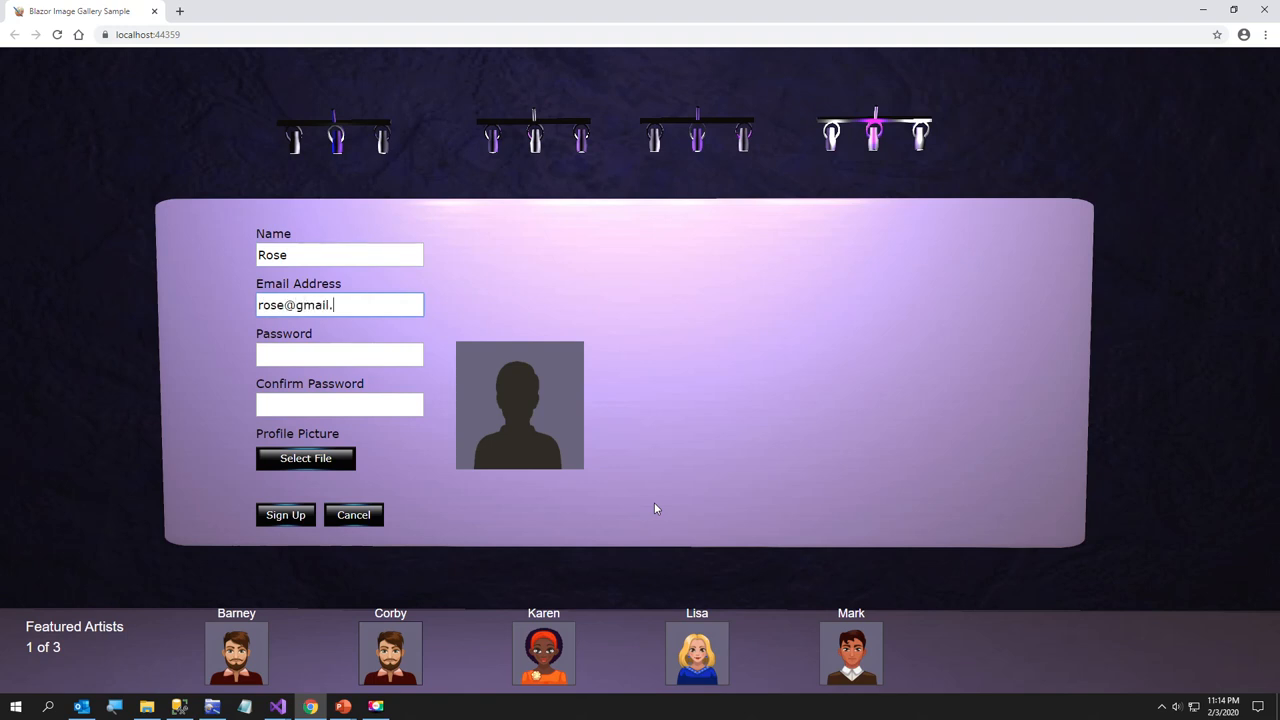
{"action": "type", "text": "•••••"}
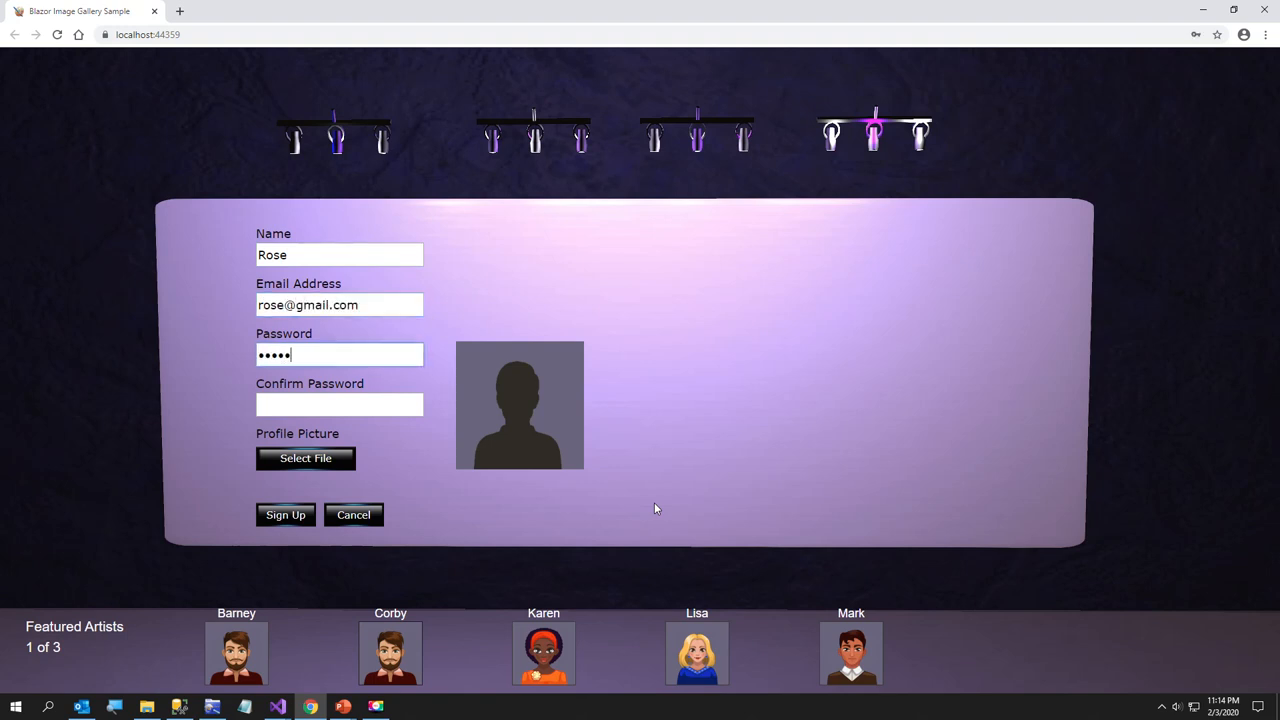
{"action": "type", "text": "•"}
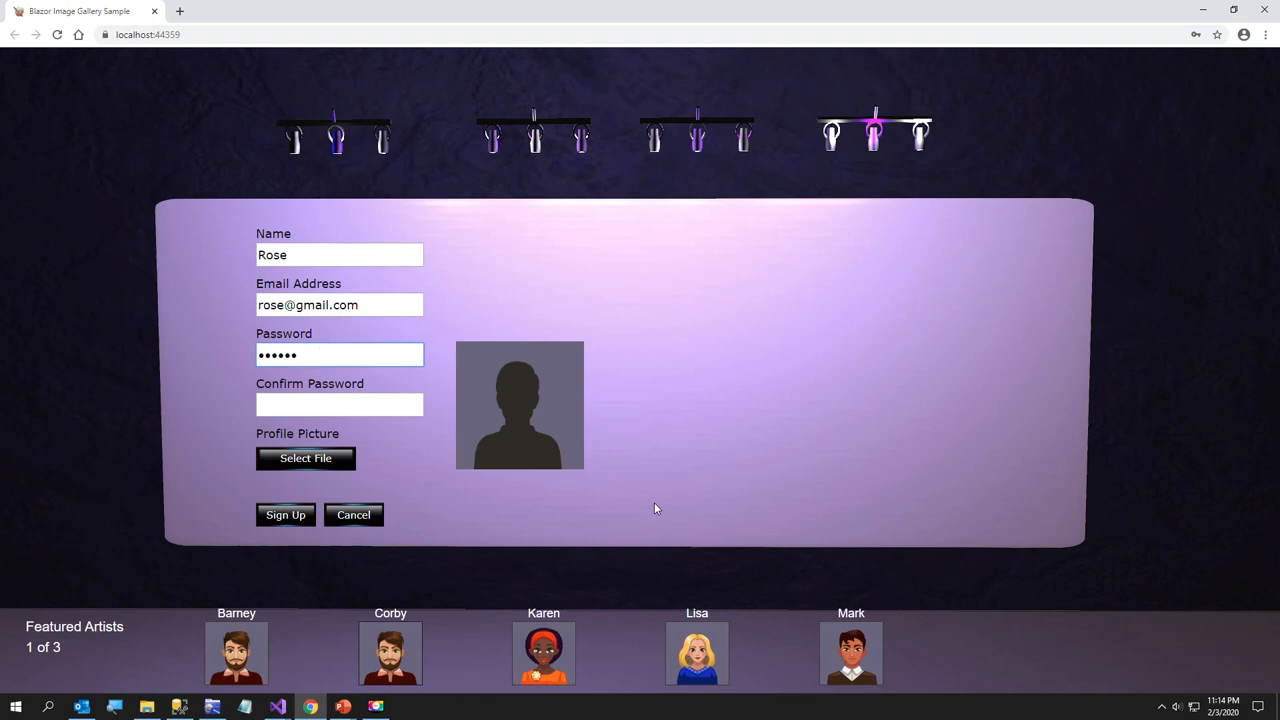
{"action": "type", "text": "•"}
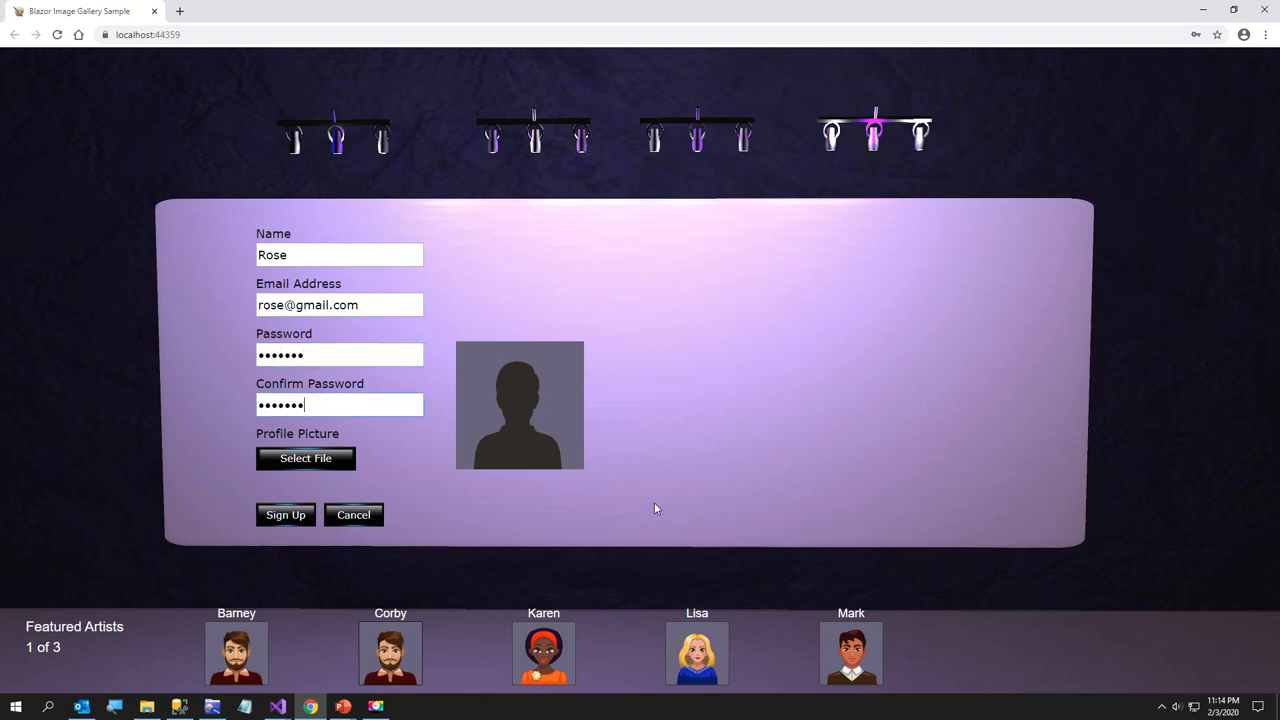
{"action": "left_click", "coordinate": [305, 458]}
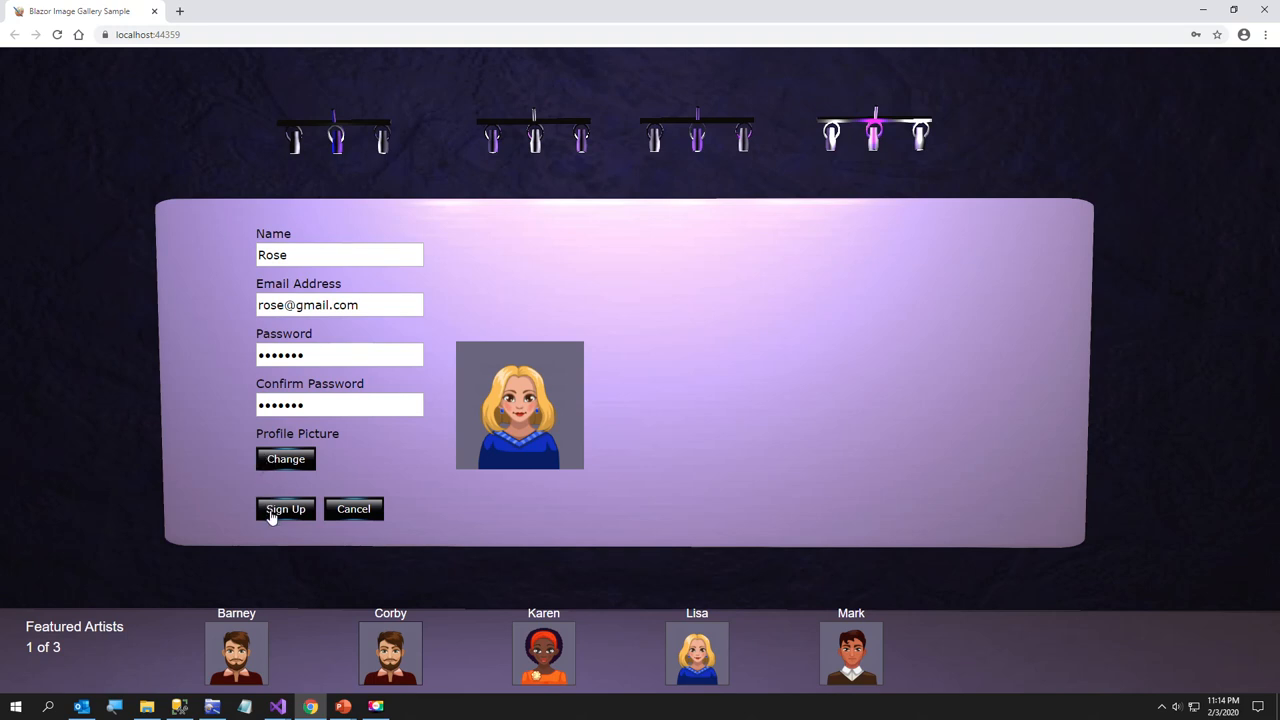
{"action": "left_click", "coordinate": [285, 509]}
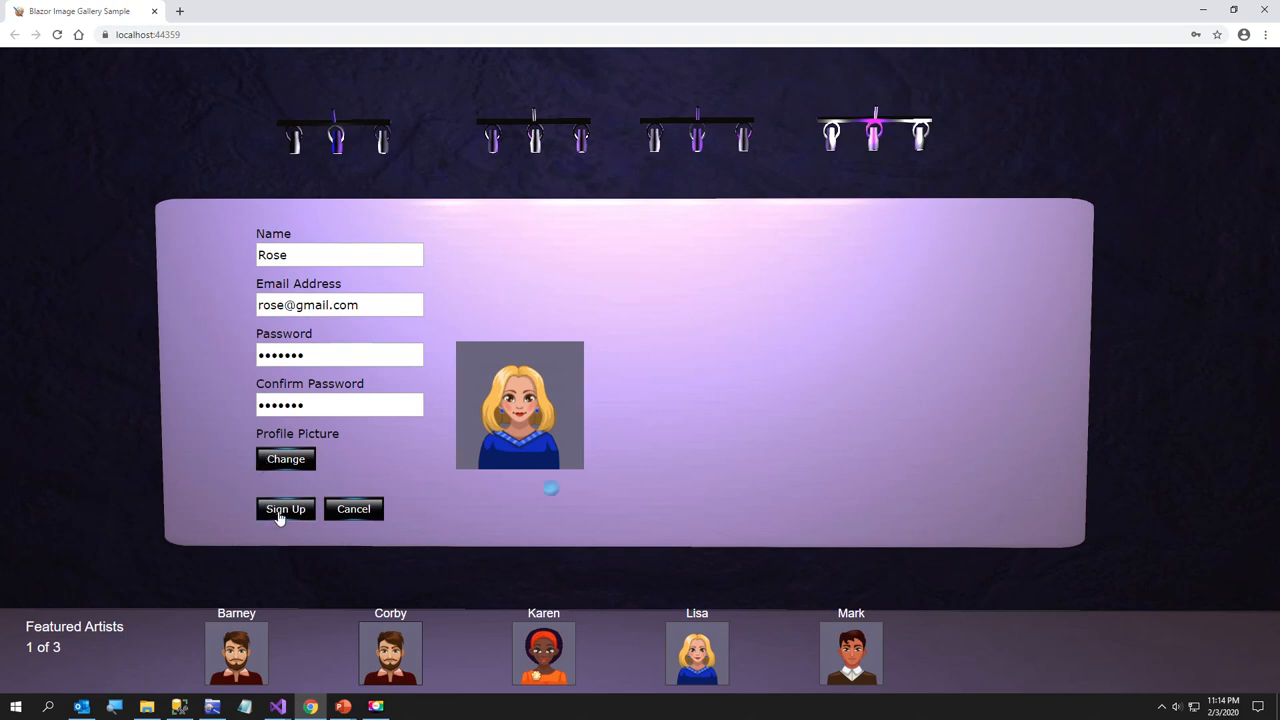
{"action": "left_click", "coordinate": [285, 509]}
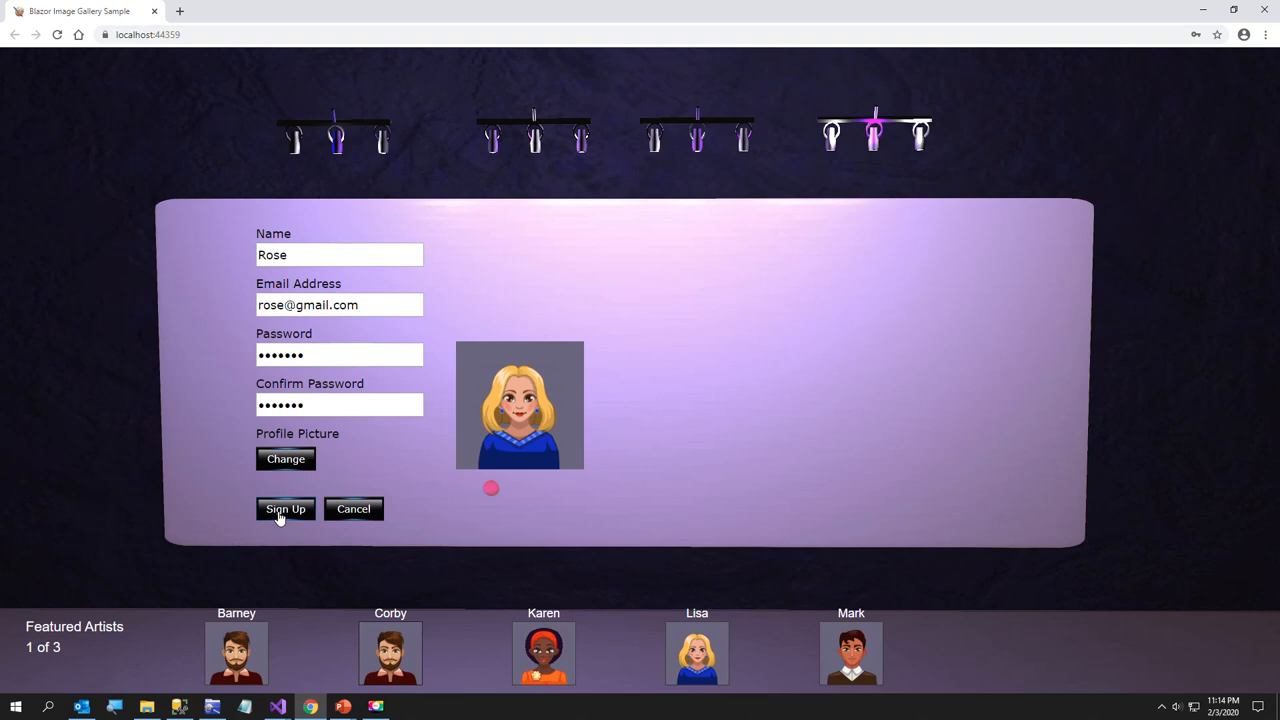
{"action": "left_click", "coordinate": [285, 509]}
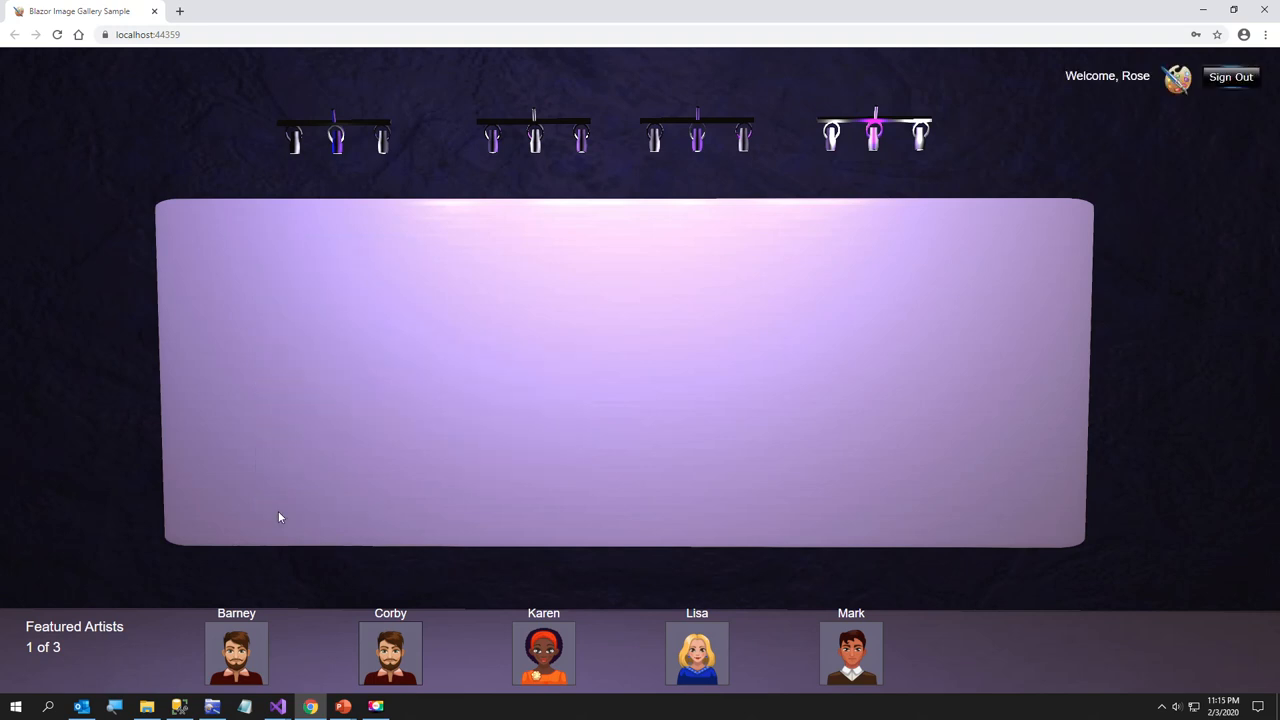
{"action": "mouse_move", "coordinate": [1097, 116]}
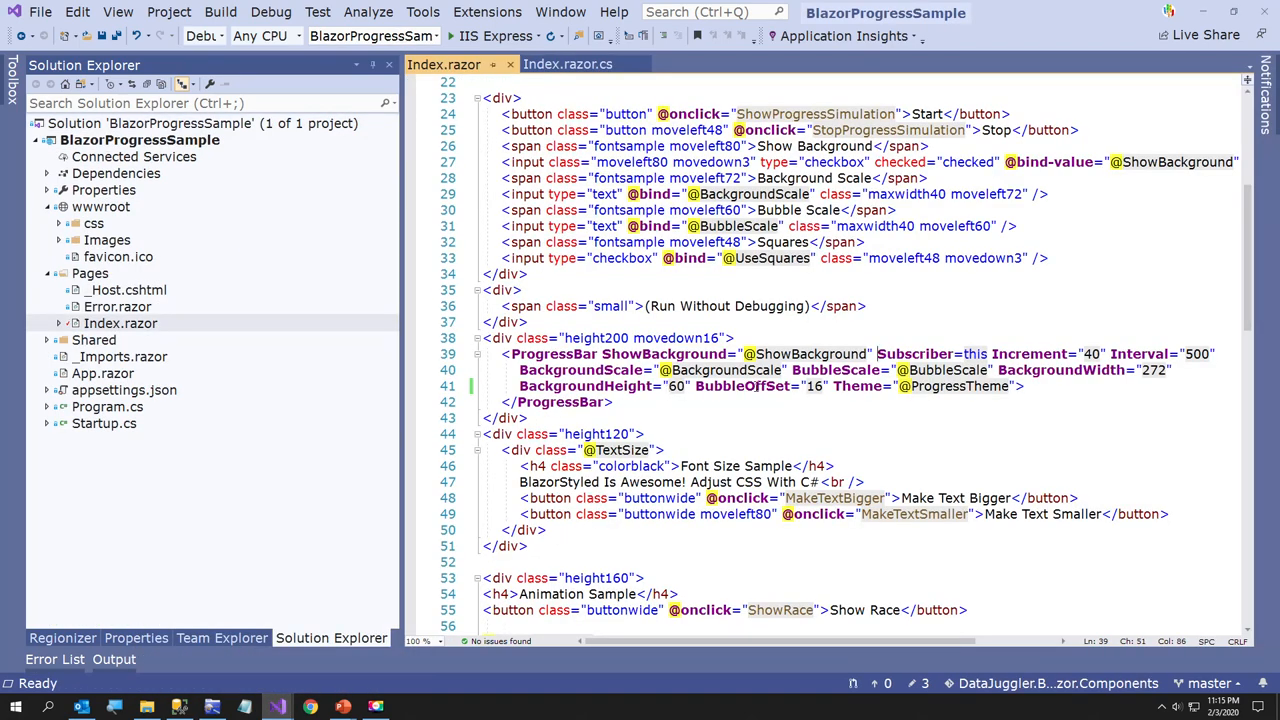
Highlight Subscriber=this on the ProgressBar tag, then switch to the blog in Chrome.
{"action": "double_click", "coordinate": [885, 354]}
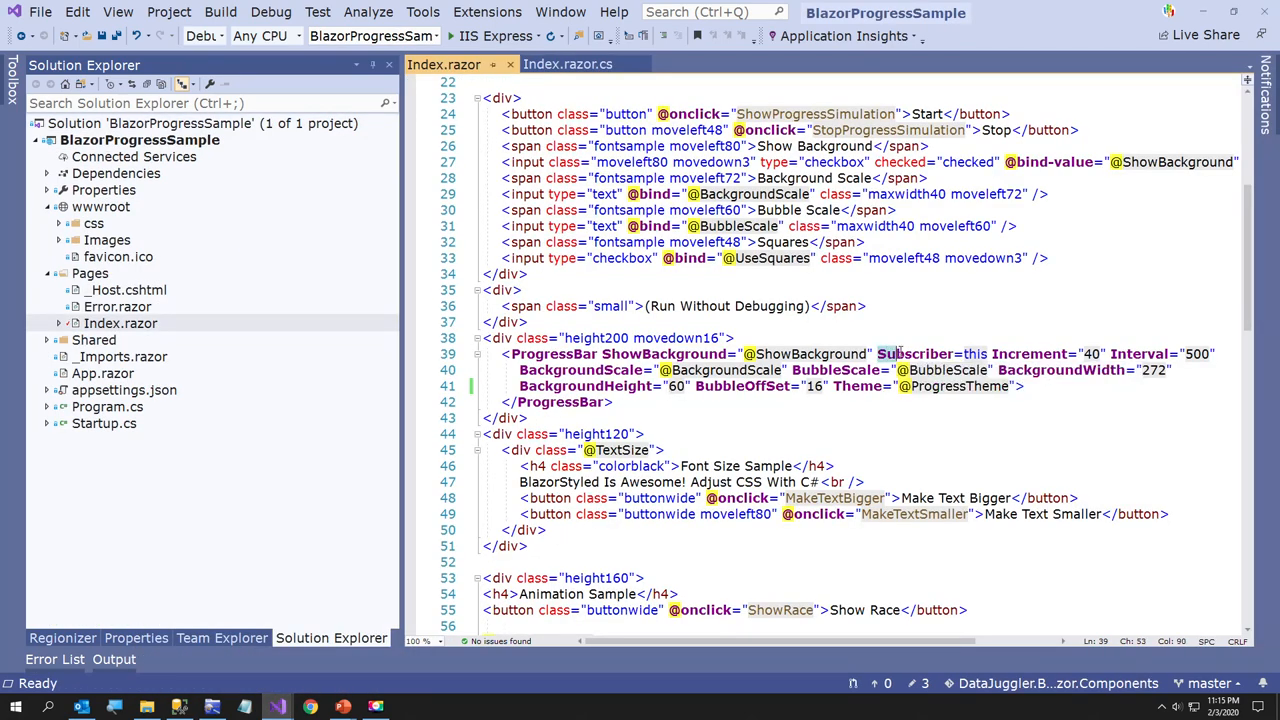
{"action": "double_click", "coordinate": [915, 354]}
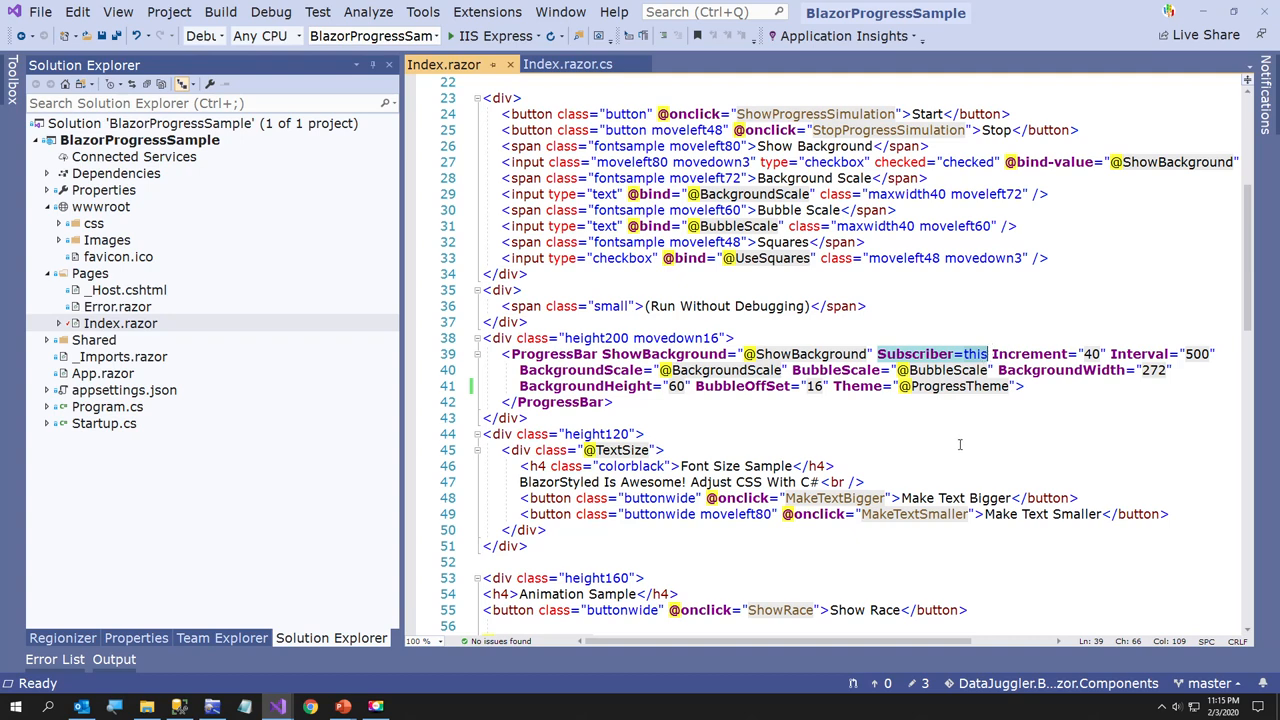
{"action": "mouse_move", "coordinate": [955, 445]}
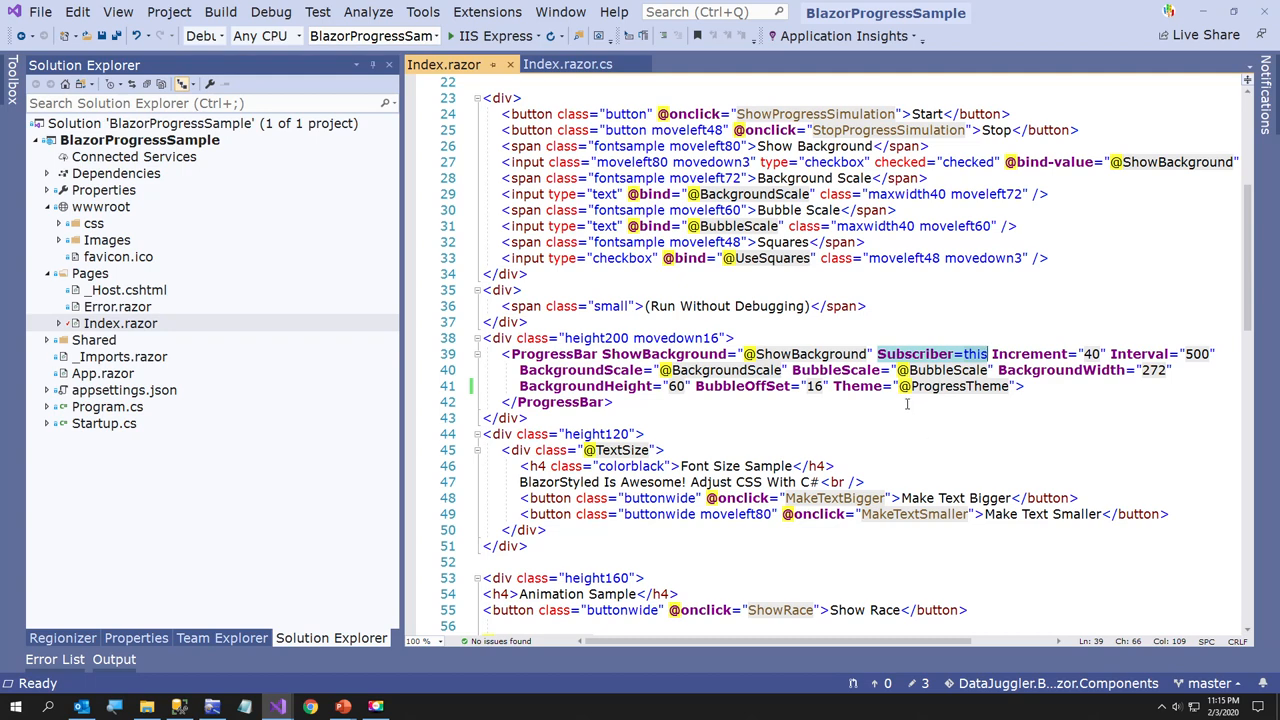
{"action": "mouse_move", "coordinate": [681, 399]}
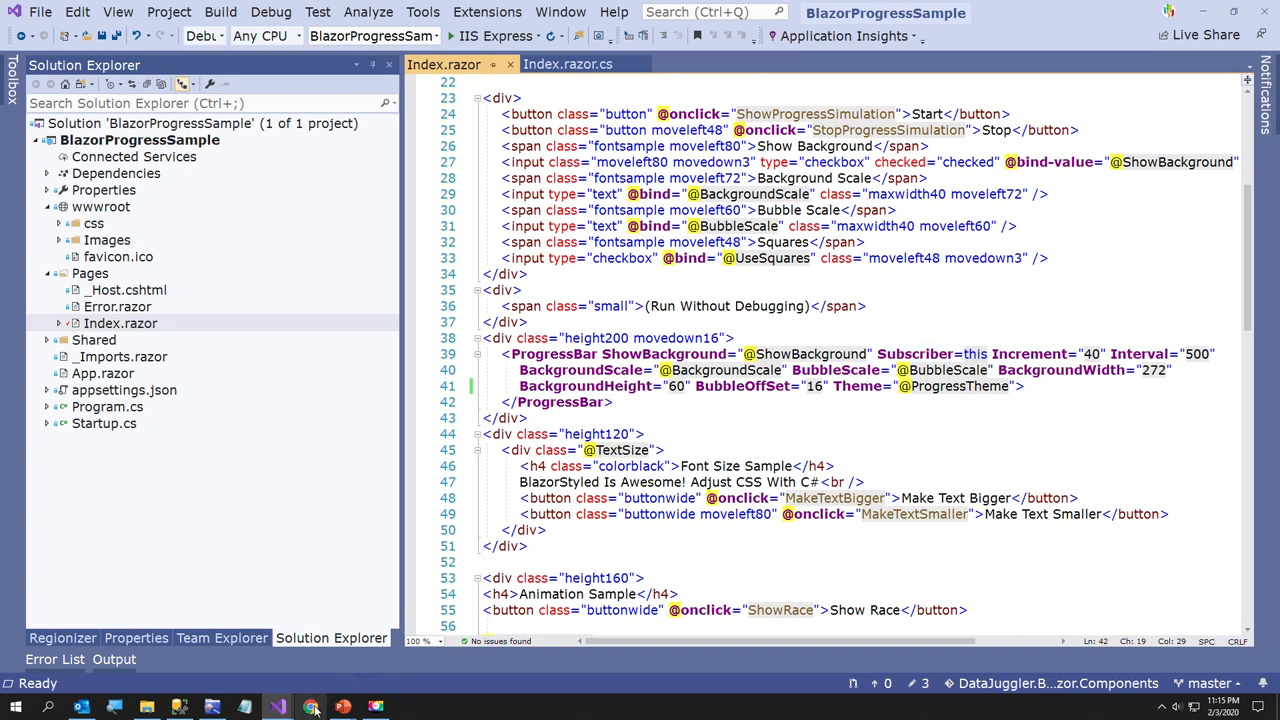
{"action": "left_click", "coordinate": [311, 708]}
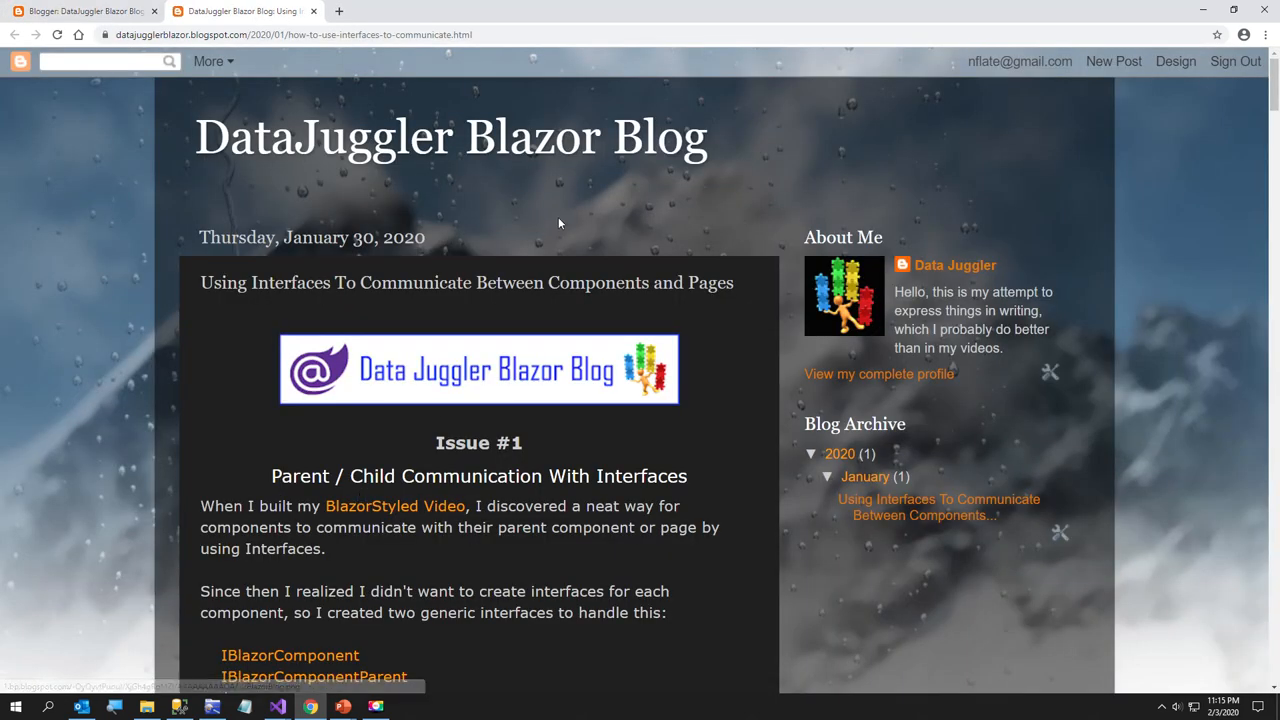
Scroll to the Index page, Login and Sign Up diagram and enlarge it.
{"action": "scroll", "scroll_direction": "down", "scroll_amount": 3}
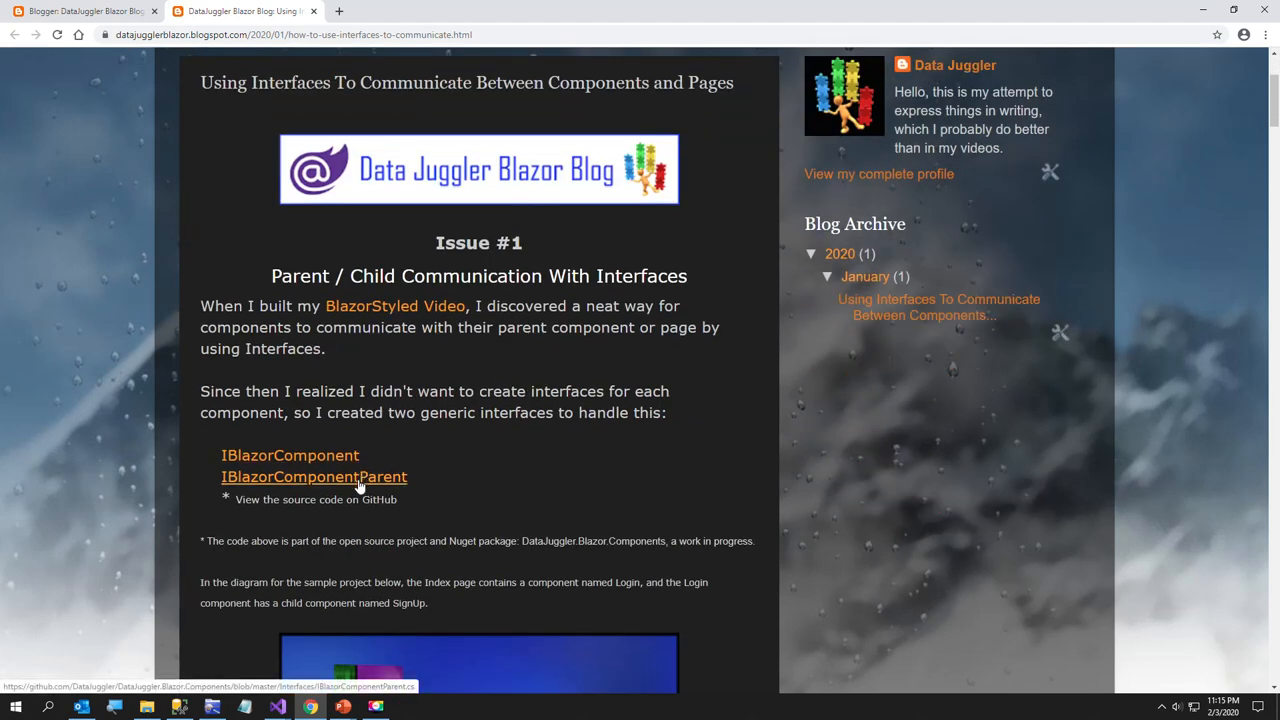
{"action": "scroll", "scroll_direction": "down", "scroll_amount": 3}
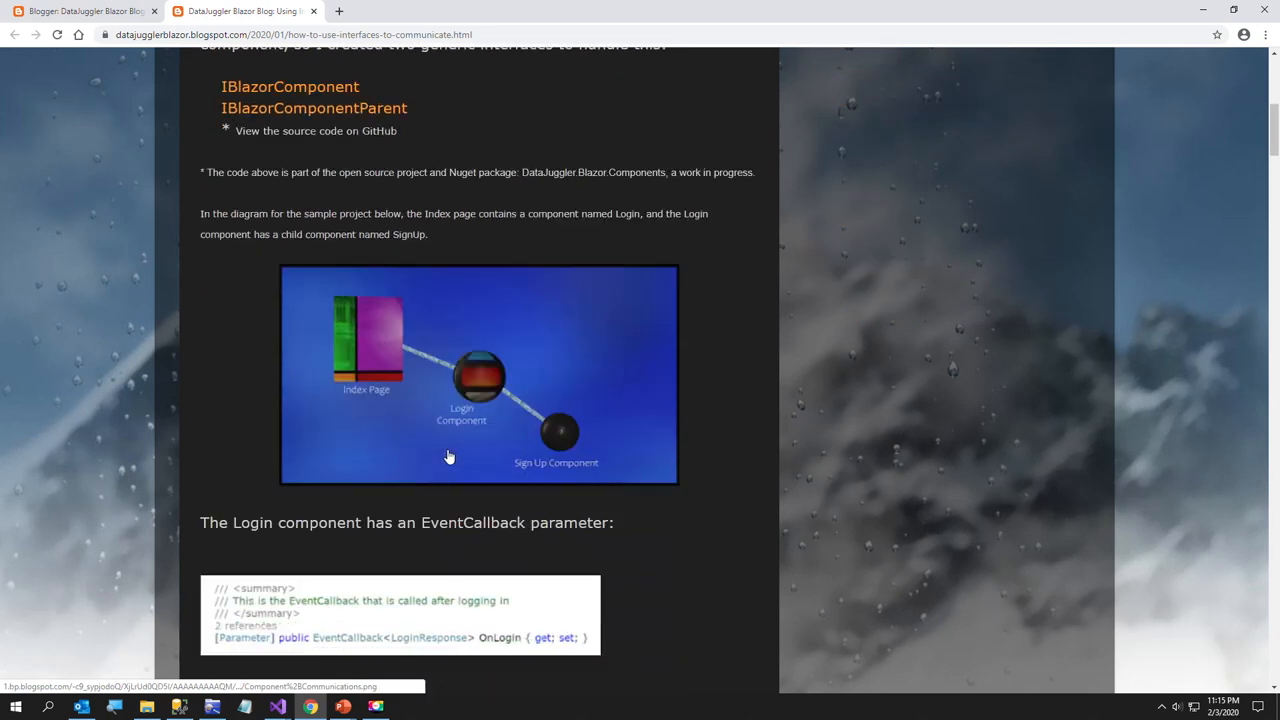
{"action": "left_click", "coordinate": [479, 375]}
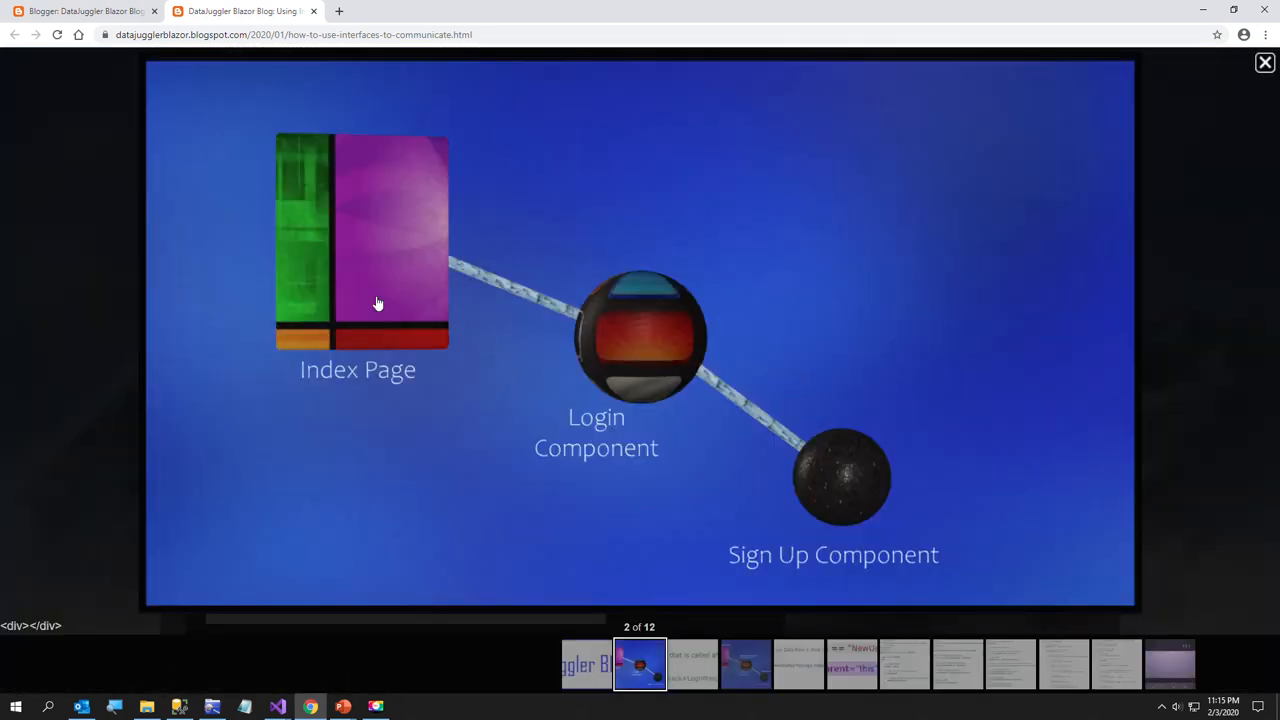
{"action": "mouse_move", "coordinate": [357, 301]}
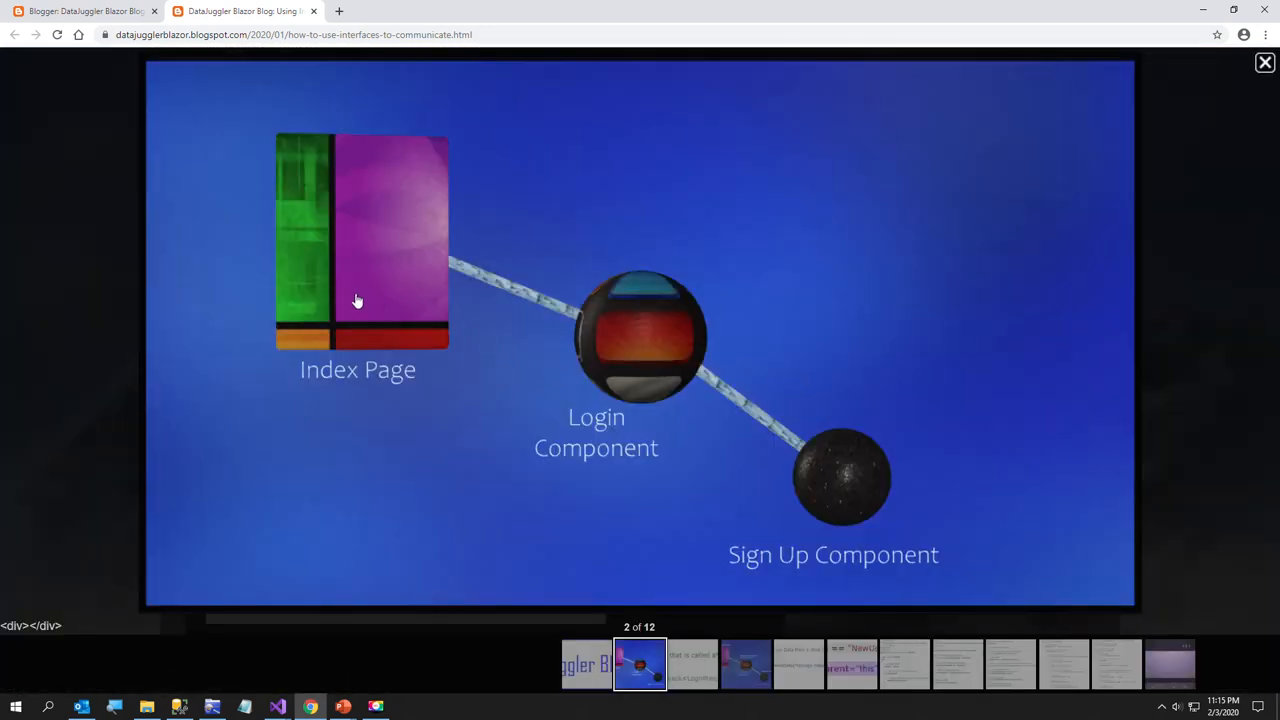
{"action": "mouse_move", "coordinate": [617, 363]}
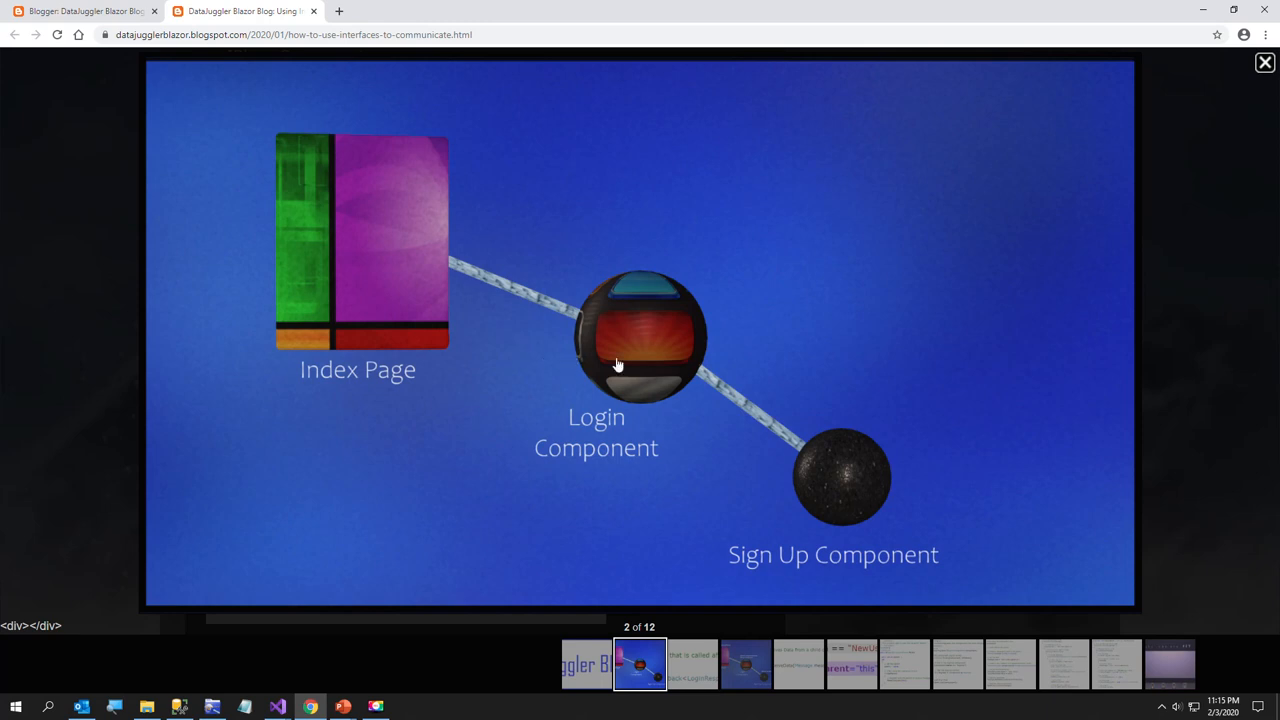
{"action": "mouse_move", "coordinate": [820, 480]}
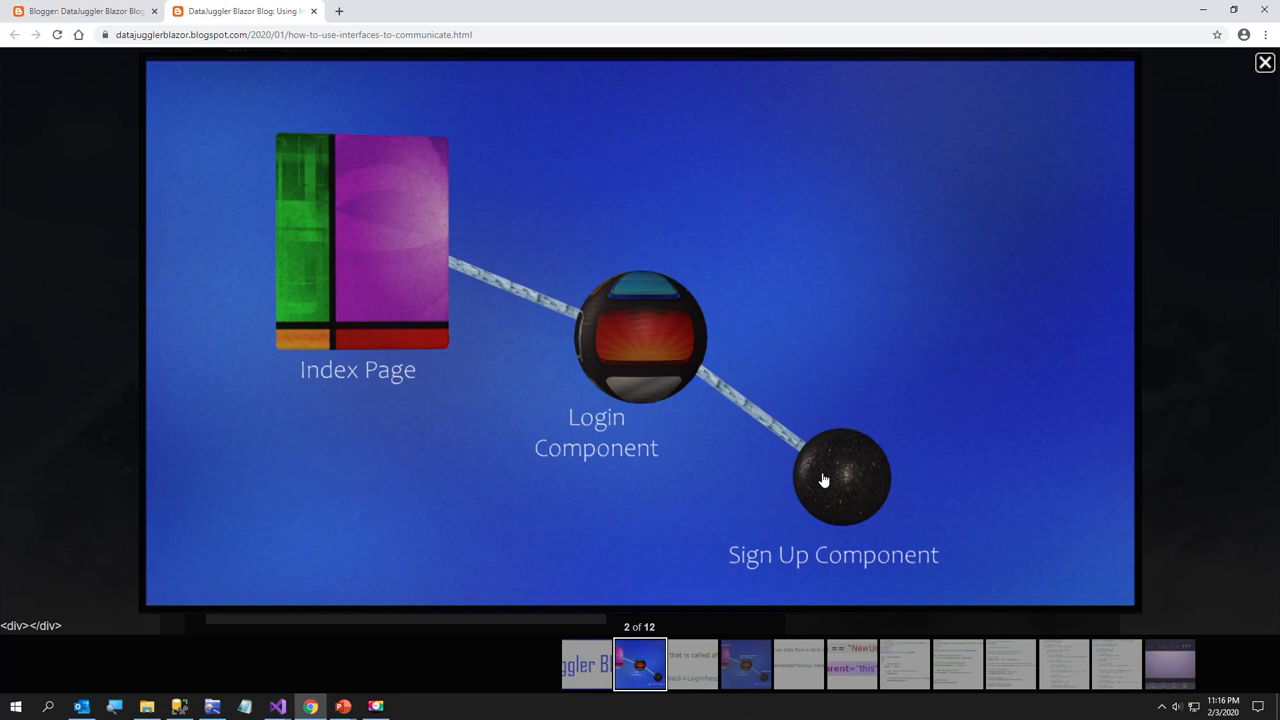
{"action": "mouse_move", "coordinate": [321, 335]}
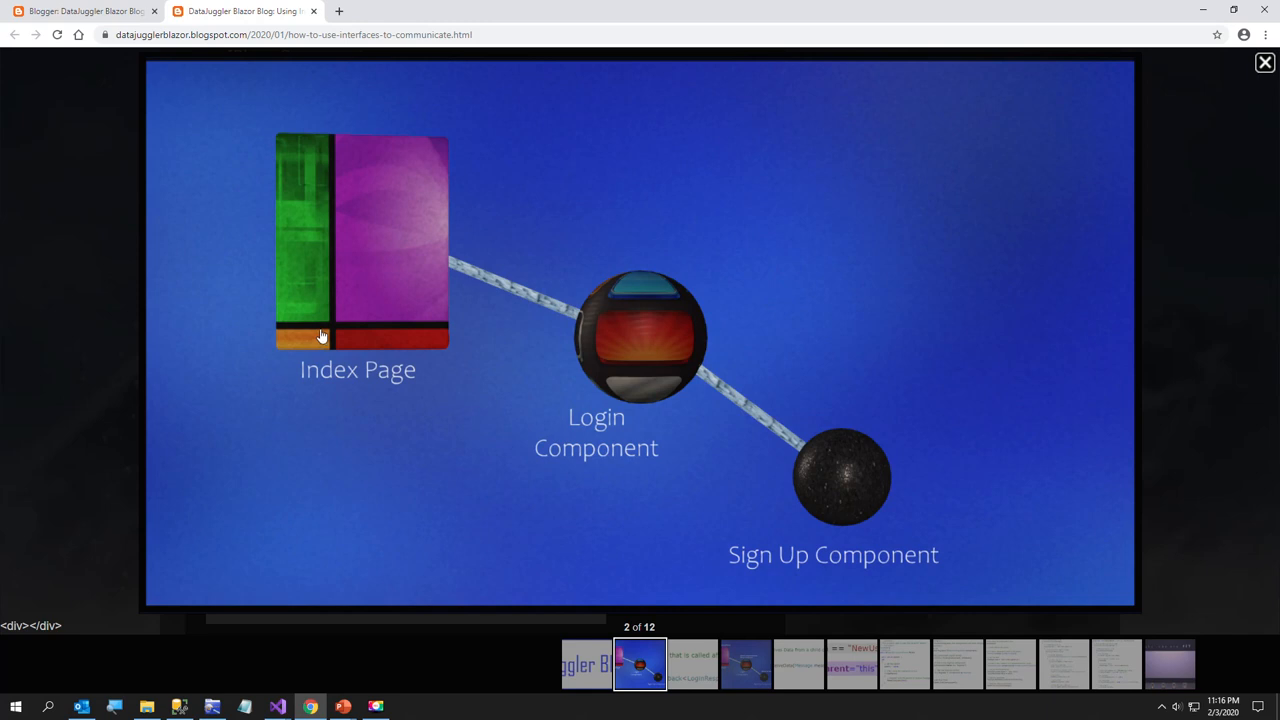
{"action": "mouse_move", "coordinate": [323, 330]}
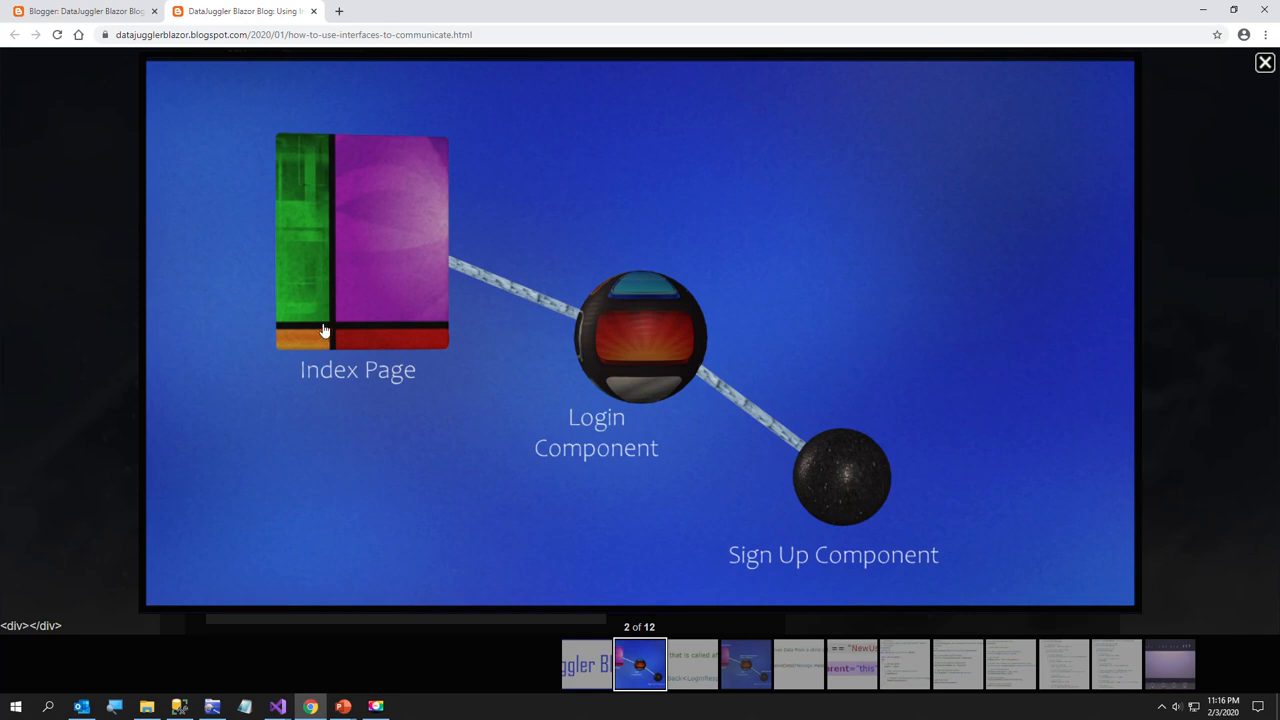
{"action": "mouse_move", "coordinate": [805, 497]}
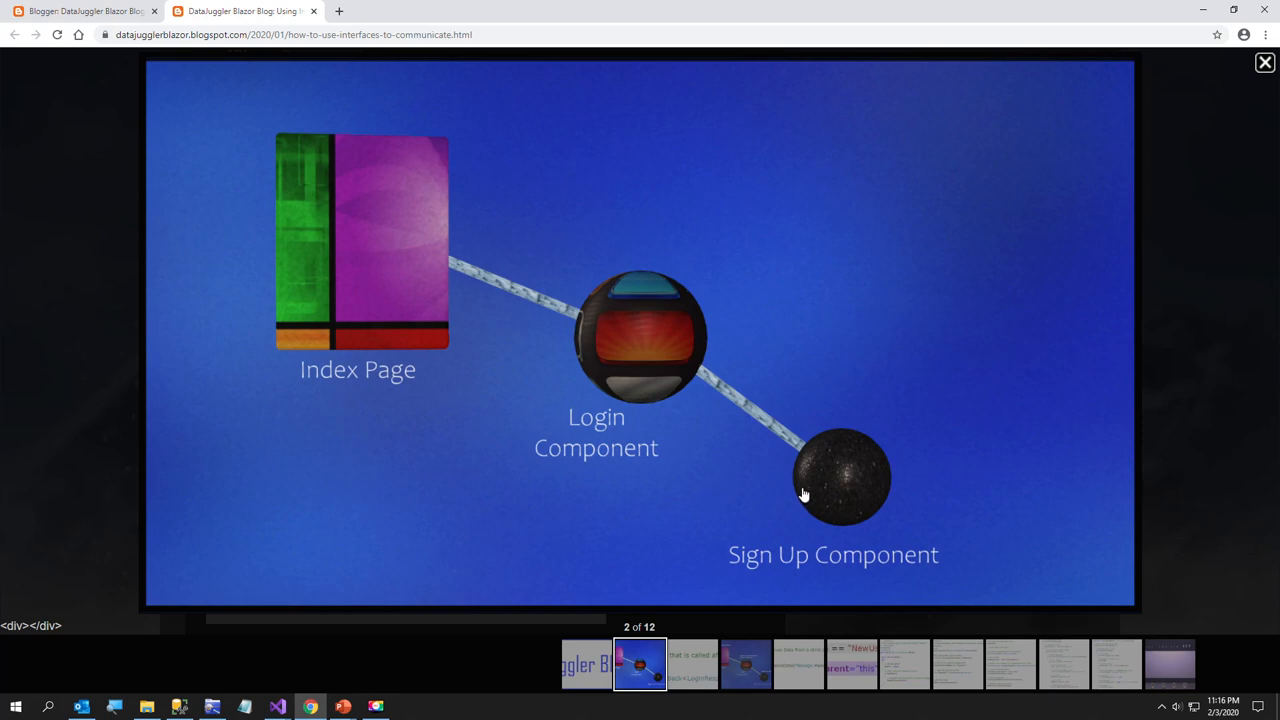
{"action": "mouse_move", "coordinate": [639, 384]}
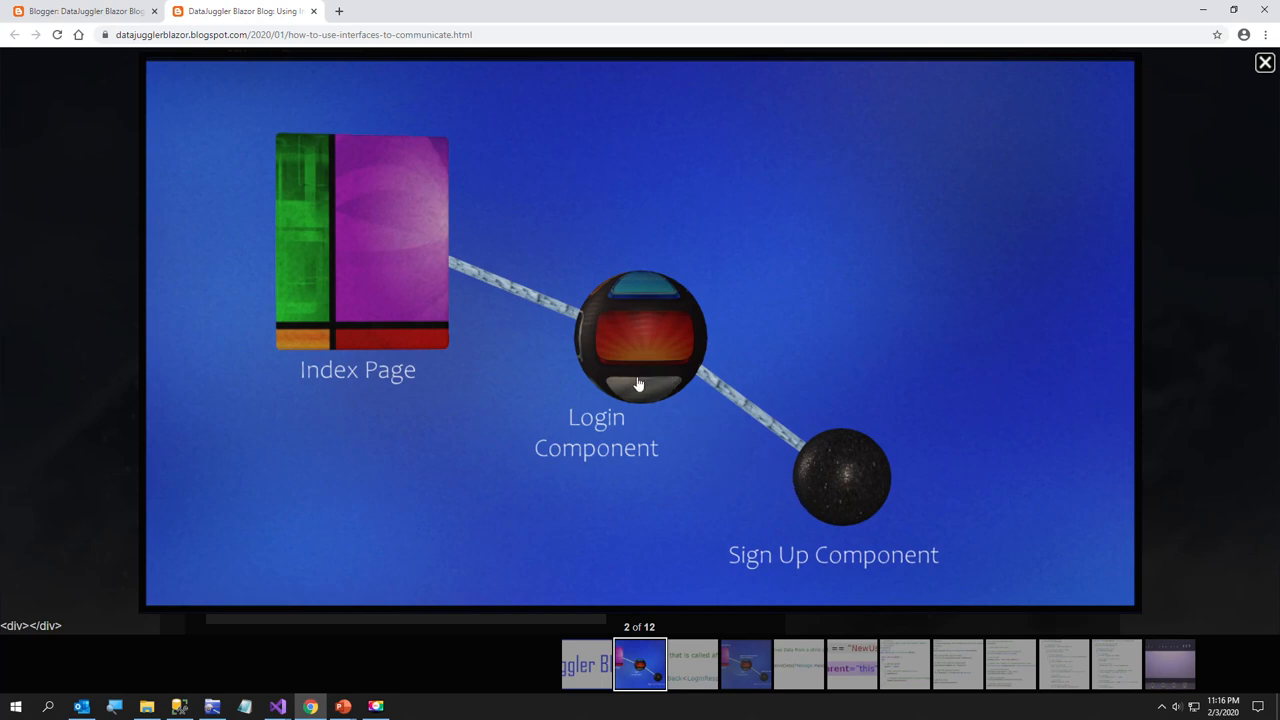
{"action": "mouse_move", "coordinate": [617, 407]}
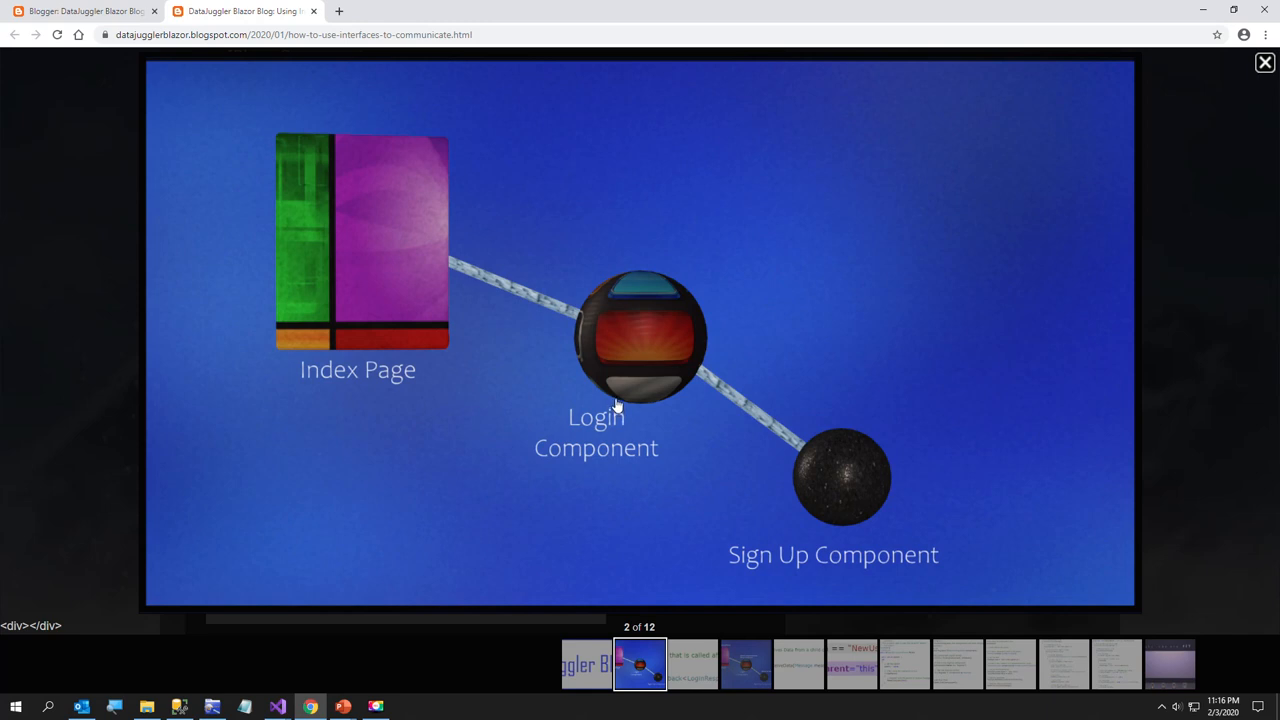
{"action": "mouse_move", "coordinate": [366, 336]}
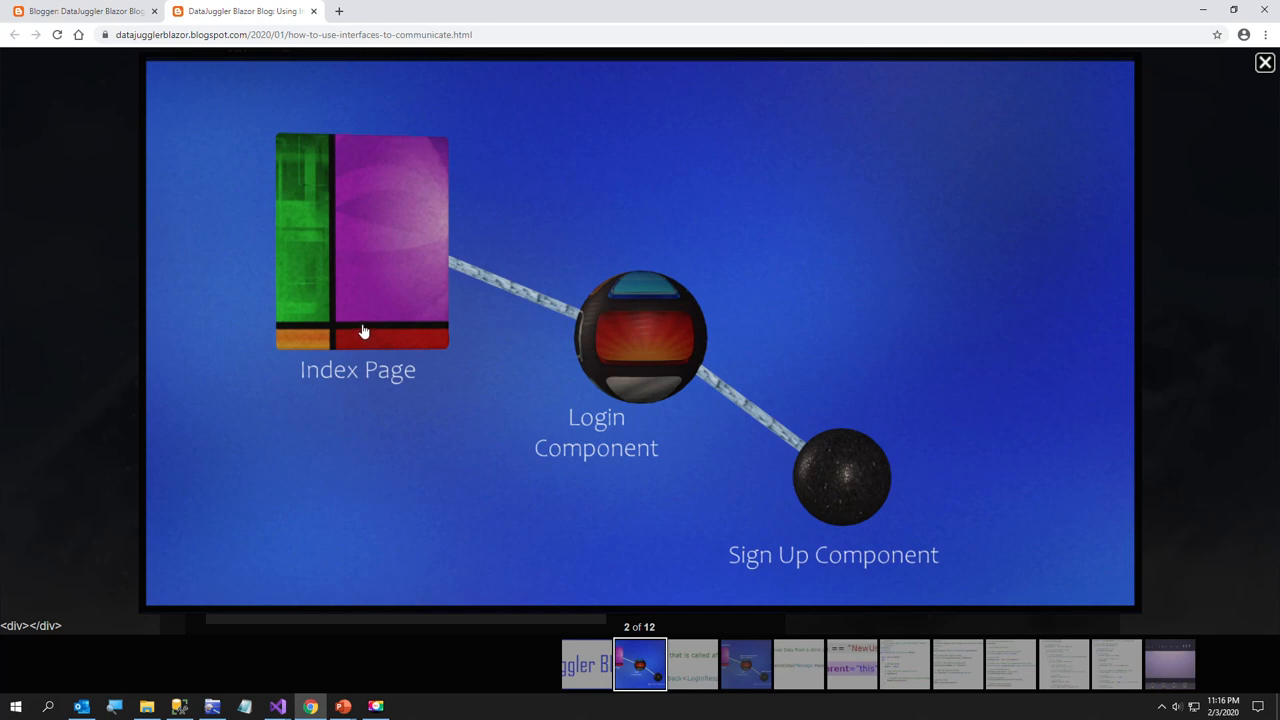
{"action": "mouse_move", "coordinate": [364, 326]}
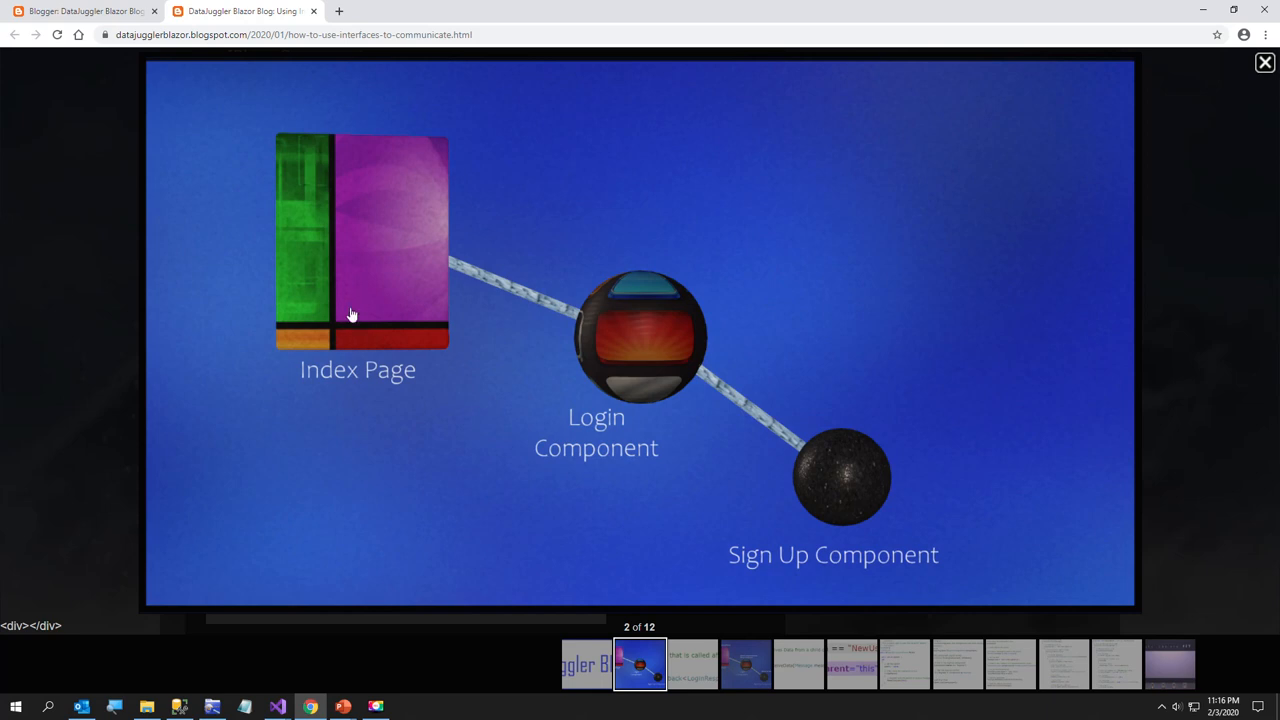
{"action": "mouse_move", "coordinate": [333, 290]}
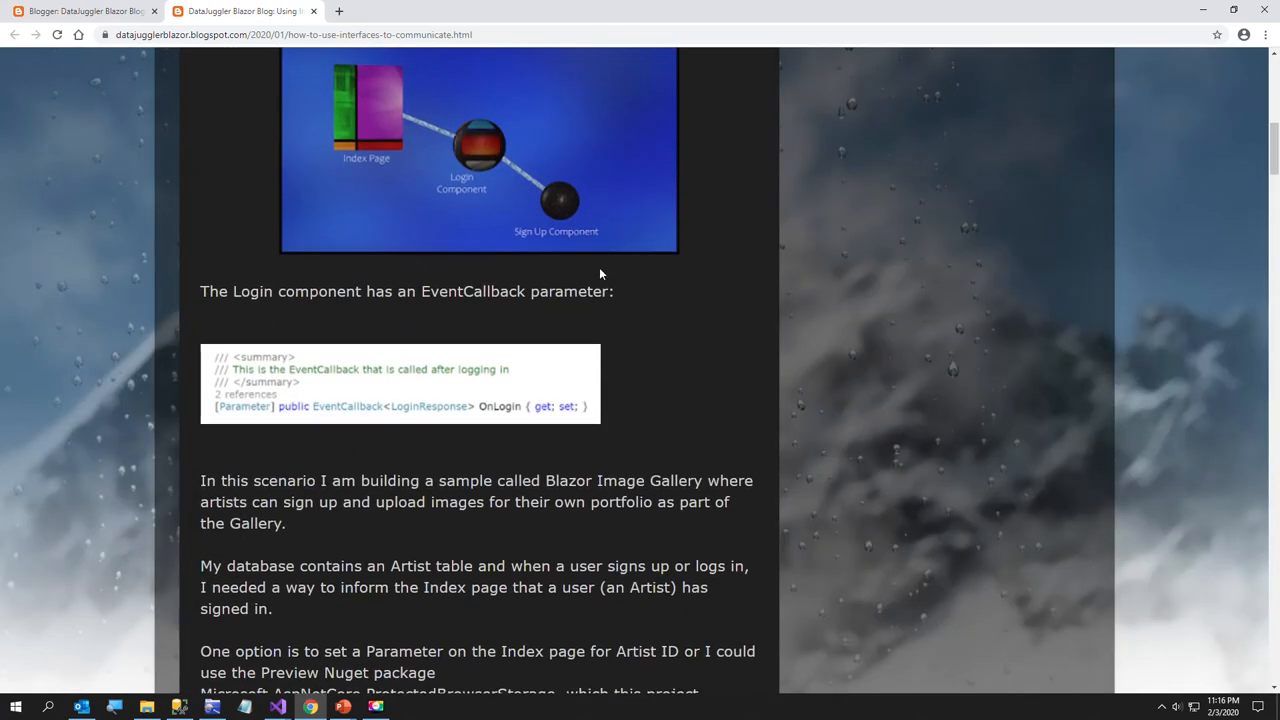
Read past the ReceiveData and Parent="this" images to the Parent setter code.
{"action": "scroll", "scroll_direction": "down", "scroll_amount": 3}
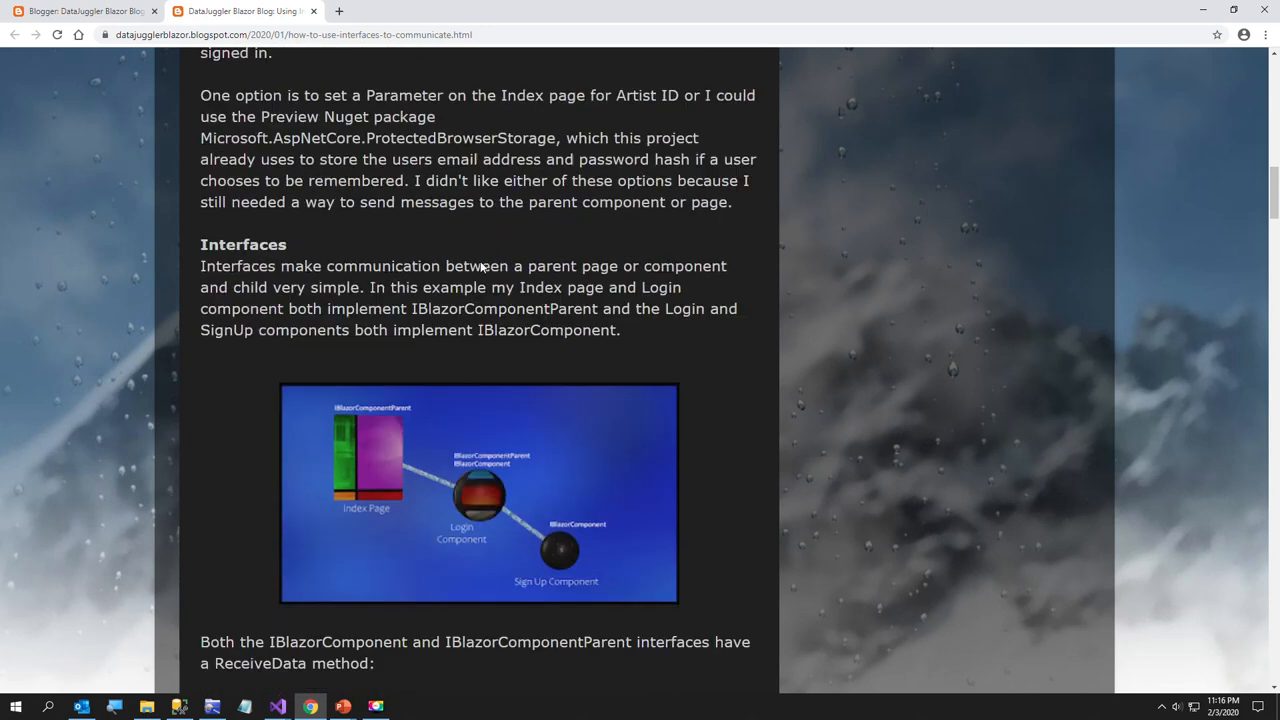
{"action": "scroll", "scroll_direction": "down", "scroll_amount": 3}
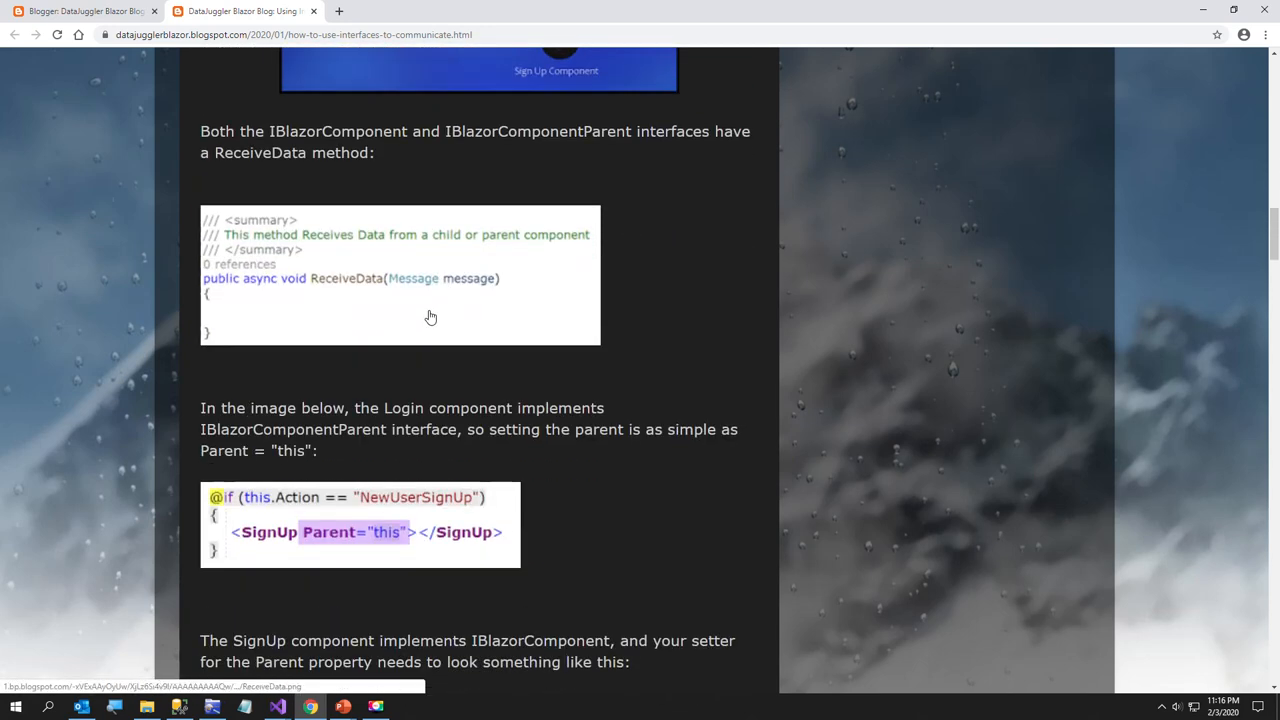
{"action": "mouse_move", "coordinate": [362, 294]}
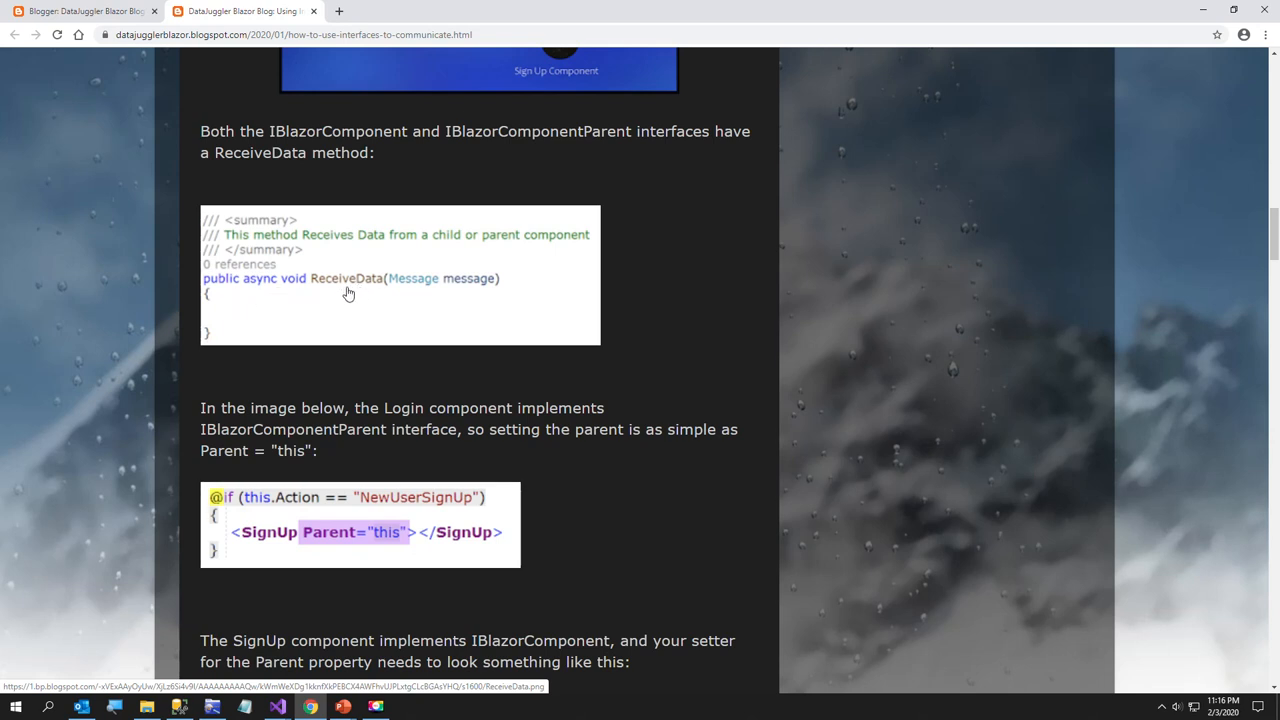
{"action": "mouse_move", "coordinate": [330, 280]}
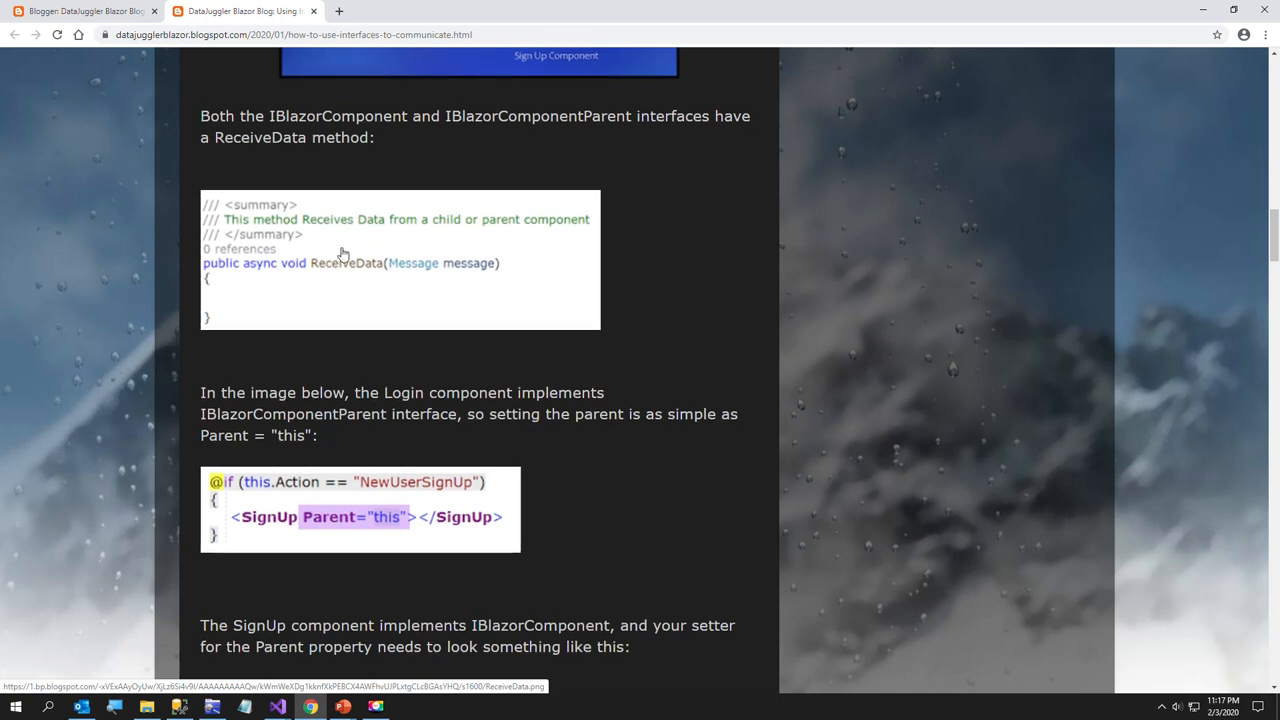
{"action": "scroll", "scroll_direction": "down", "scroll_amount": 3}
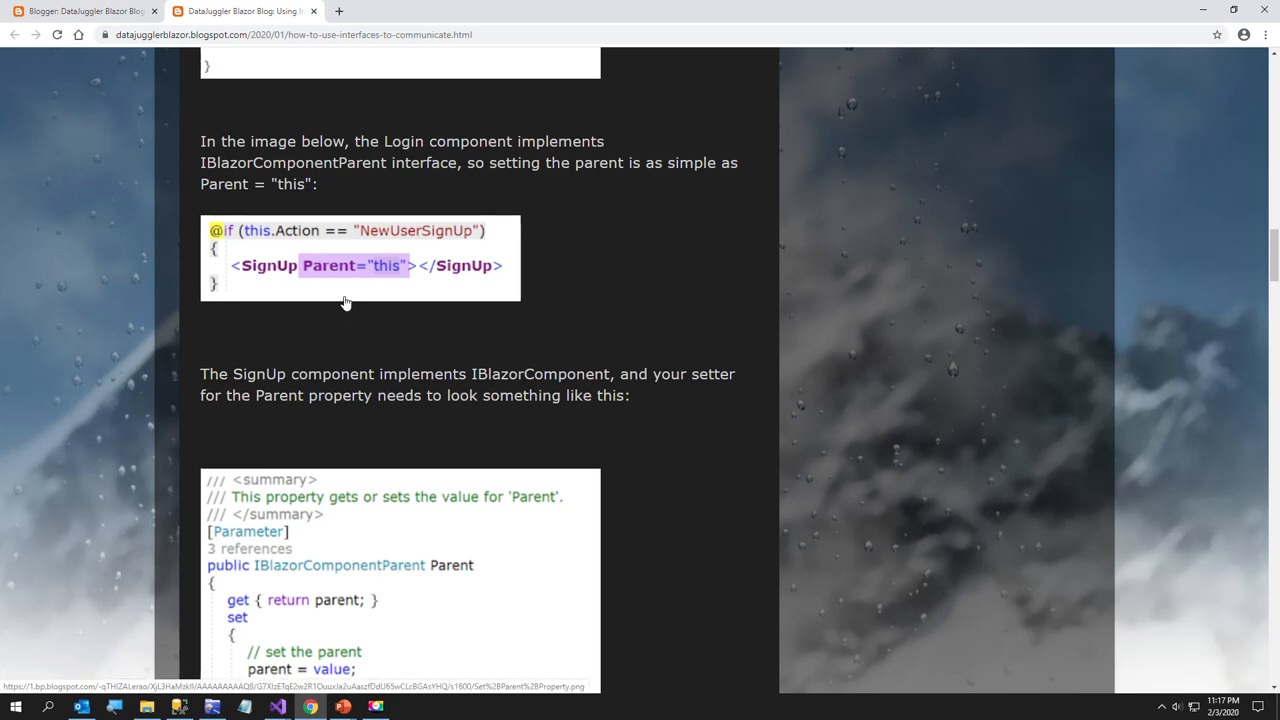
{"action": "mouse_move", "coordinate": [332, 294]}
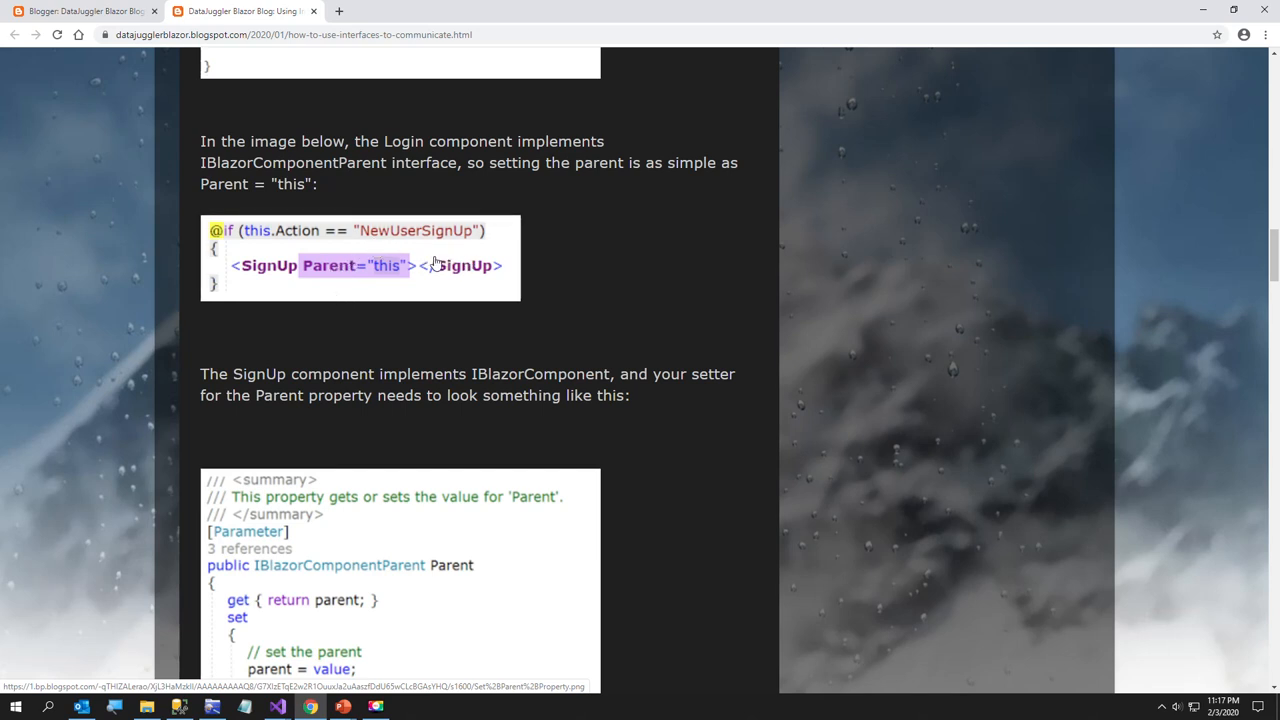
{"action": "mouse_move", "coordinate": [350, 270]}
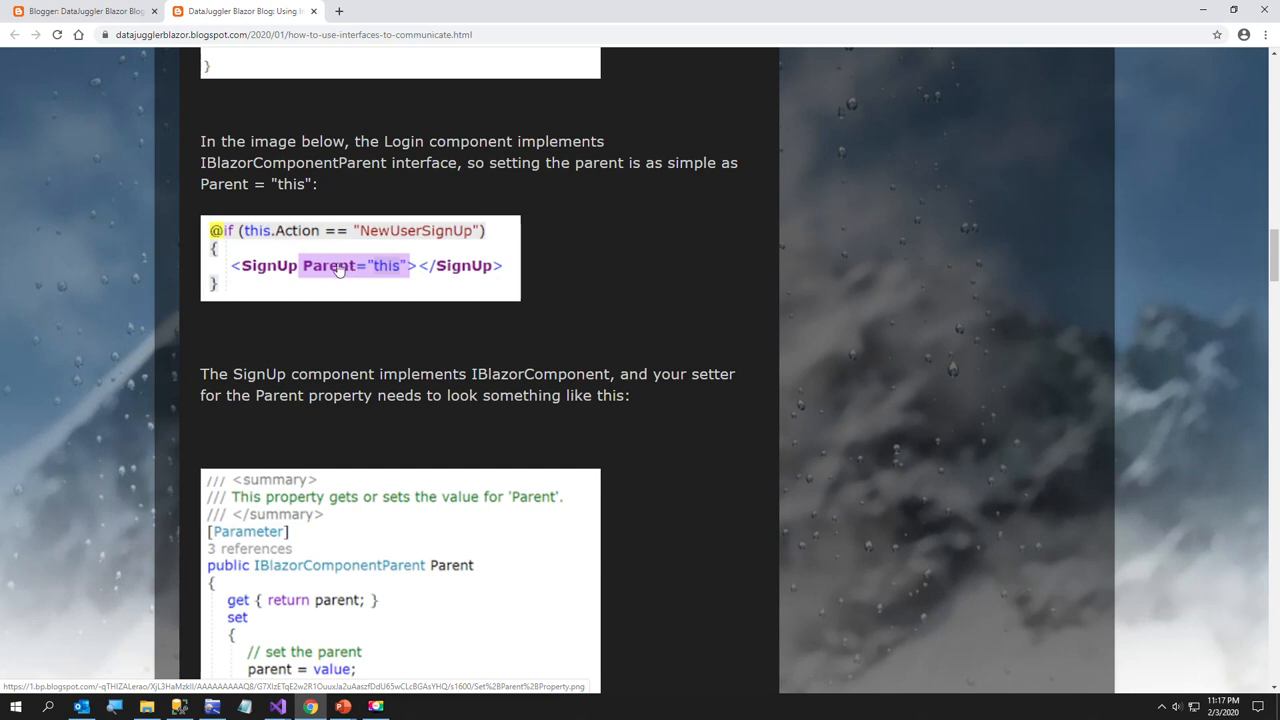
{"action": "scroll", "scroll_direction": "down", "scroll_amount": 3}
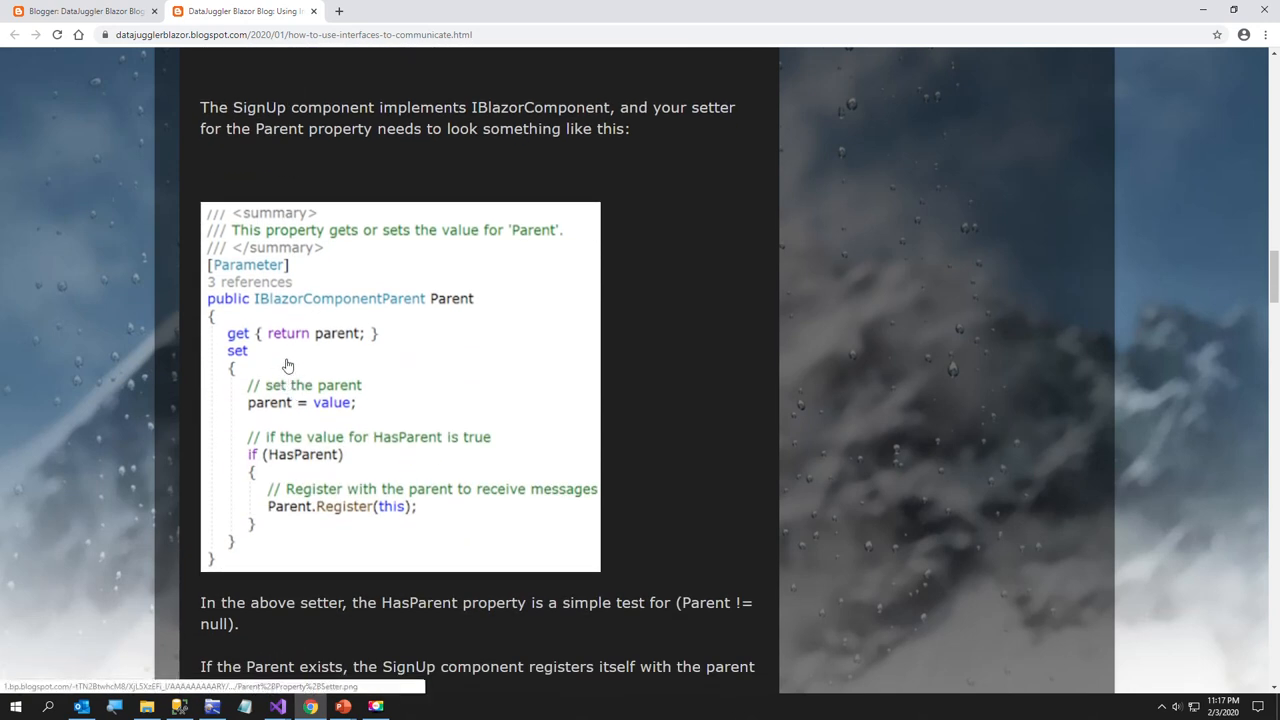
{"action": "mouse_move", "coordinate": [277, 417]}
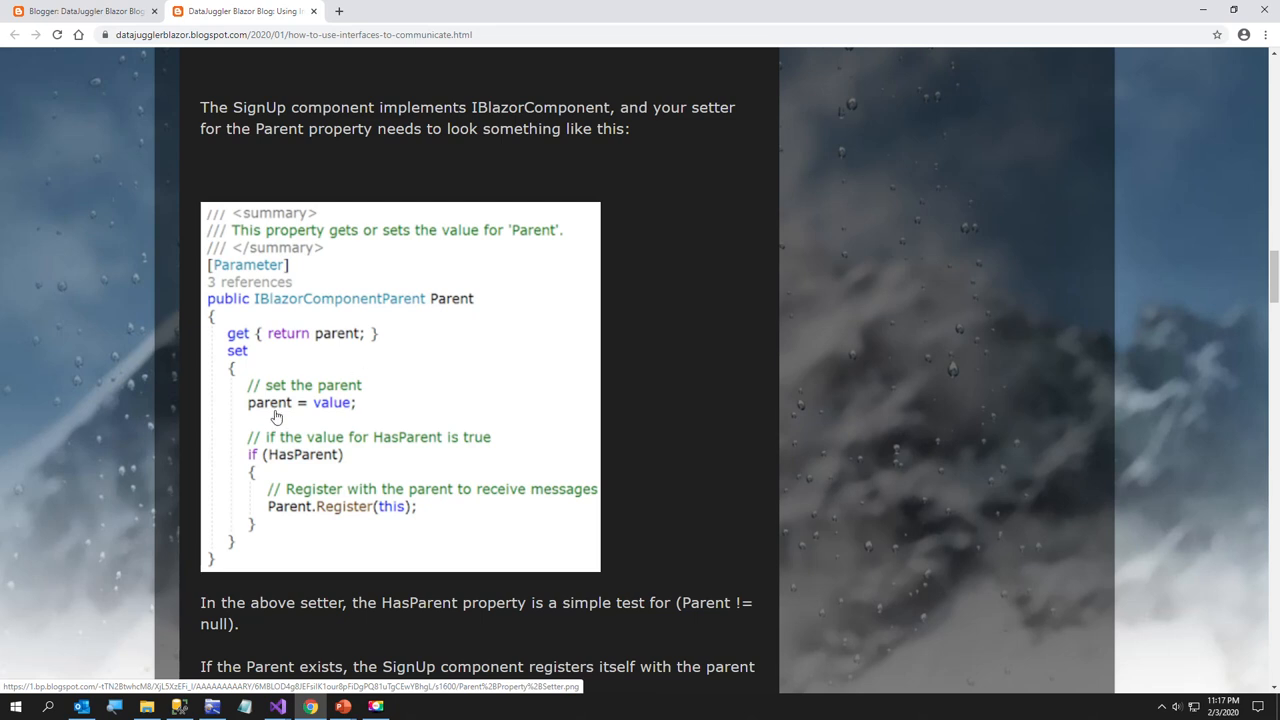
{"action": "mouse_move", "coordinate": [300, 483]}
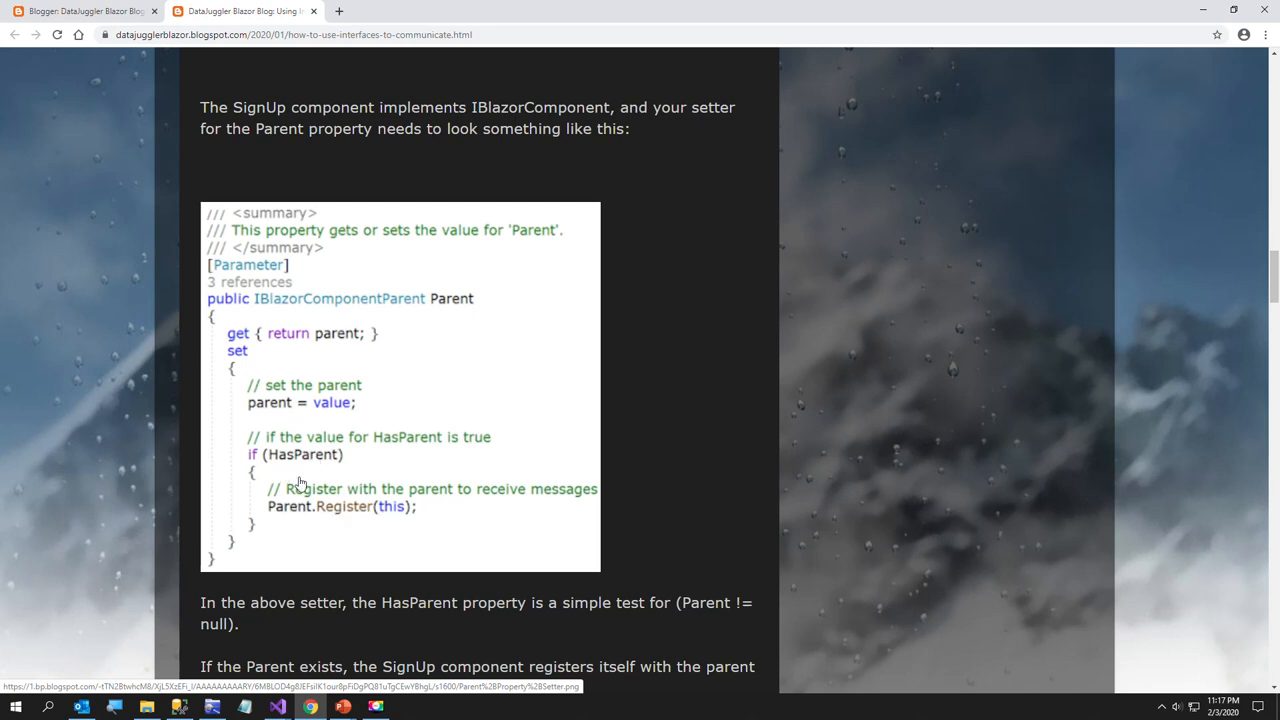
{"action": "mouse_move", "coordinate": [323, 519]}
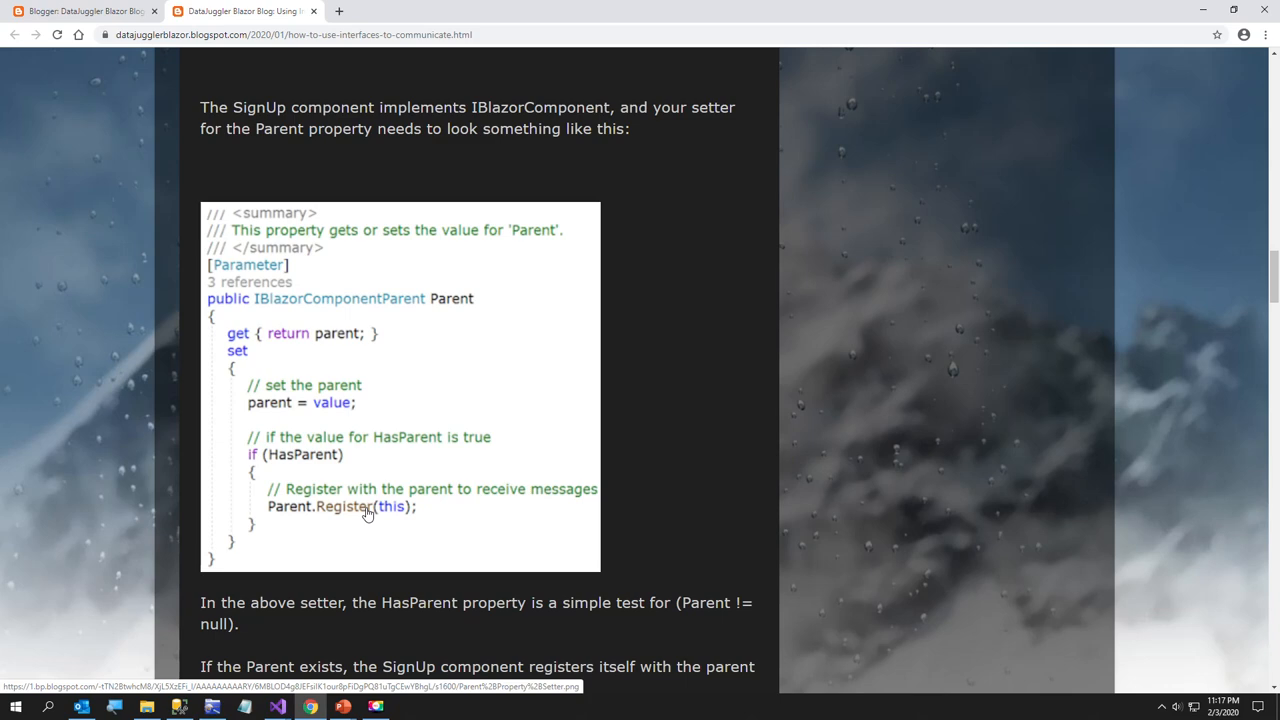
{"action": "scroll", "scroll_direction": "down", "scroll_amount": 3}
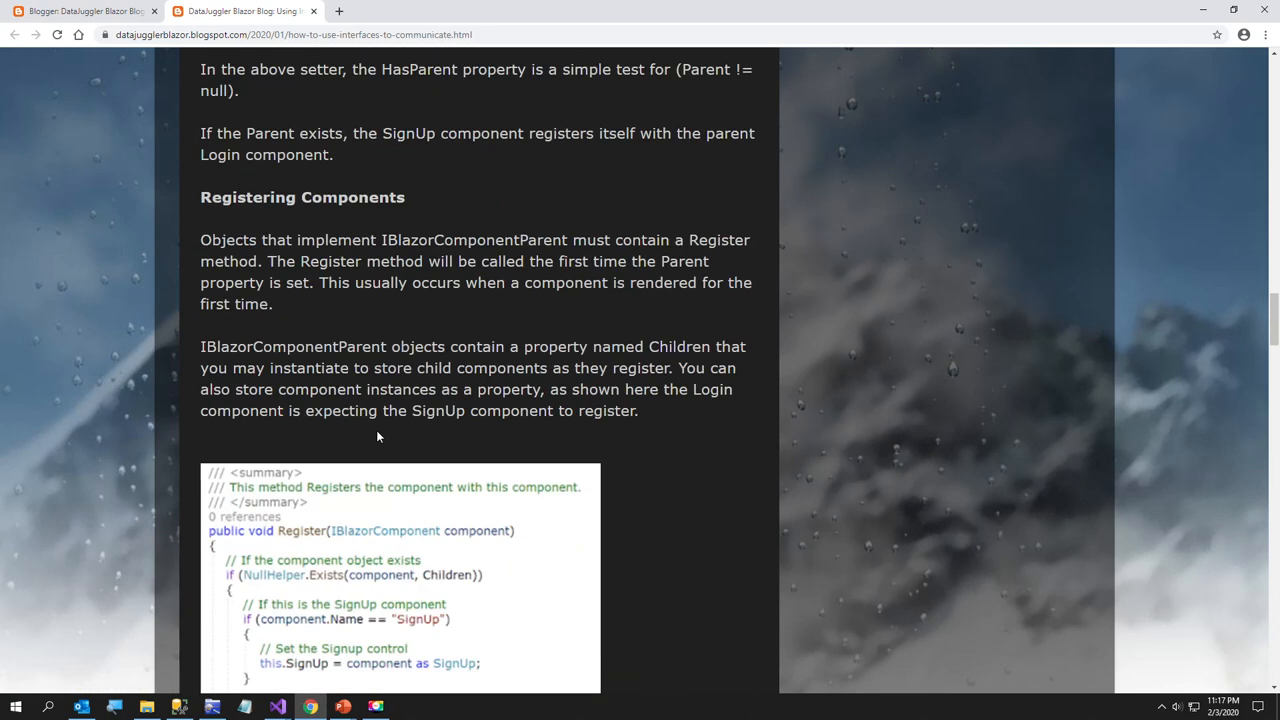
Scroll past the Register method screenshot to the Sending Messages heading.
{"action": "scroll", "scroll_direction": "down", "scroll_amount": 3}
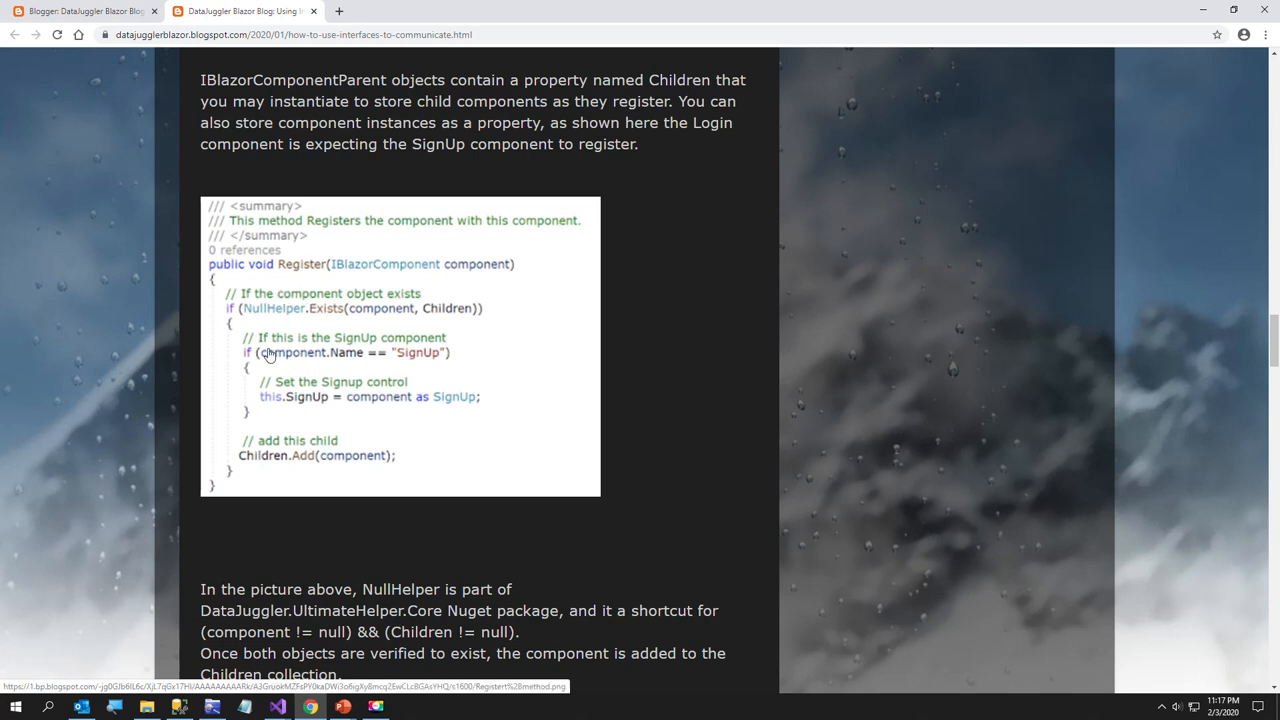
{"action": "mouse_move", "coordinate": [440, 348]}
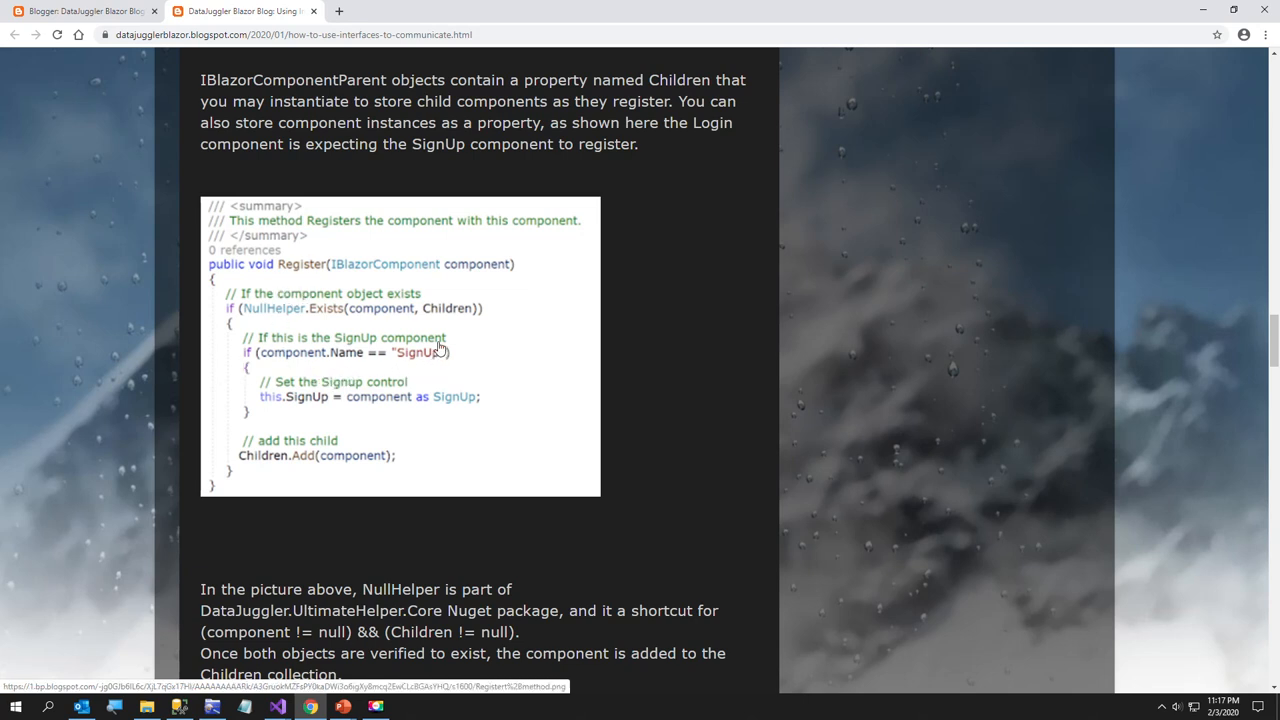
{"action": "mouse_move", "coordinate": [427, 368]}
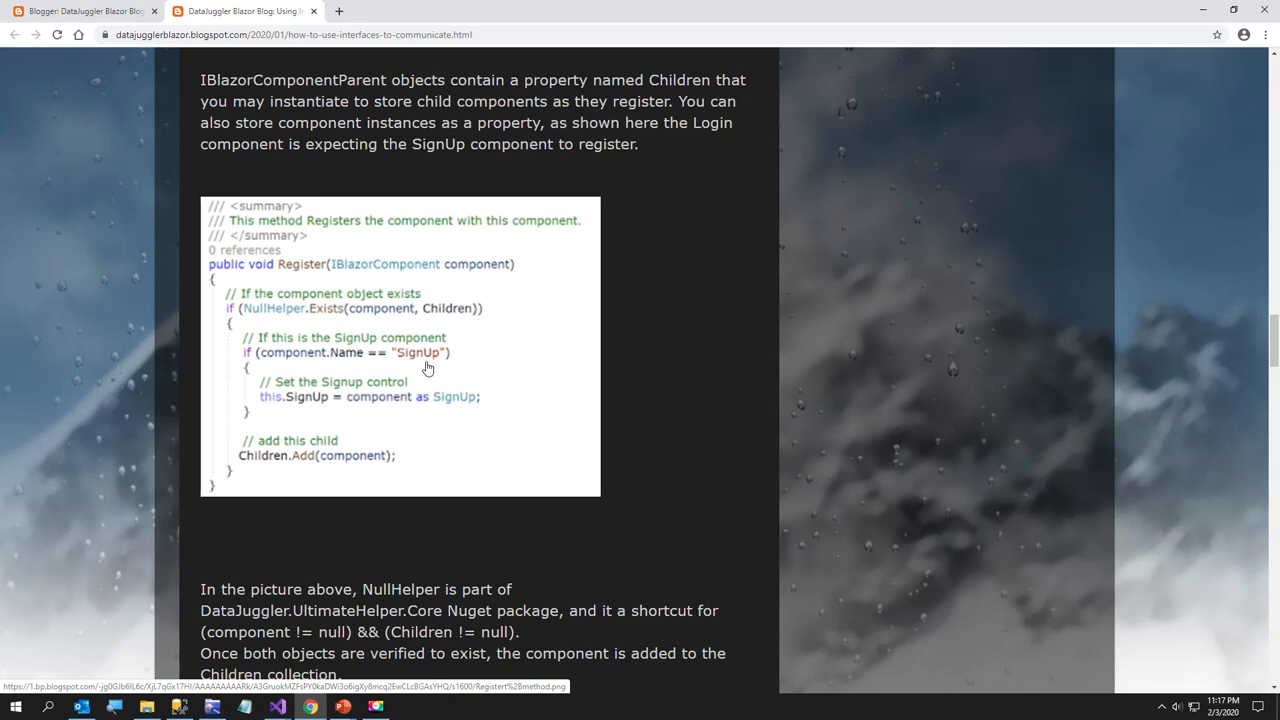
{"action": "mouse_move", "coordinate": [296, 409]}
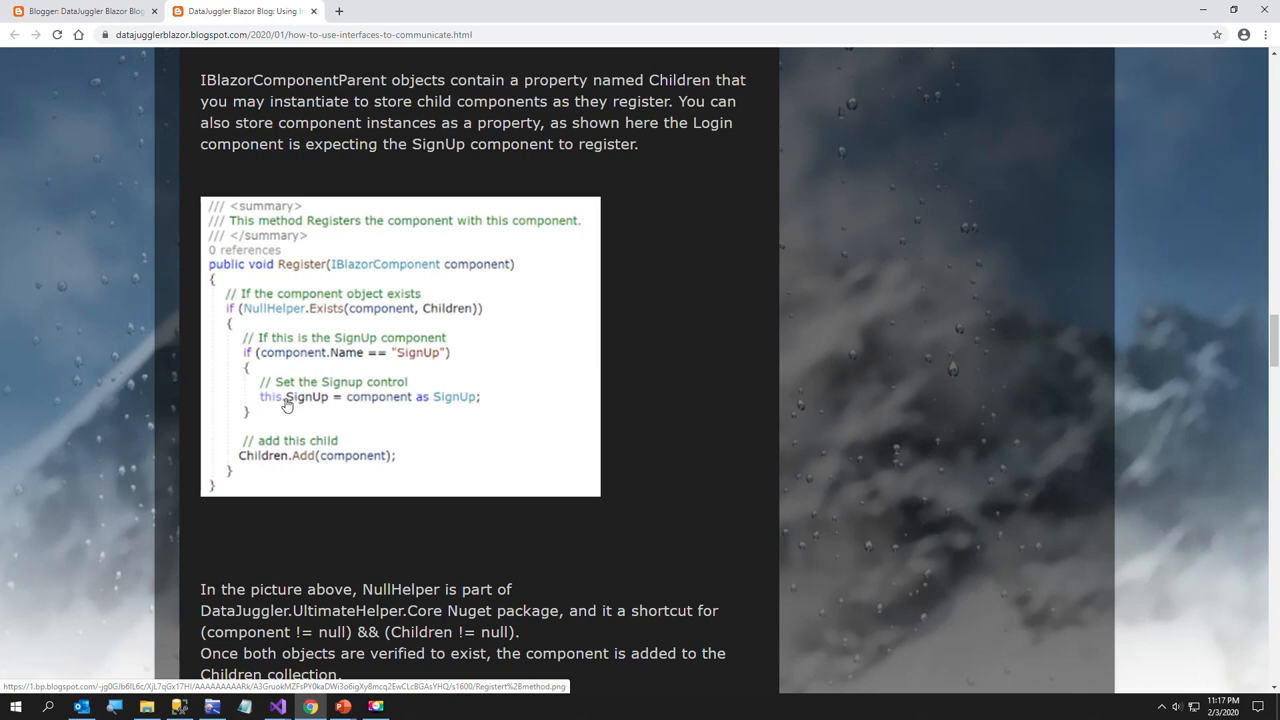
{"action": "mouse_move", "coordinate": [283, 403]}
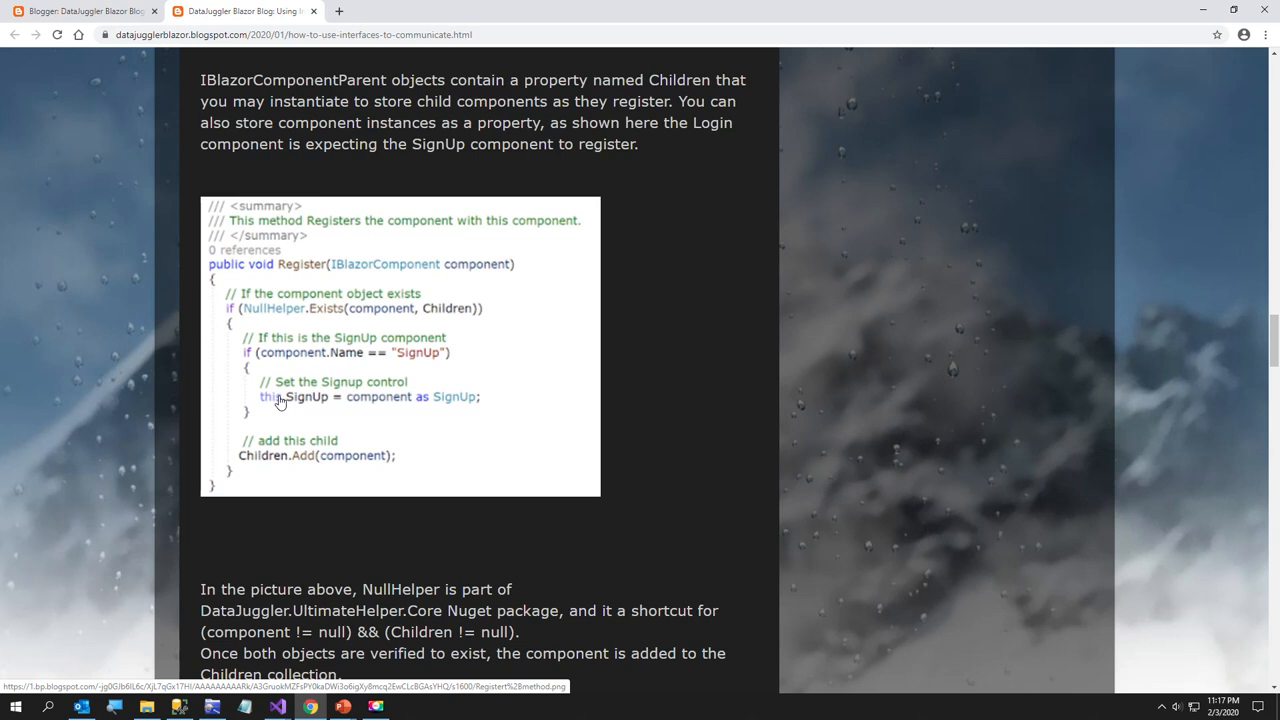
{"action": "mouse_move", "coordinate": [284, 388]}
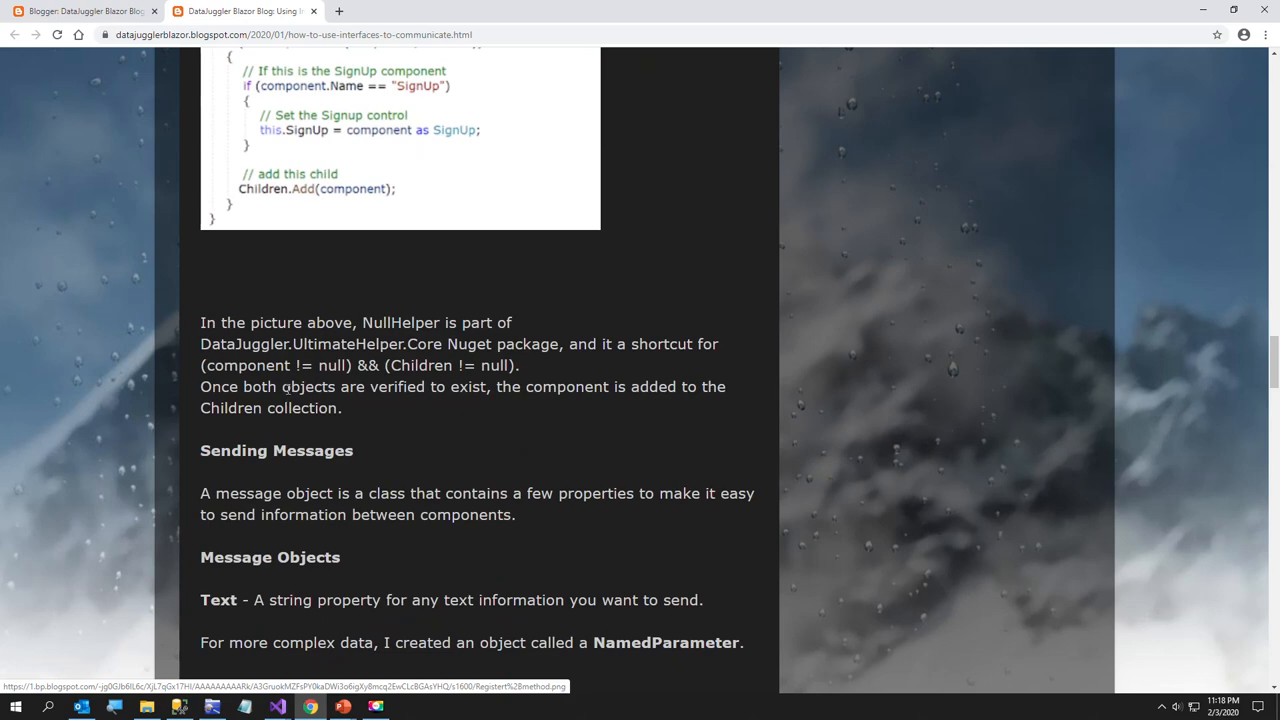
{"action": "scroll", "scroll_direction": "down", "scroll_amount": 3}
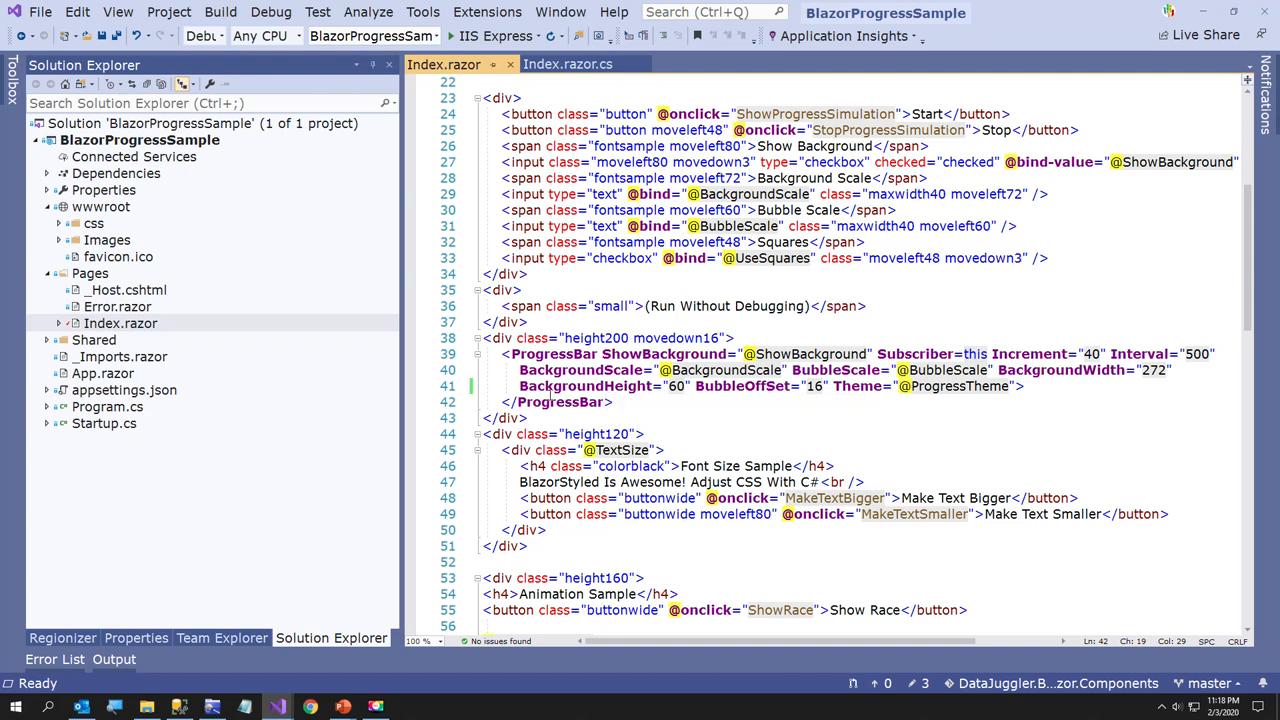
Bring up Login.razor.cs at NotifyIndexPage in the BlazorImageGallery solution.
{"action": "left_click", "coordinate": [615, 401]}
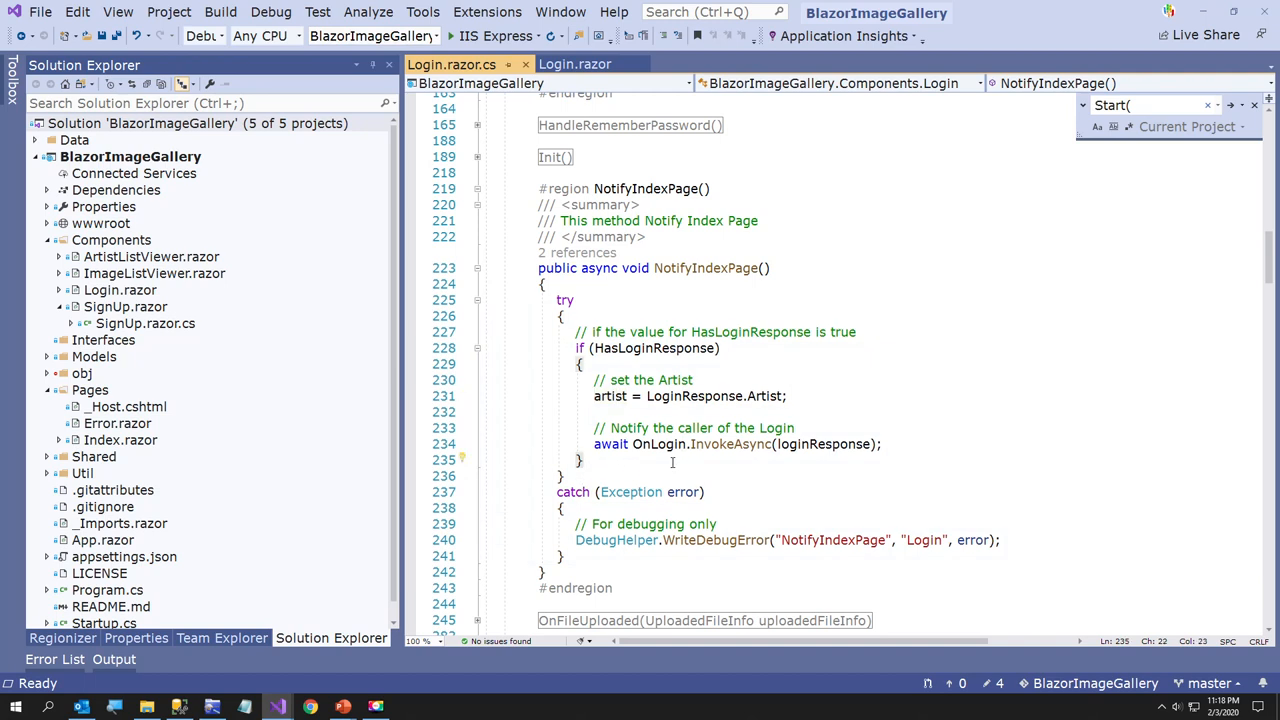
Review Login's ProcessLogin thread start in Refresh, then open Index.razor.cs.
{"action": "type", "text": "LoginModel"}
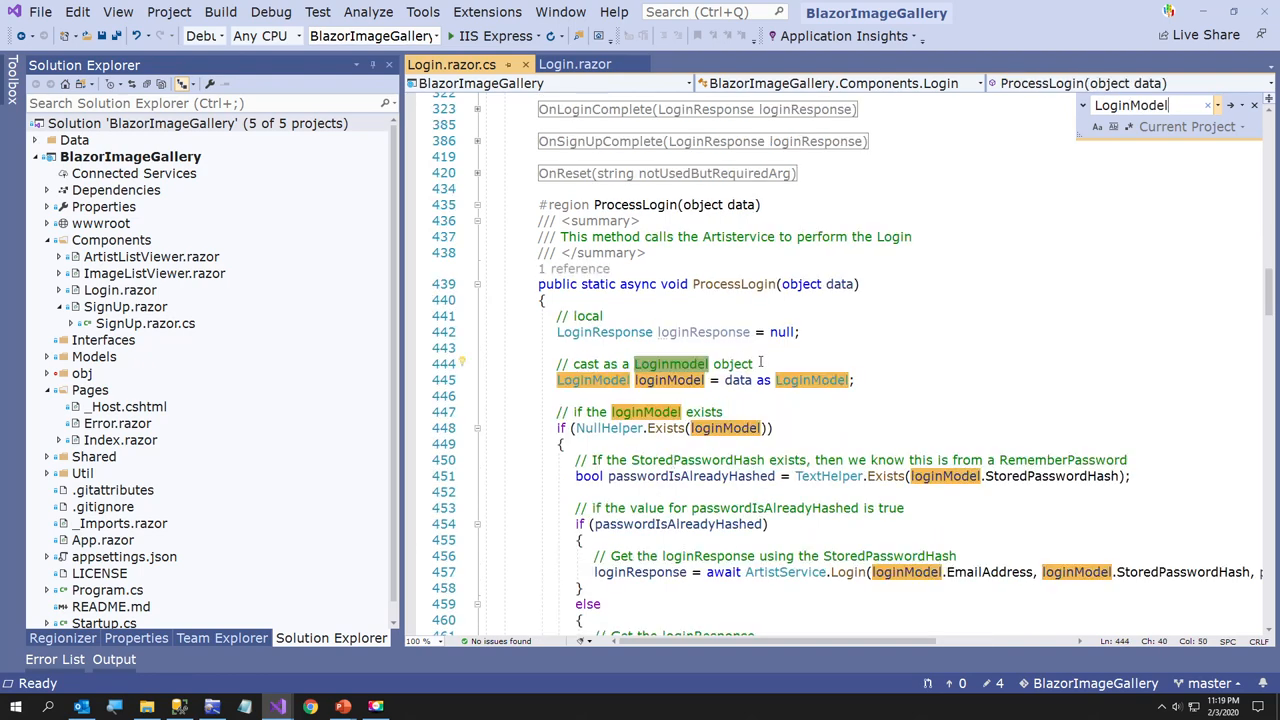
{"action": "scroll", "scroll_direction": "down", "scroll_amount": 3}
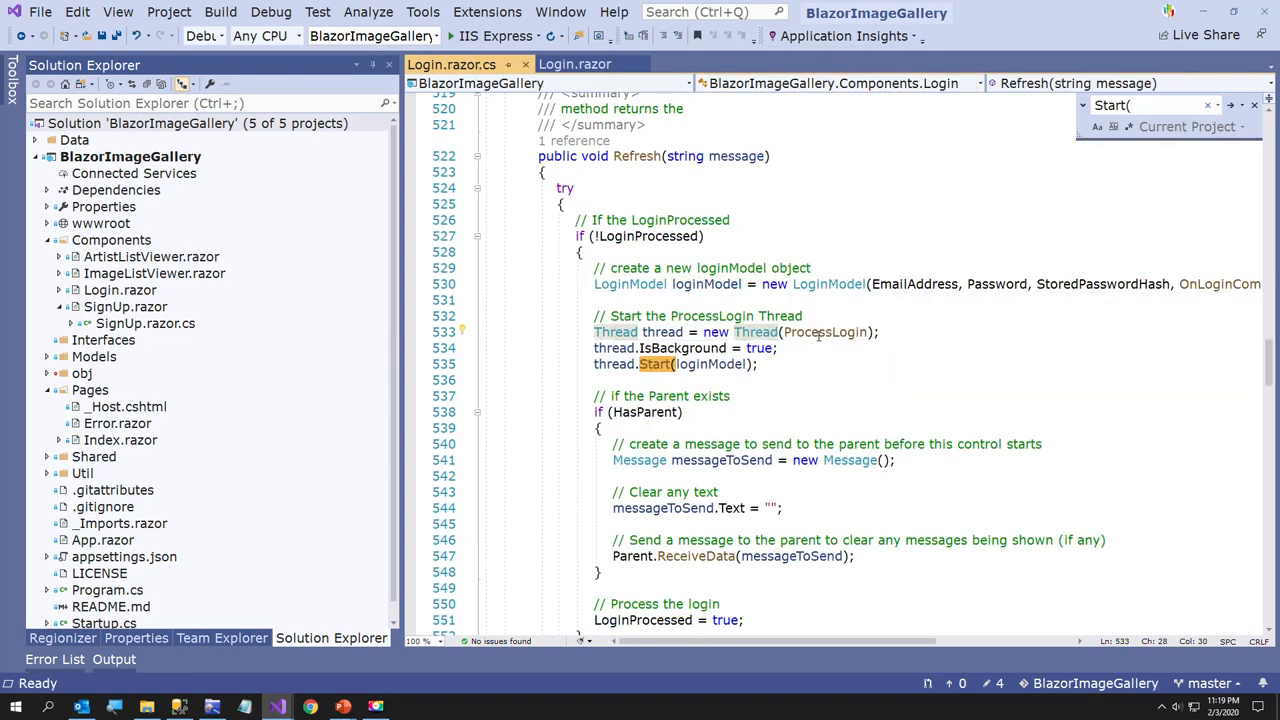
{"action": "mouse_move", "coordinate": [825, 332]}
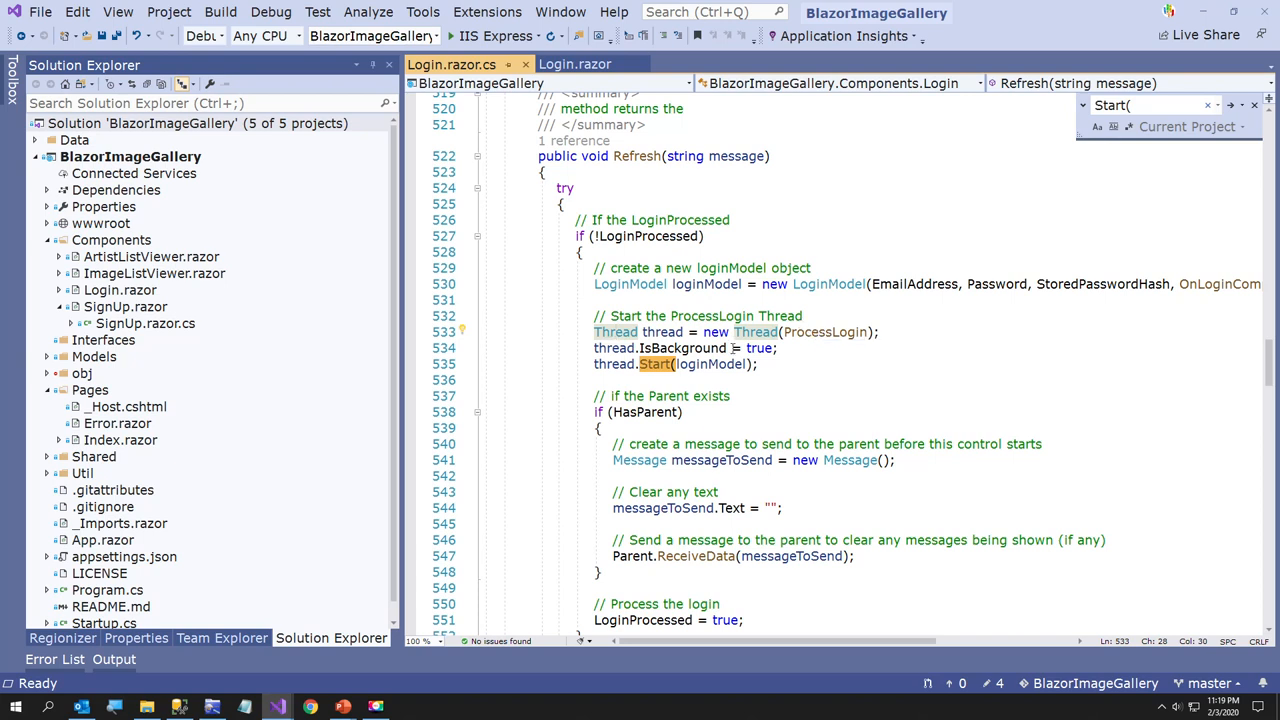
{"action": "mouse_move", "coordinate": [710, 364]}
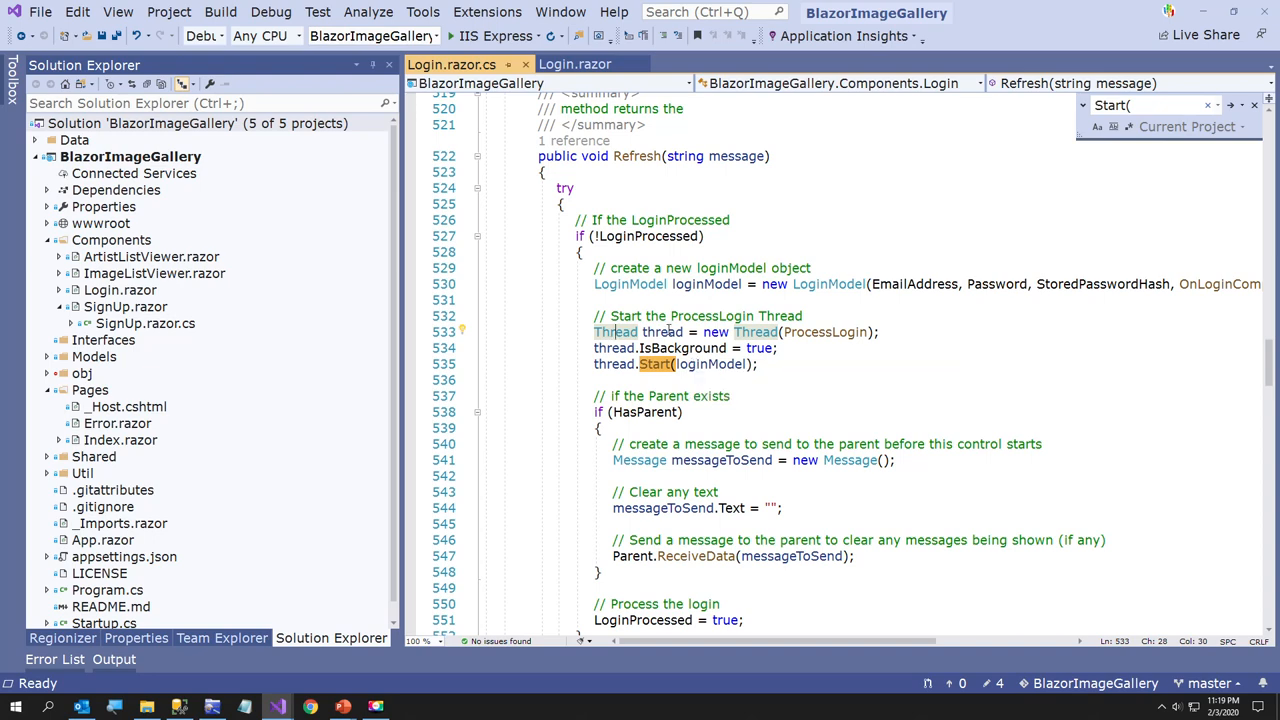
{"action": "mouse_move", "coordinate": [630, 284]}
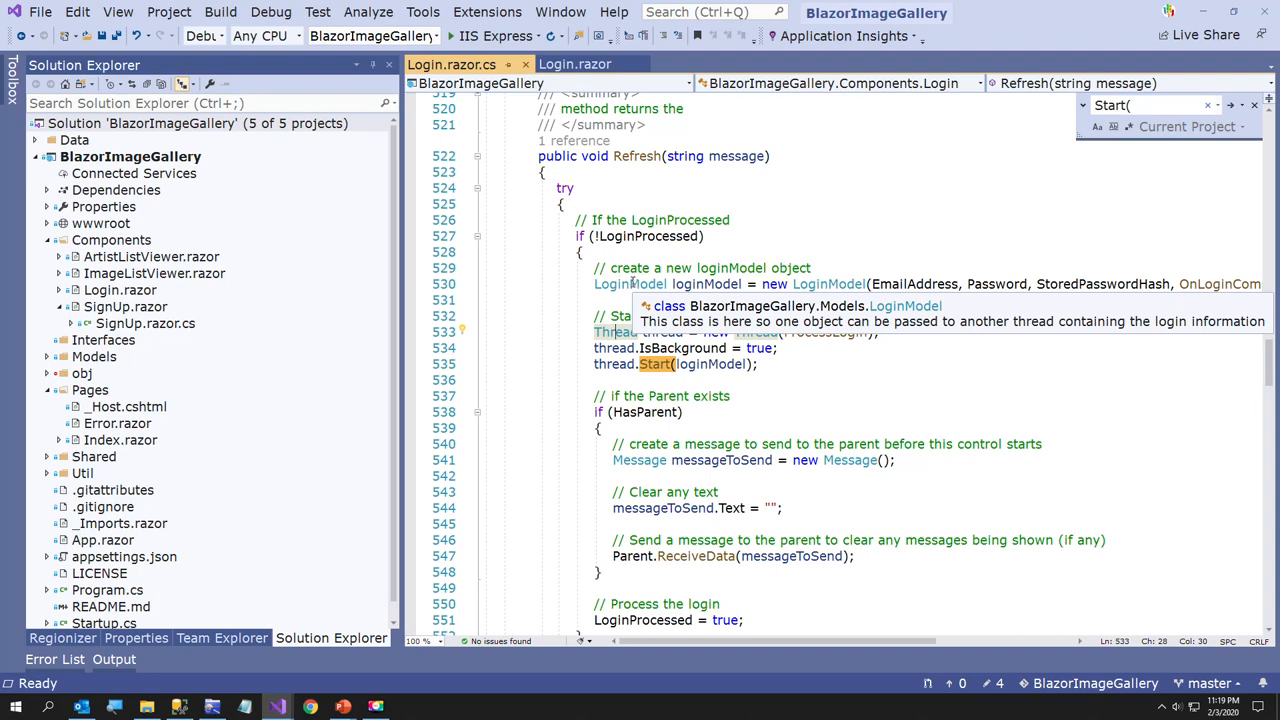
{"action": "mouse_move", "coordinate": [1007, 278]}
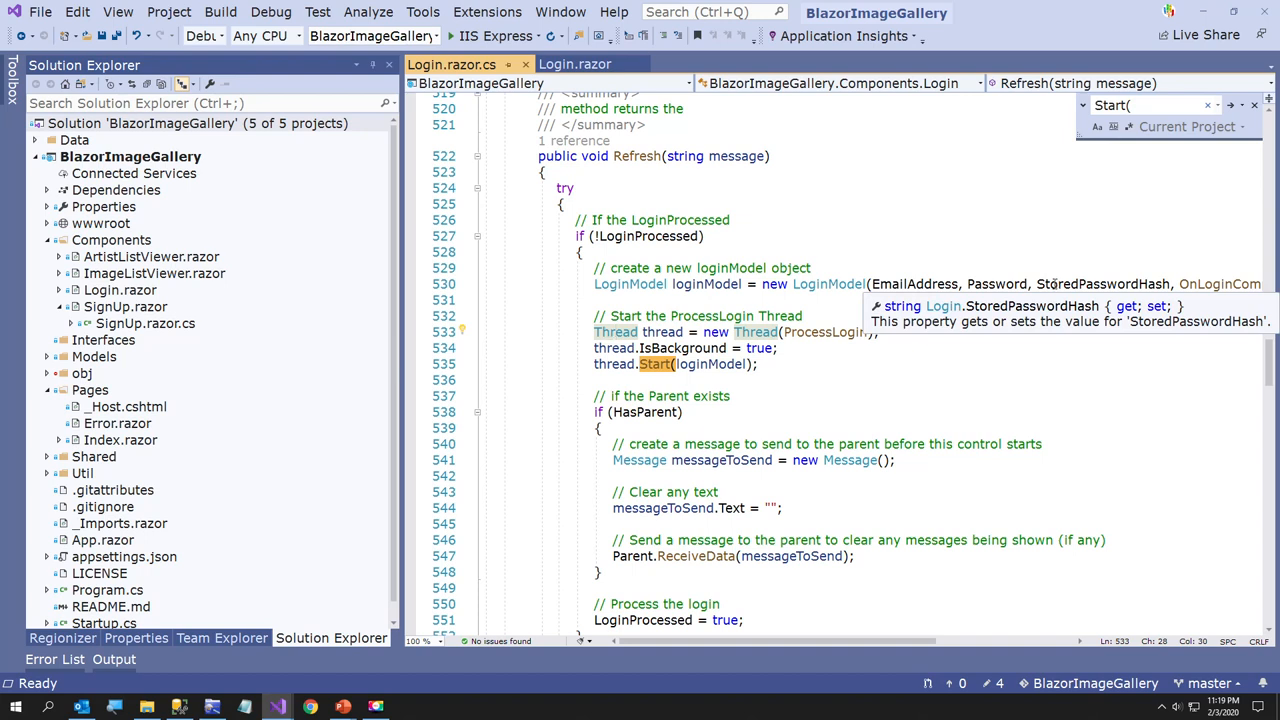
{"action": "mouse_move", "coordinate": [1050, 280]}
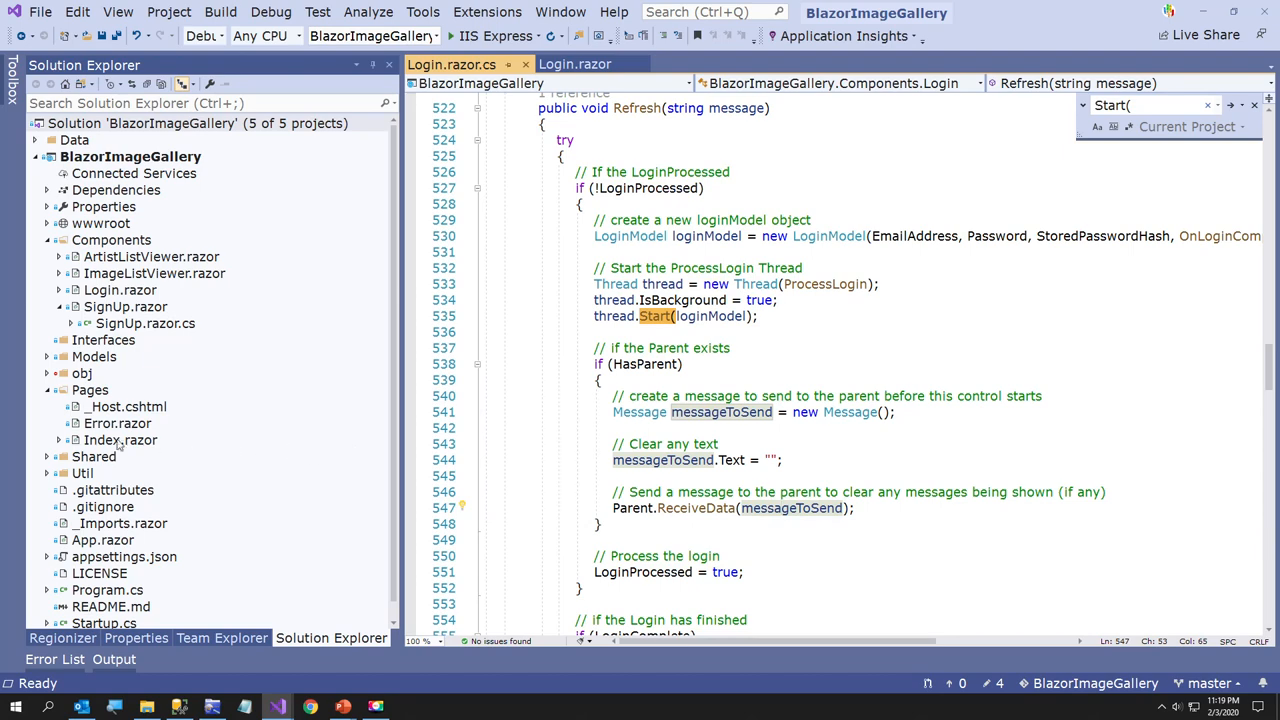
{"action": "double_click", "coordinate": [120, 440]}
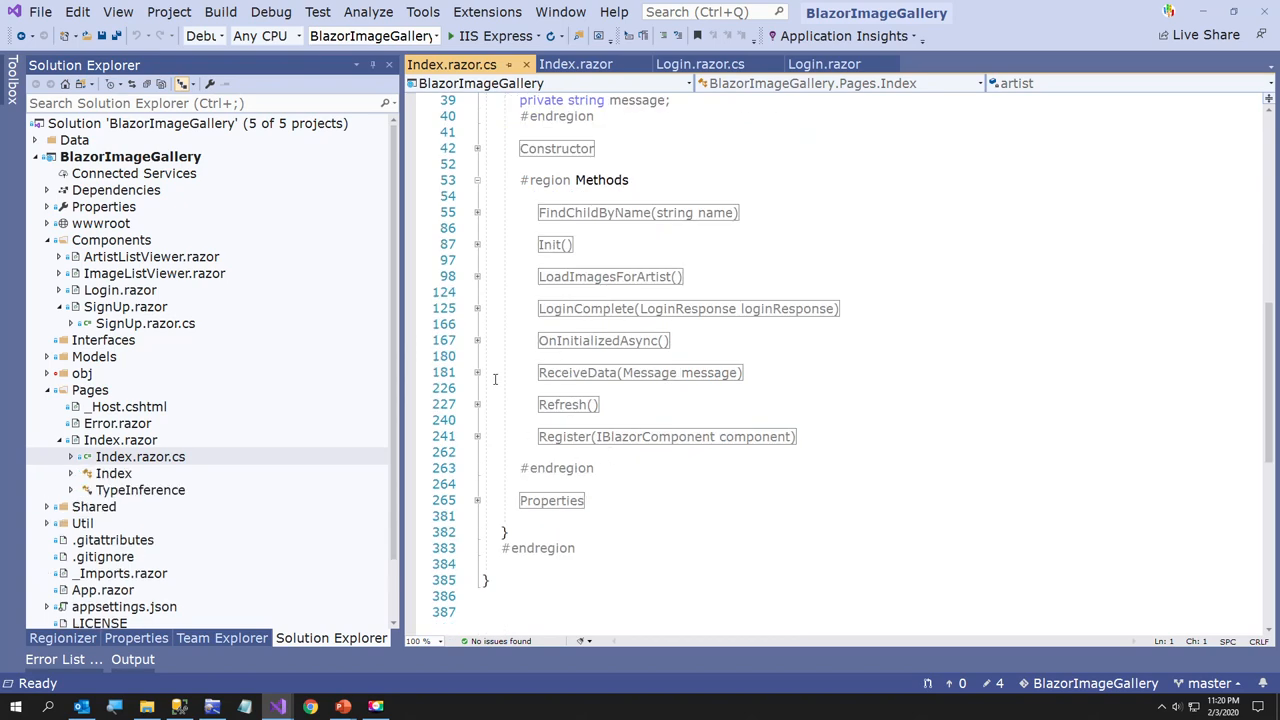
Expand ReceiveData in Index.razor.cs and go to LoginComplete's definition.
{"action": "left_click", "coordinate": [478, 372]}
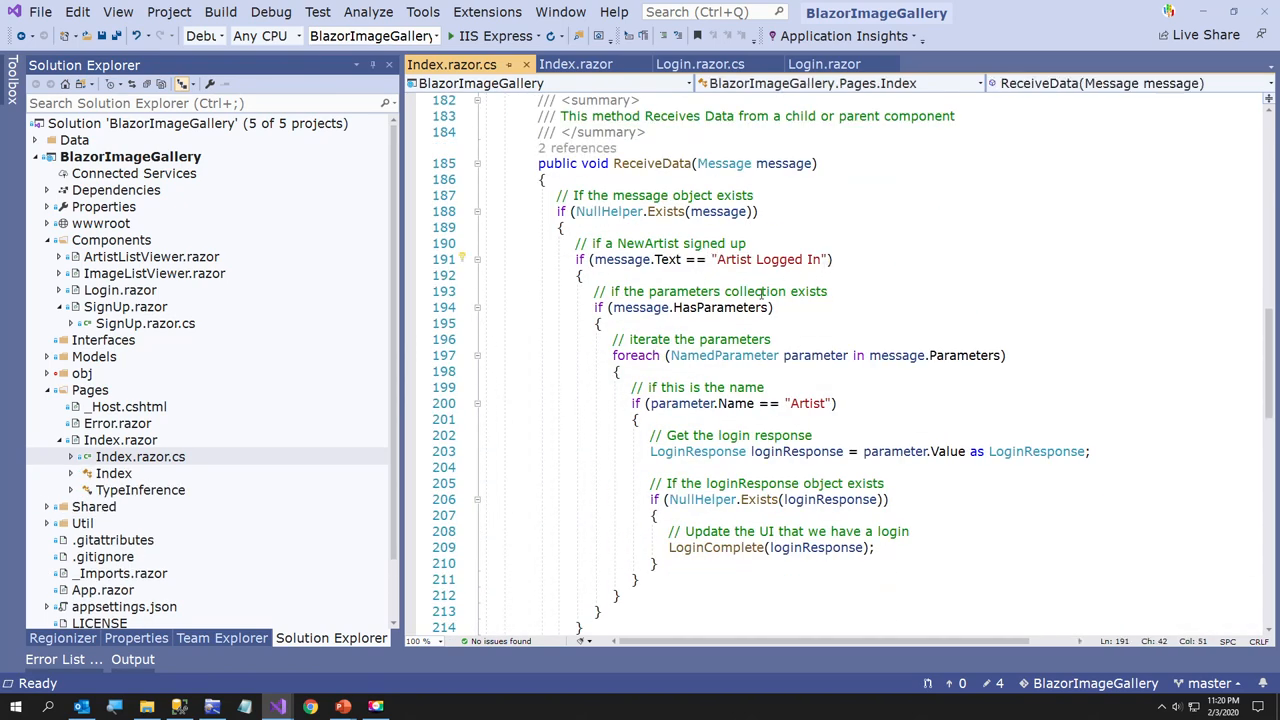
{"action": "left_click", "coordinate": [641, 307]}
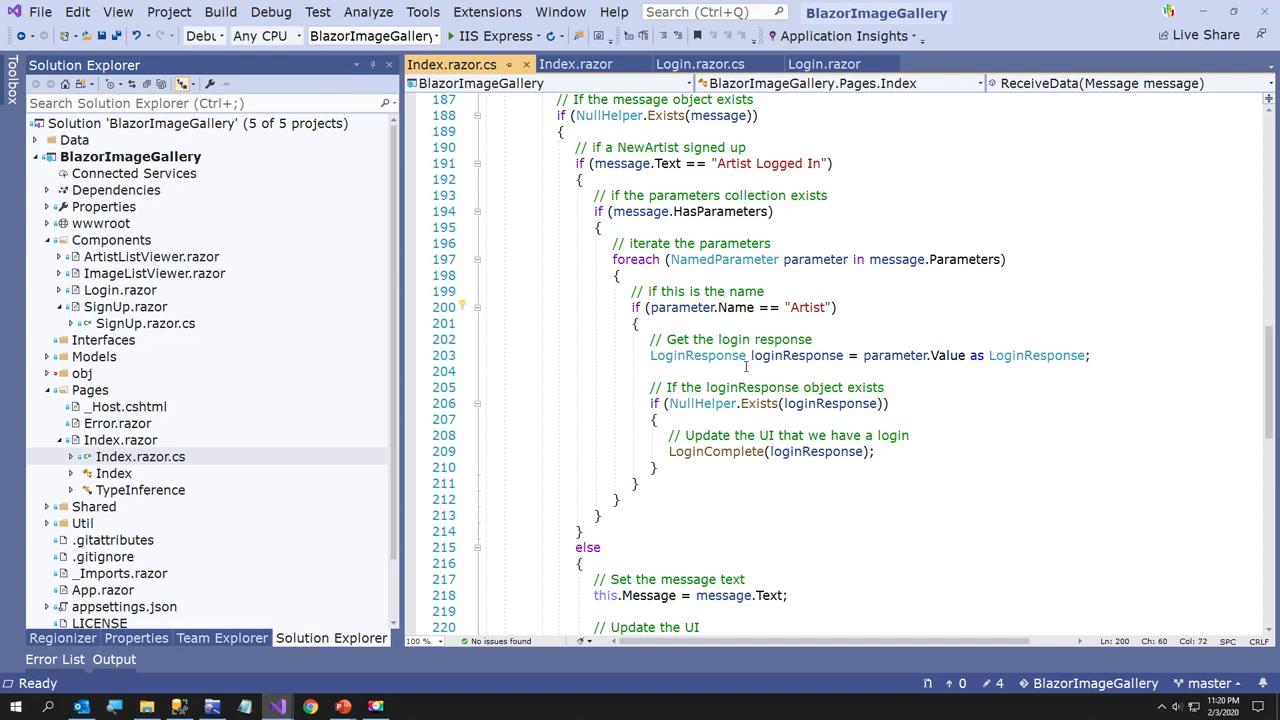
{"action": "left_click", "coordinate": [951, 355]}
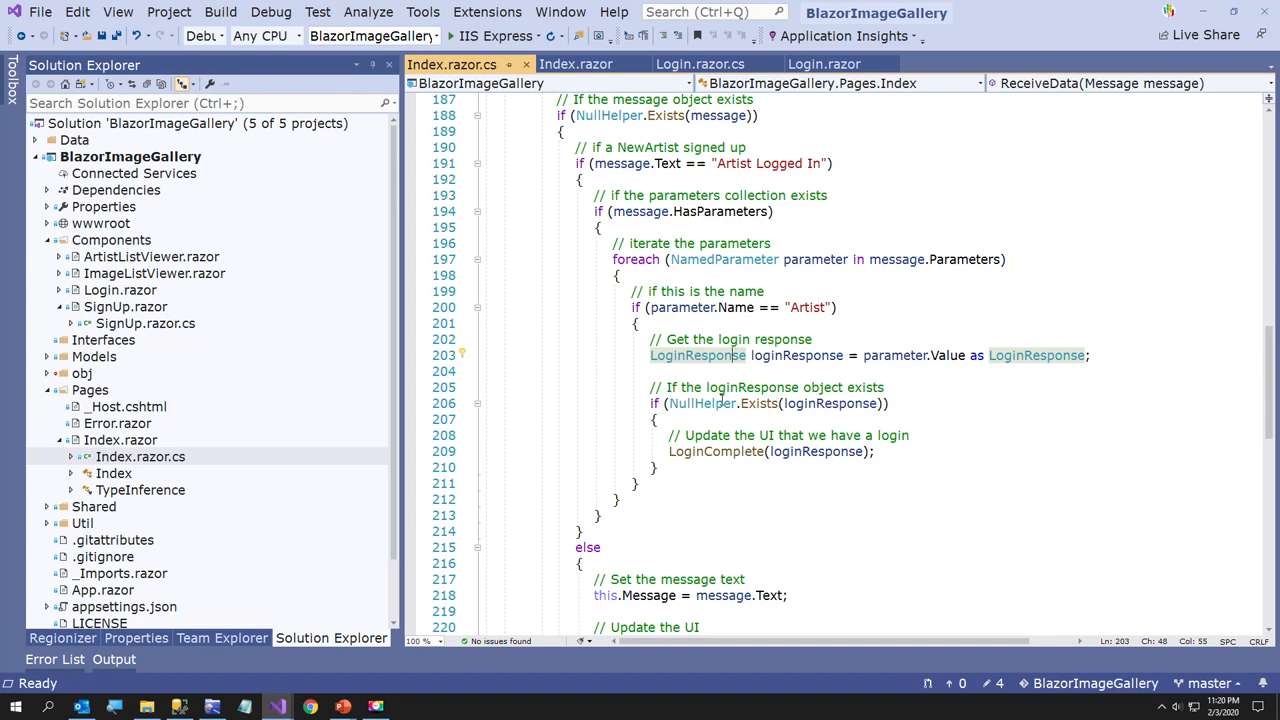
{"action": "mouse_move", "coordinate": [948, 355]}
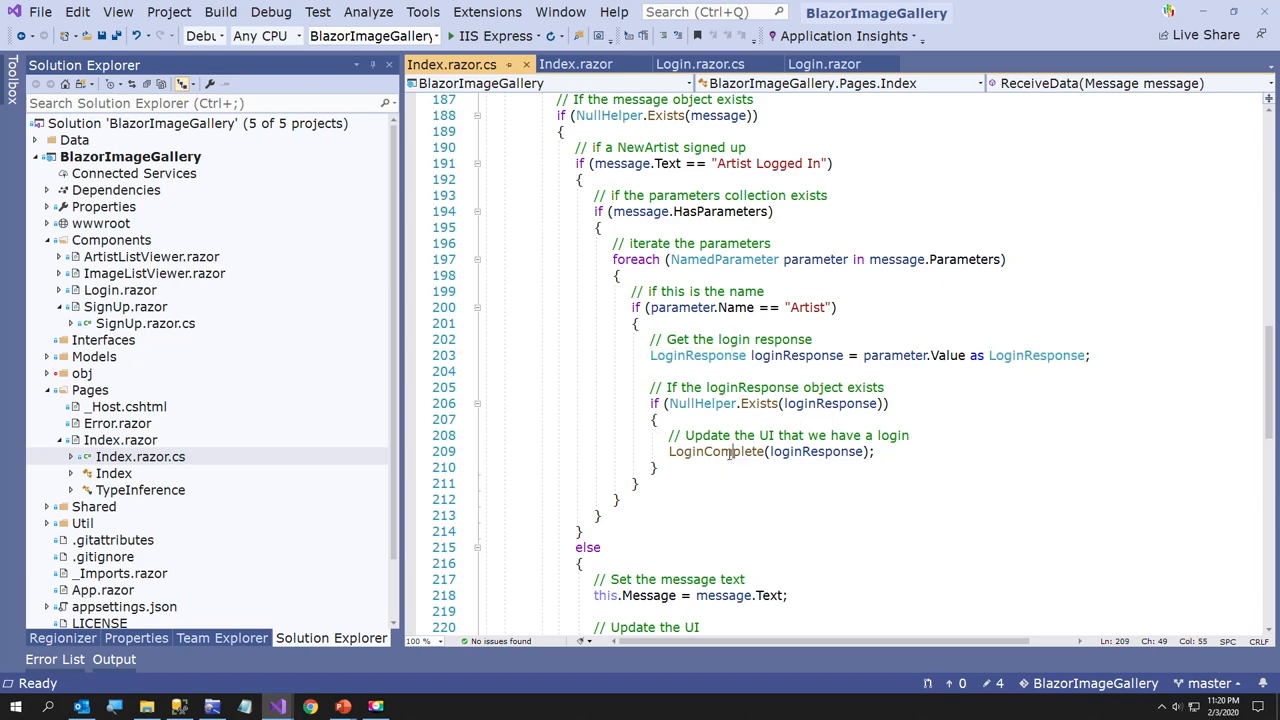
{"action": "right_click", "coordinate": [730, 451]}
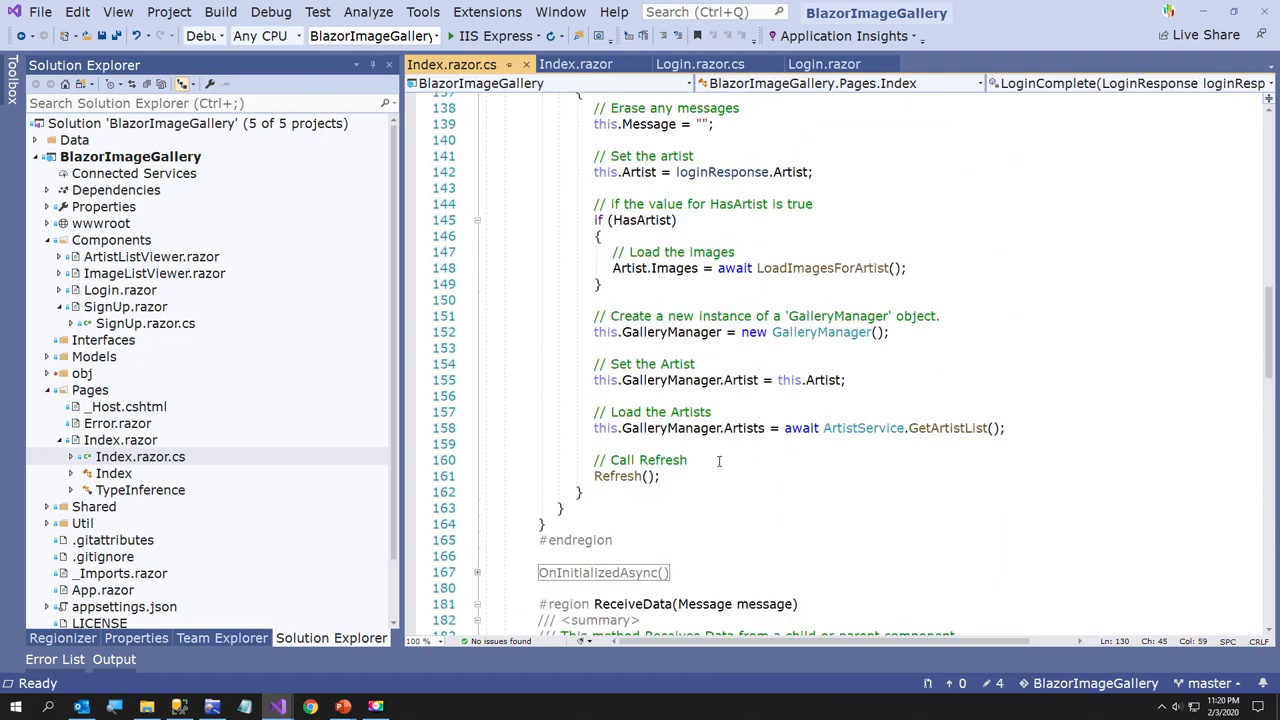
Jump from the Refresh() call in LoginComplete to its definition, showing the StateHasChanged call.
{"action": "double_click", "coordinate": [616, 475]}
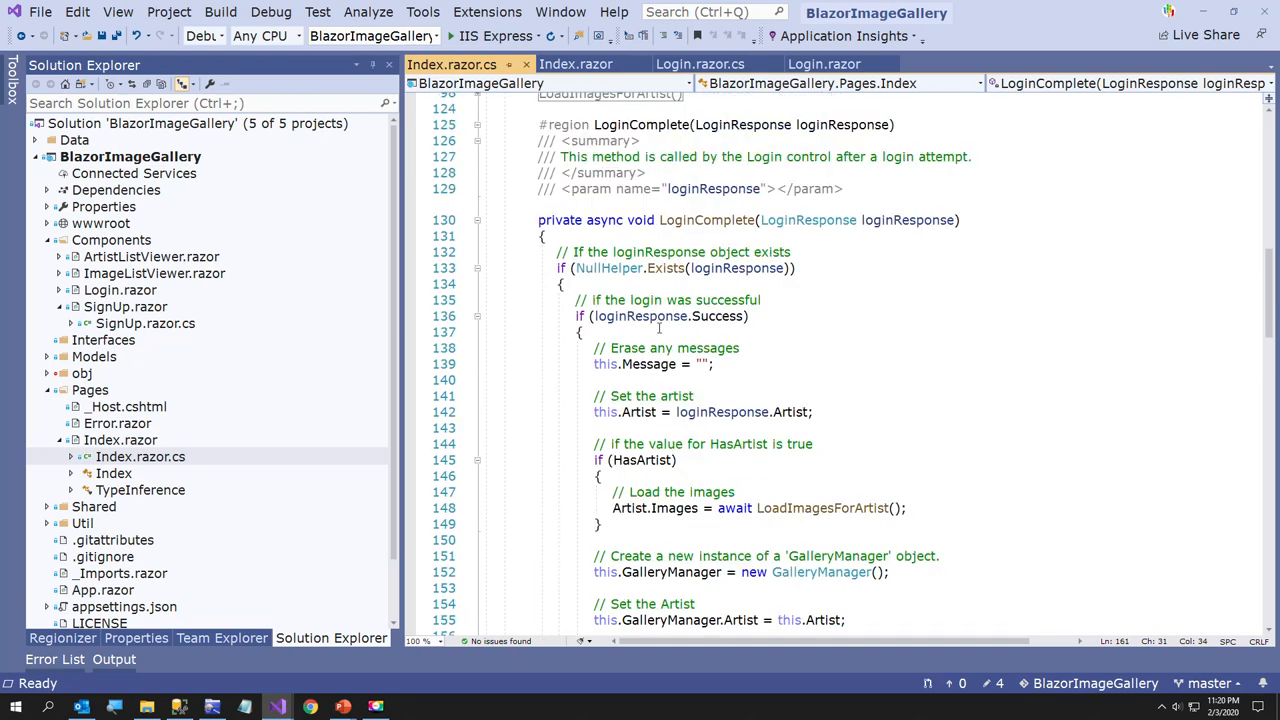
{"action": "mouse_move", "coordinate": [675, 316]}
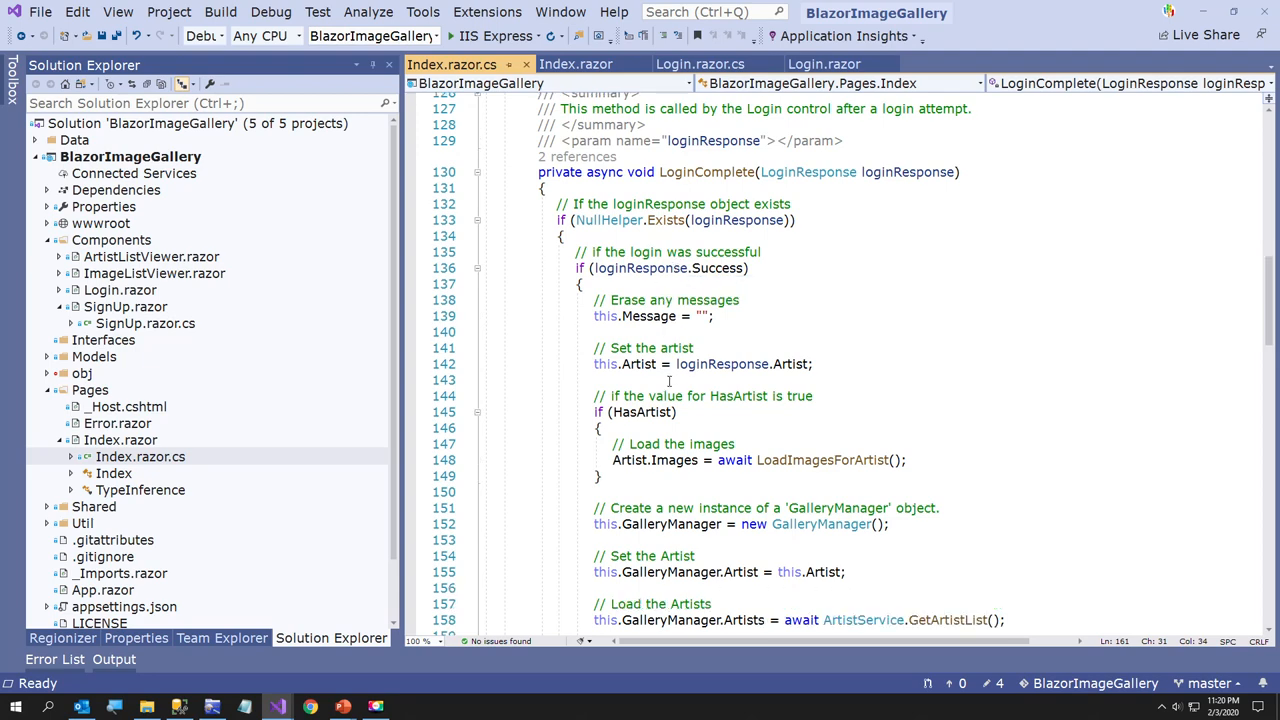
{"action": "scroll", "scroll_direction": "down", "scroll_amount": 3}
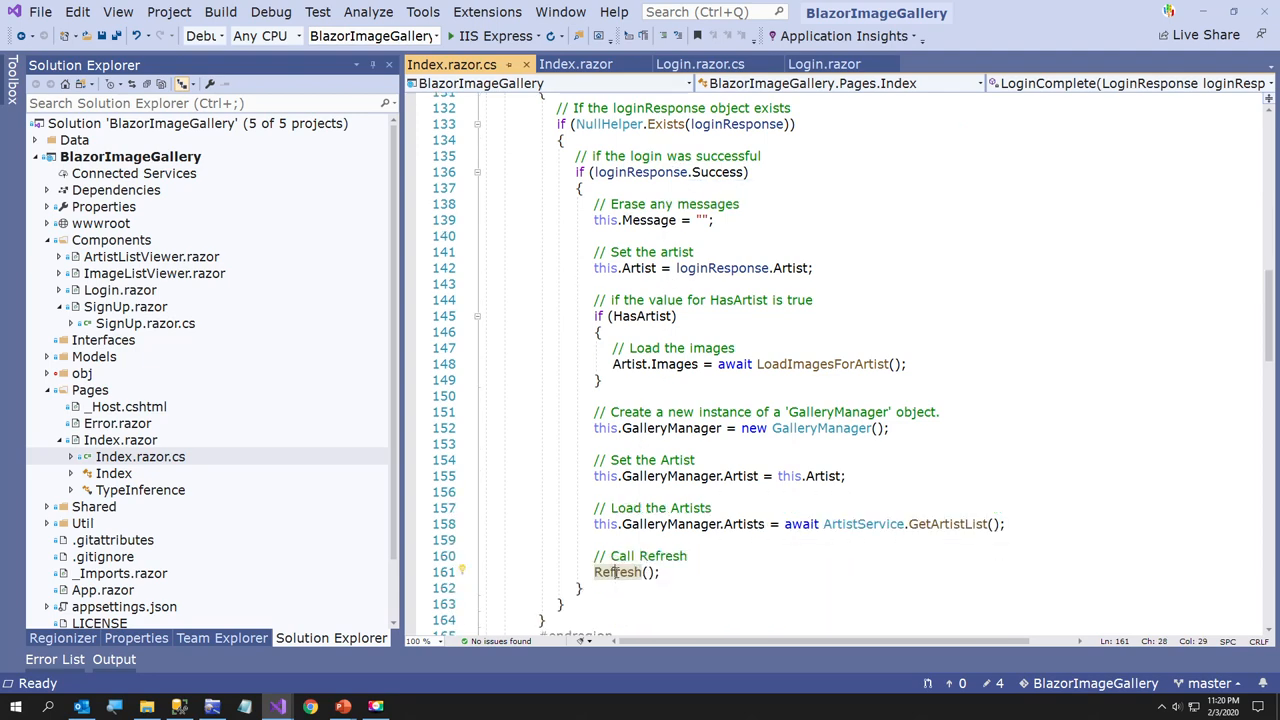
{"action": "right_click", "coordinate": [618, 572]}
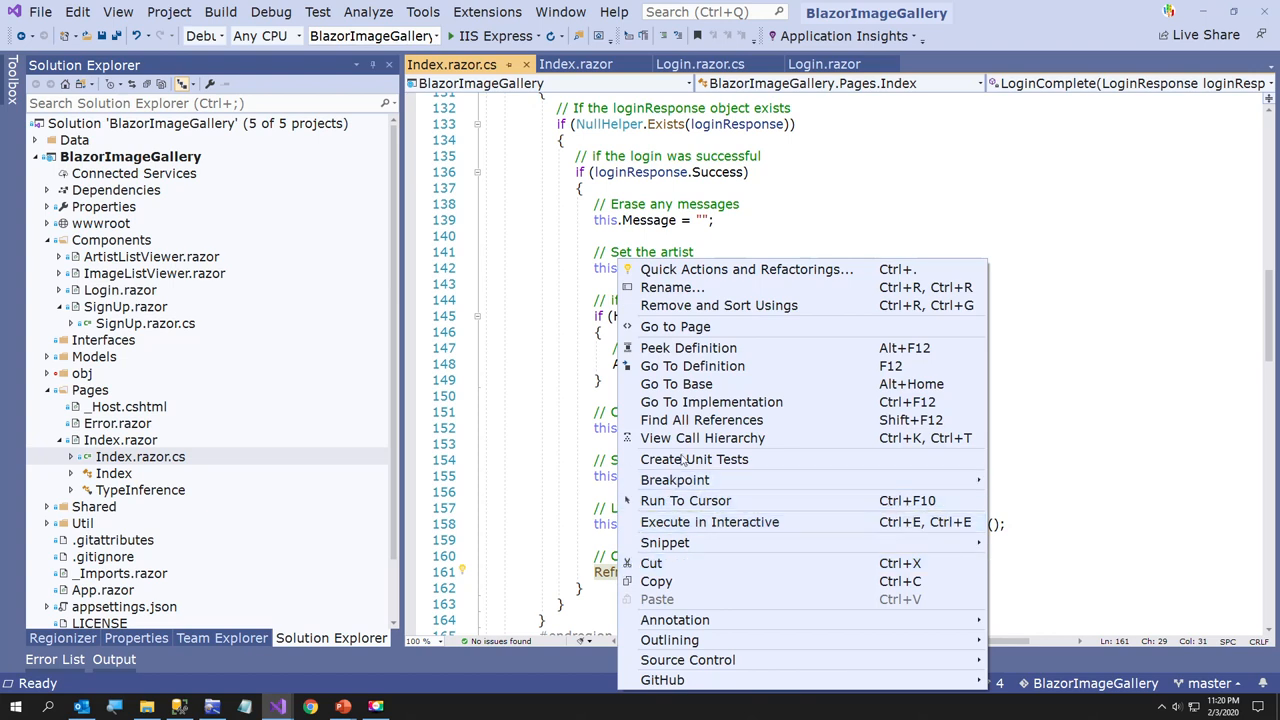
{"action": "mouse_move", "coordinate": [711, 401]}
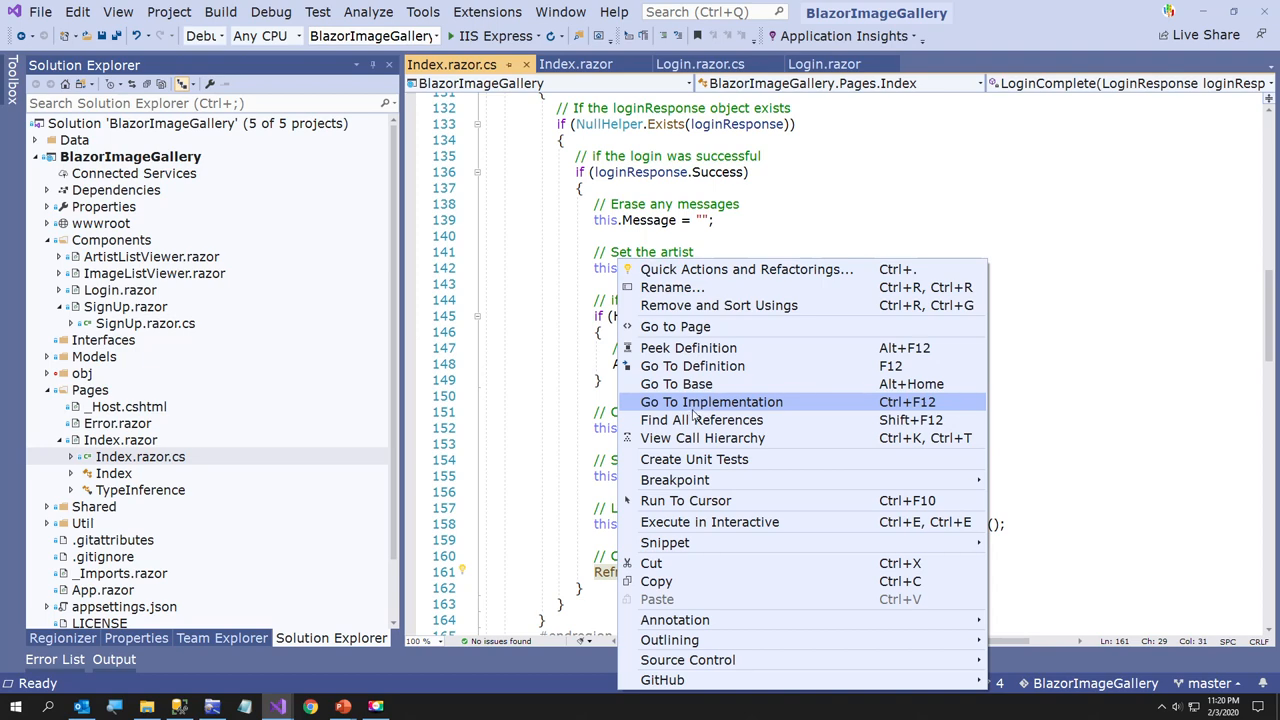
{"action": "left_click", "coordinate": [711, 401]}
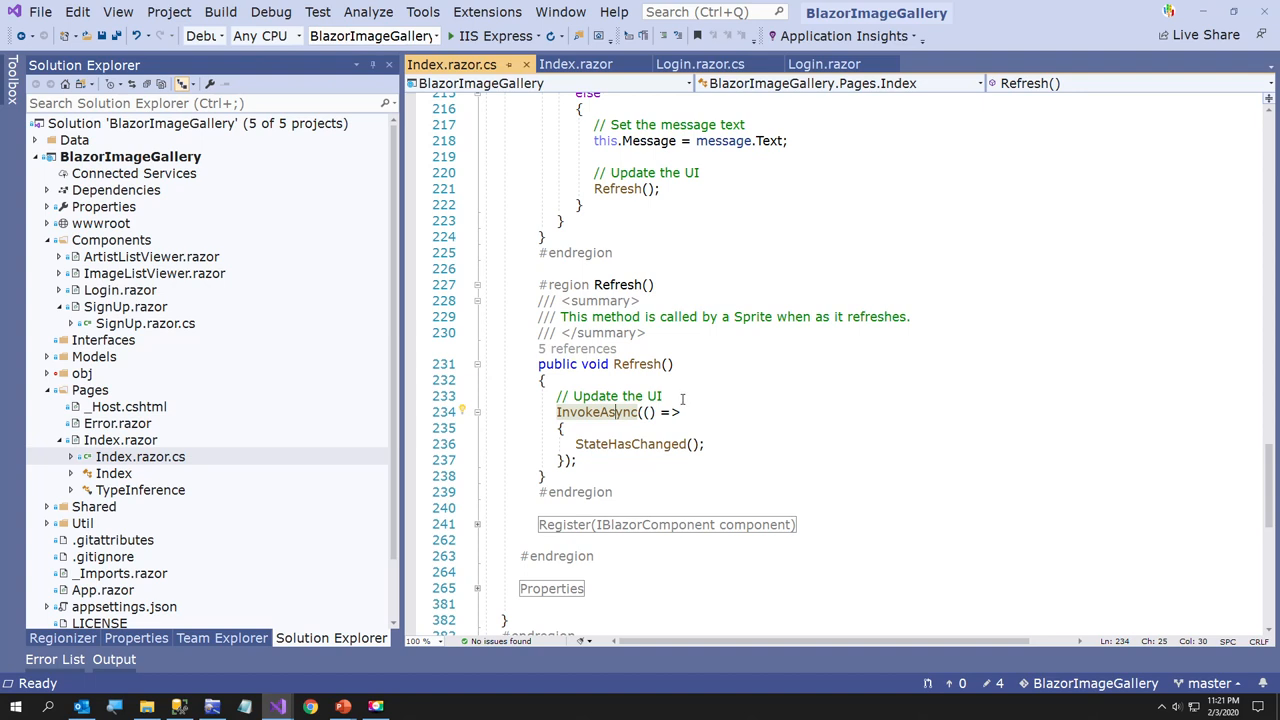
{"action": "mouse_move", "coordinate": [670, 412]}
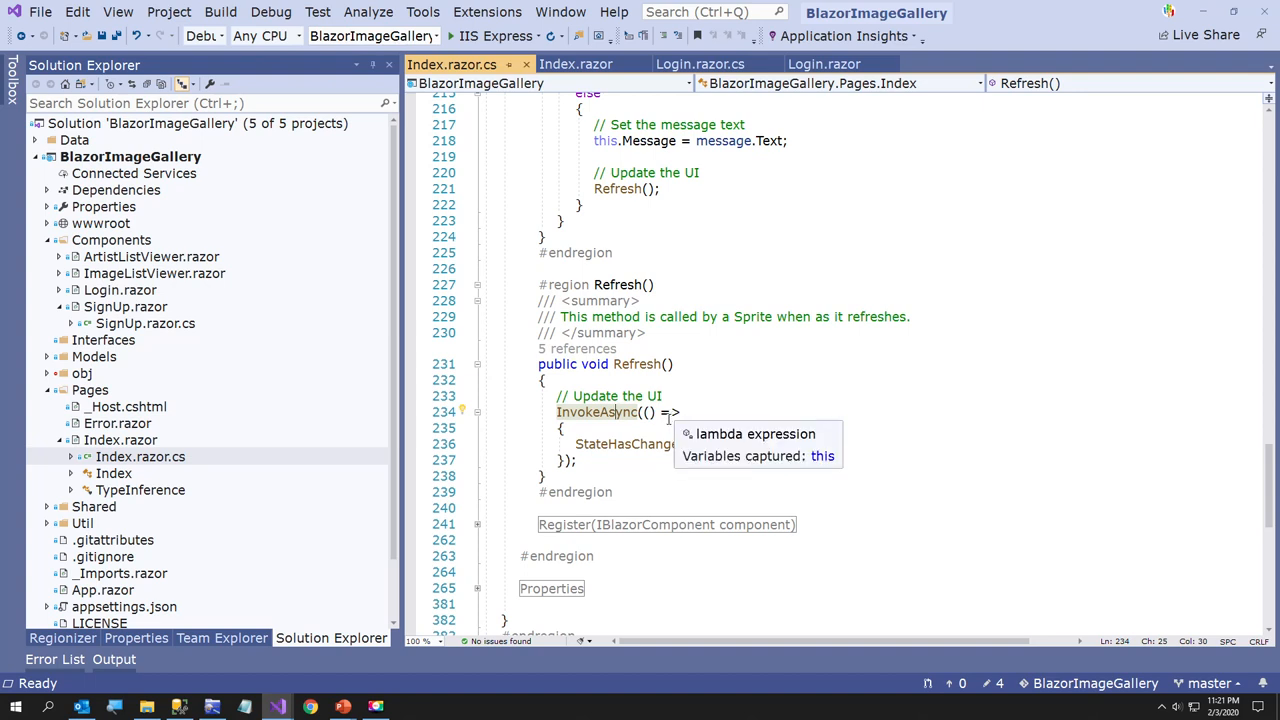
{"action": "mouse_move", "coordinate": [650, 431]}
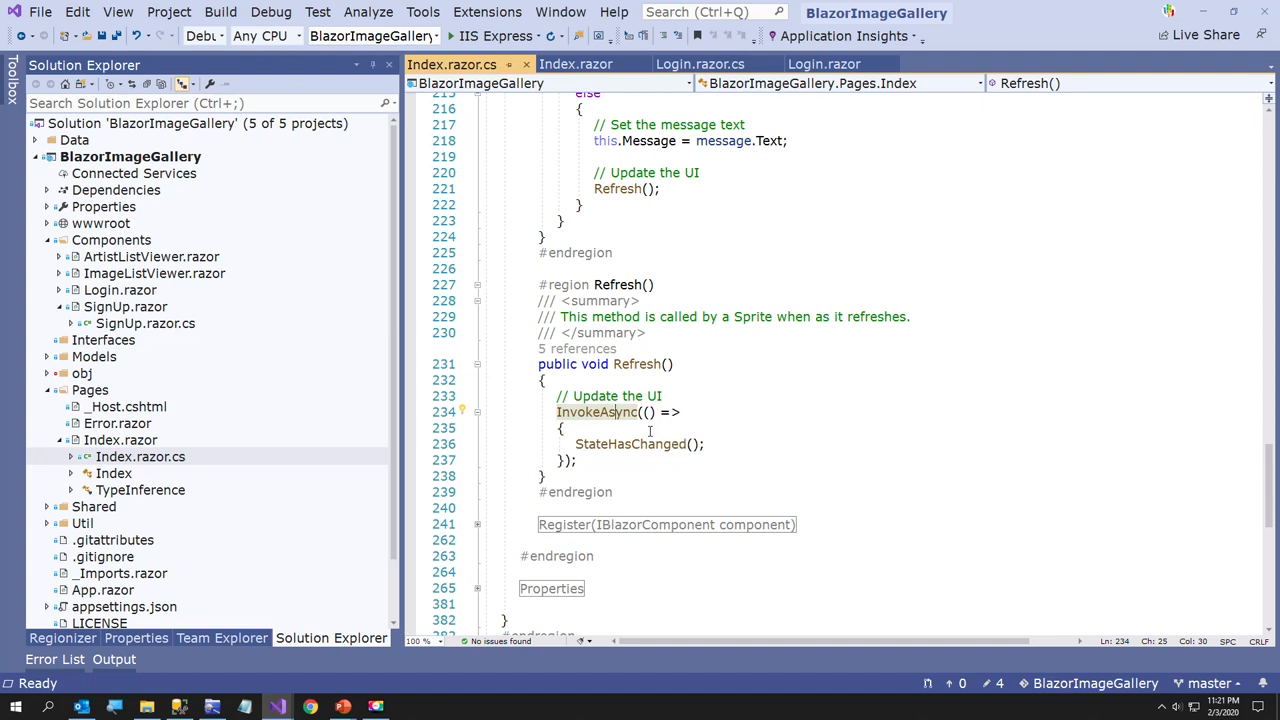
{"action": "mouse_move", "coordinate": [631, 444]}
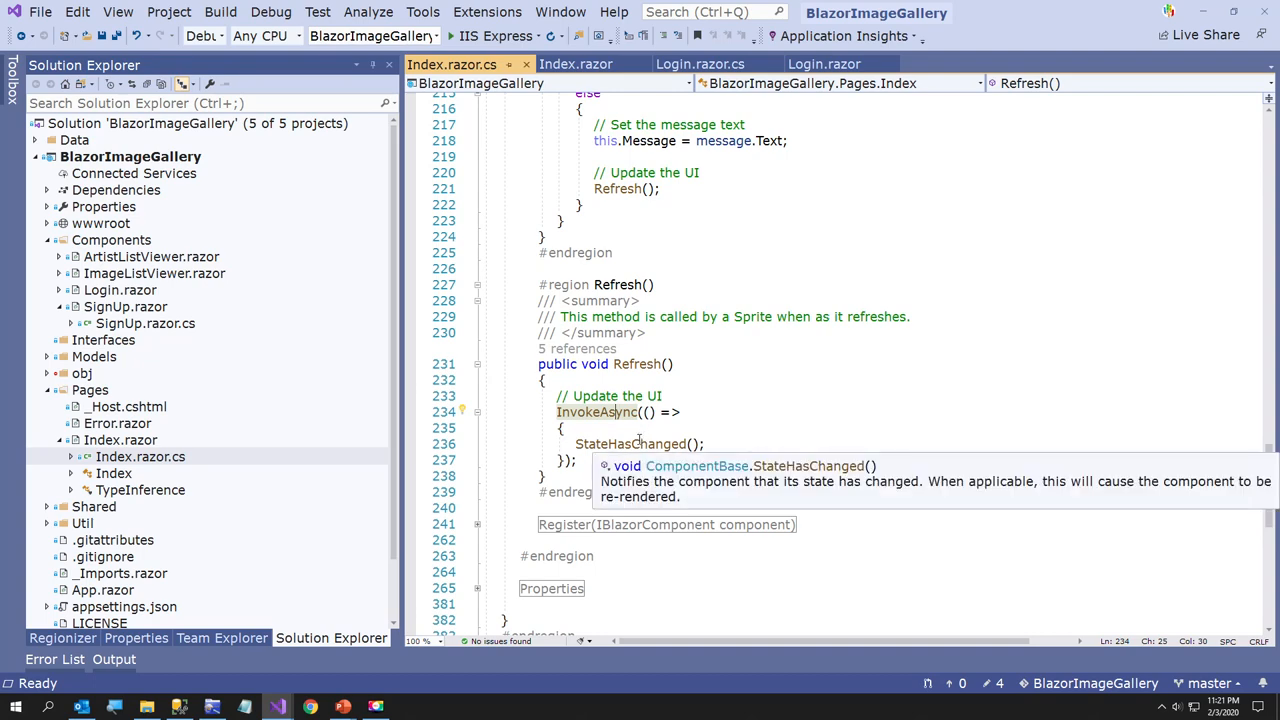